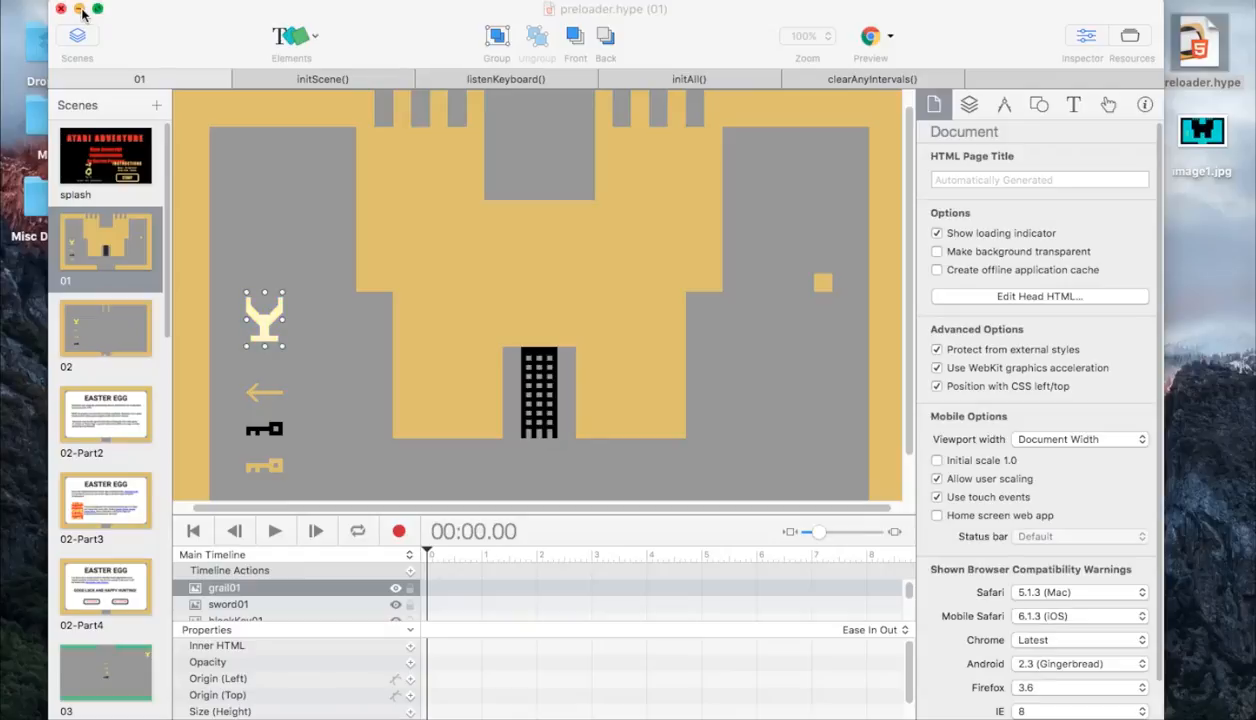
# - Check Hype's version information from the application menu and dismiss it
pyautogui.click(264, 318)
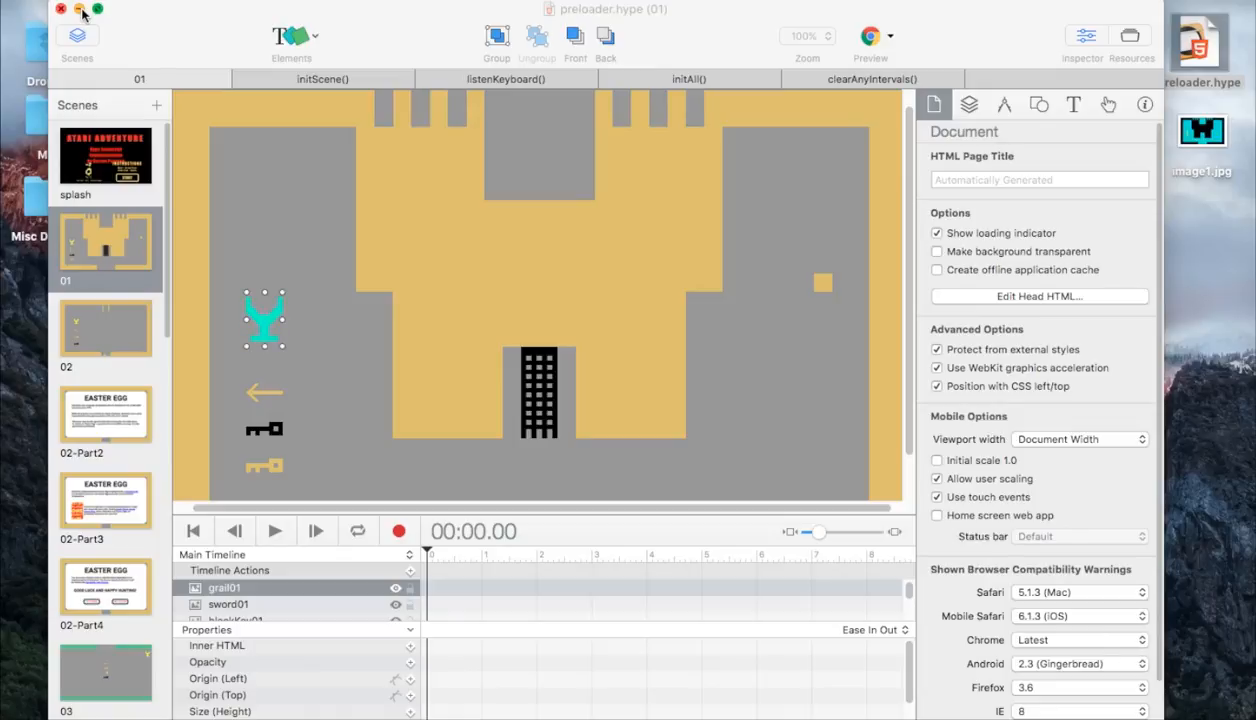
pyautogui.click(80, 8)
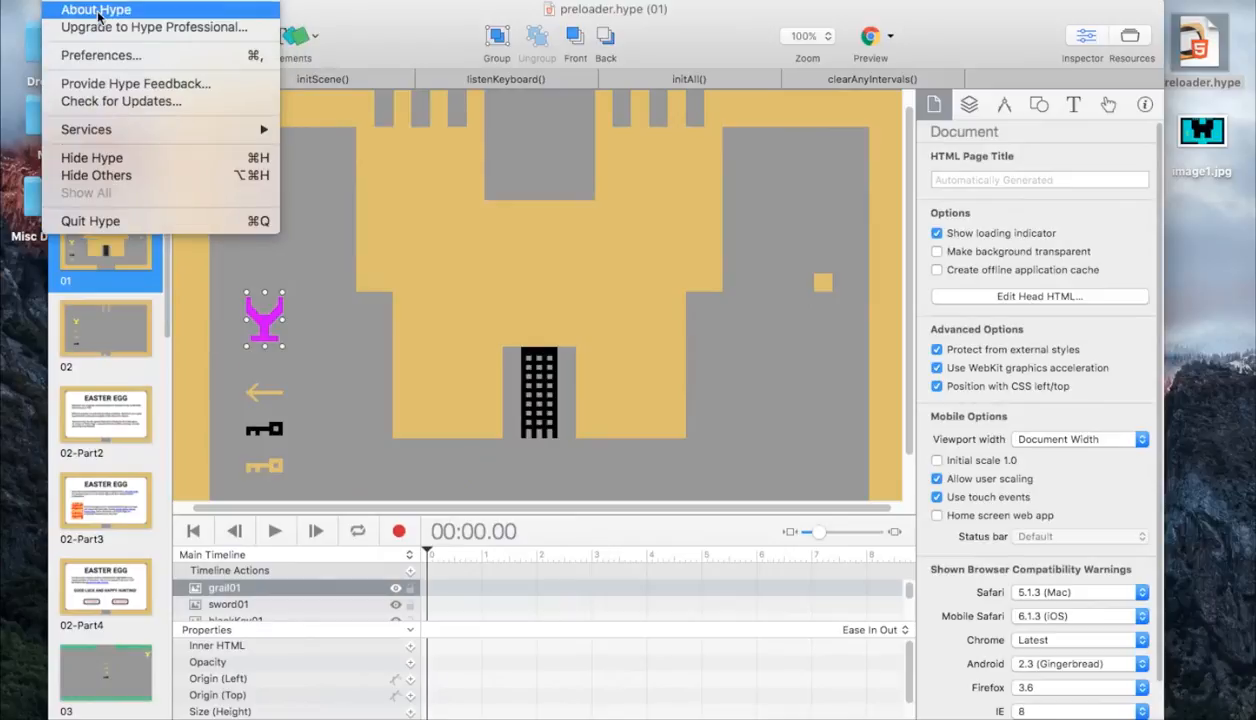
pyautogui.click(96, 8)
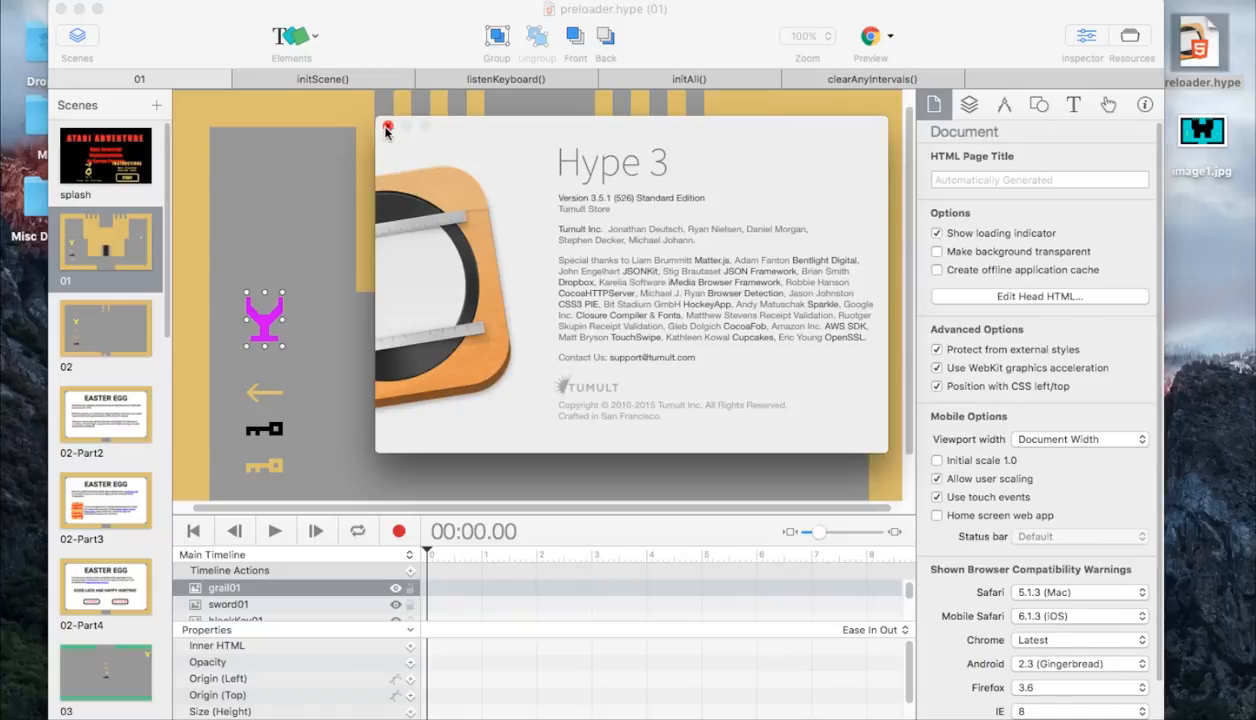
pyautogui.click(388, 128)
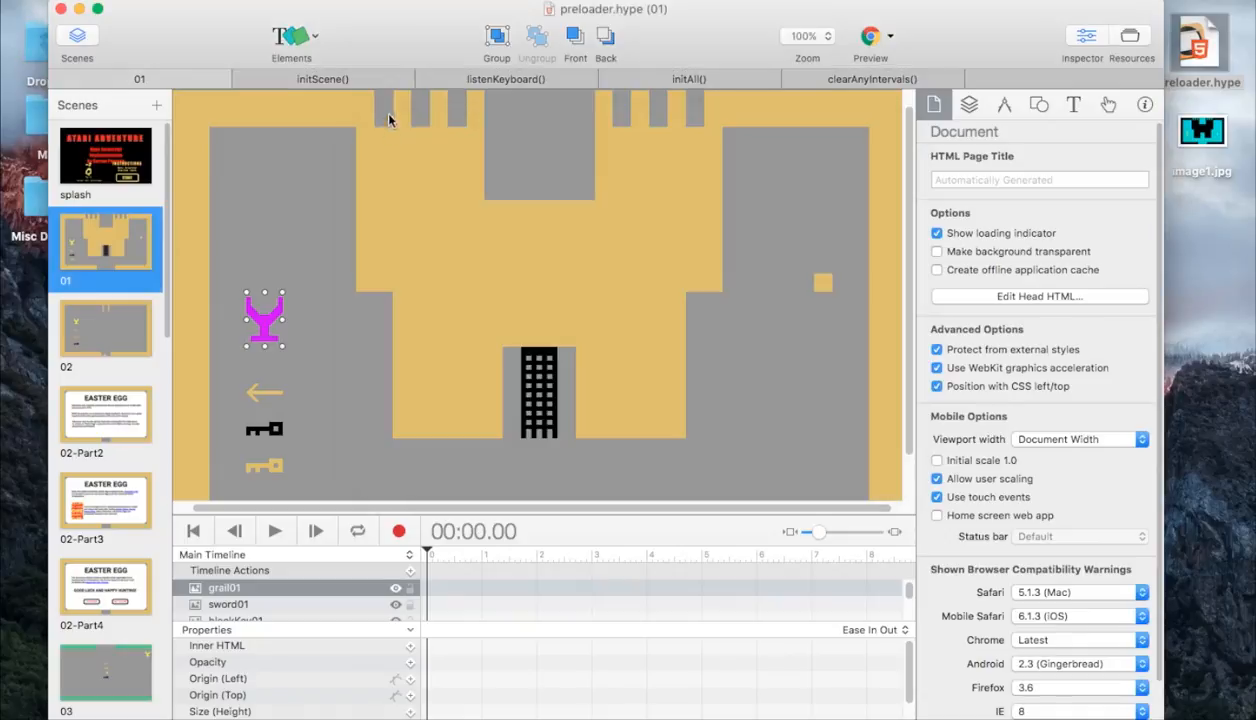
pyautogui.moveTo(436, 224)
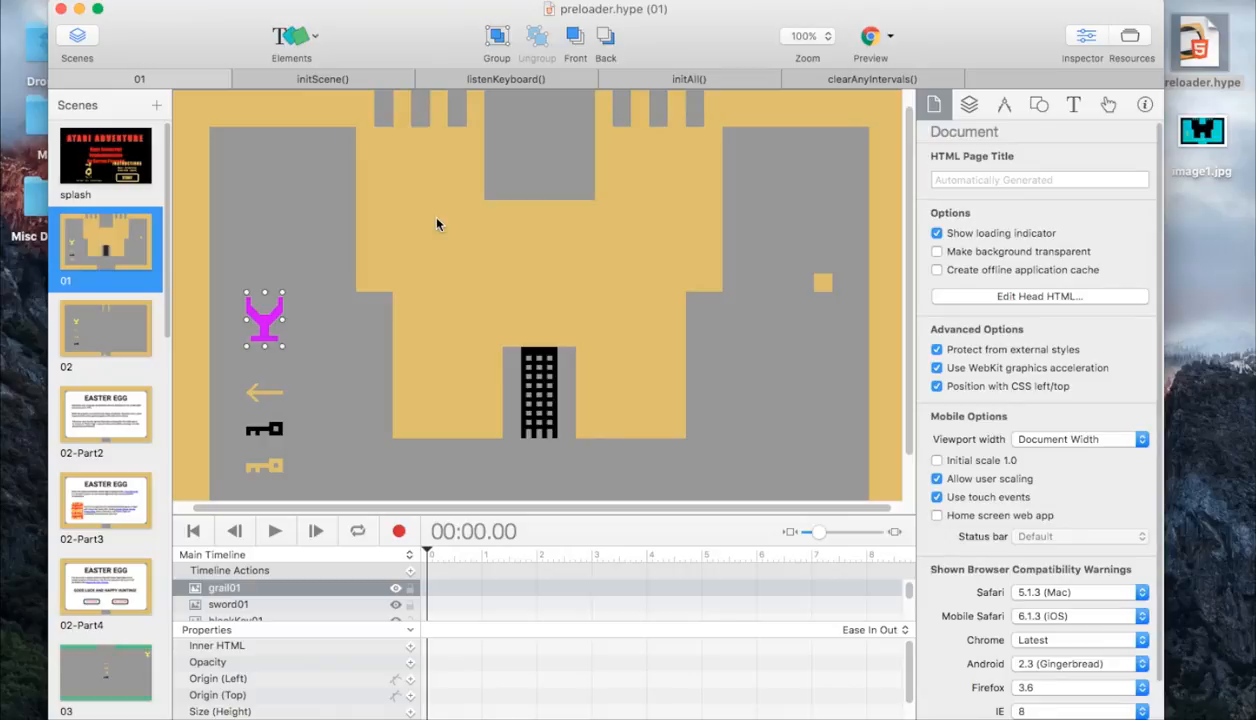
pyautogui.moveTo(452, 218)
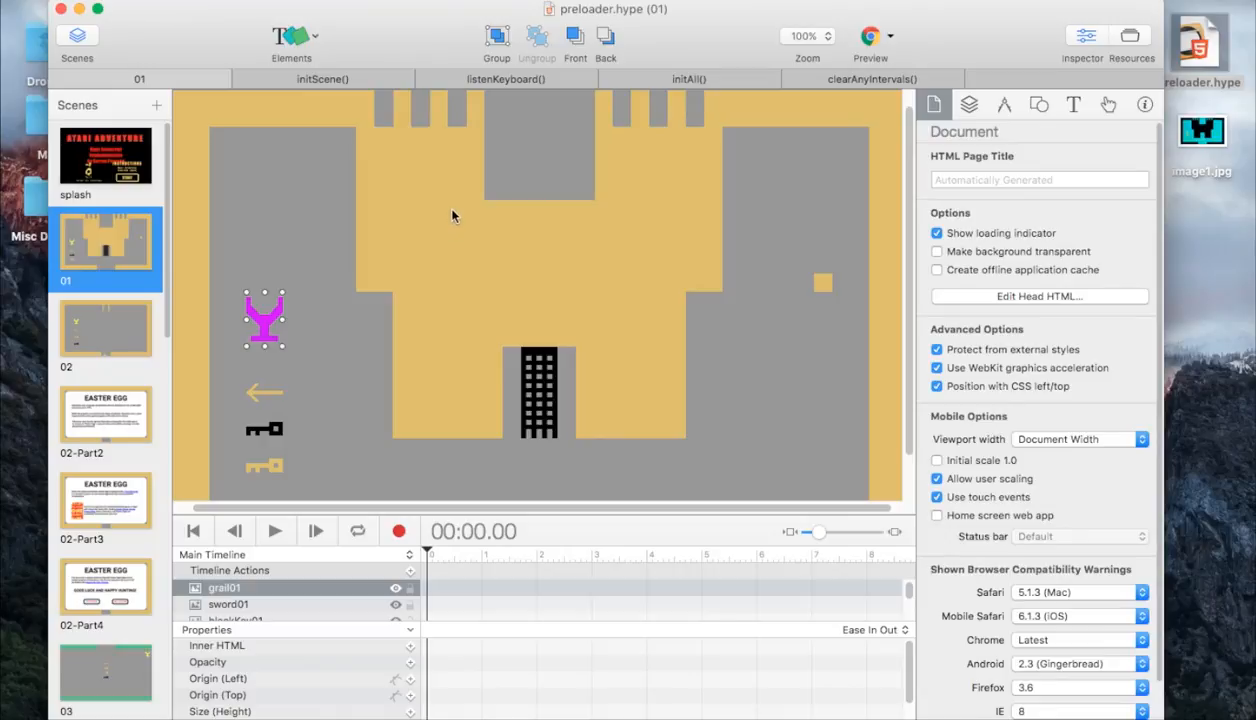
pyautogui.moveTo(408, 20)
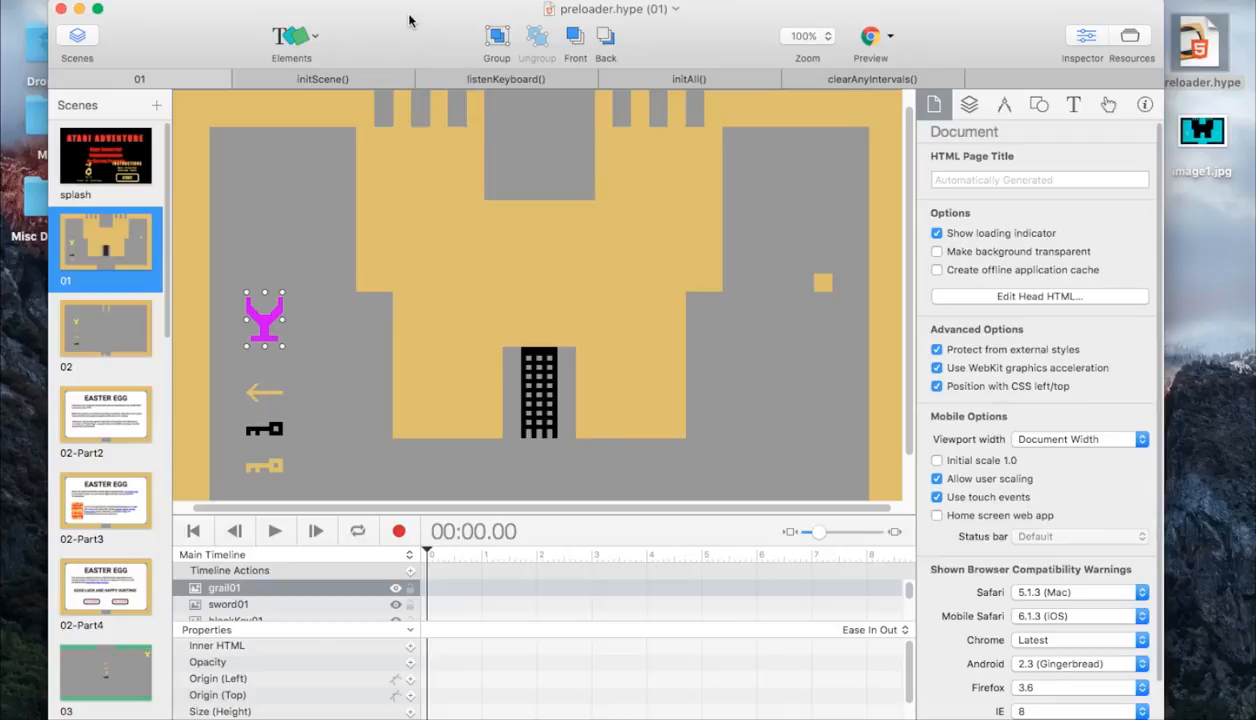
pyautogui.scroll(-3)
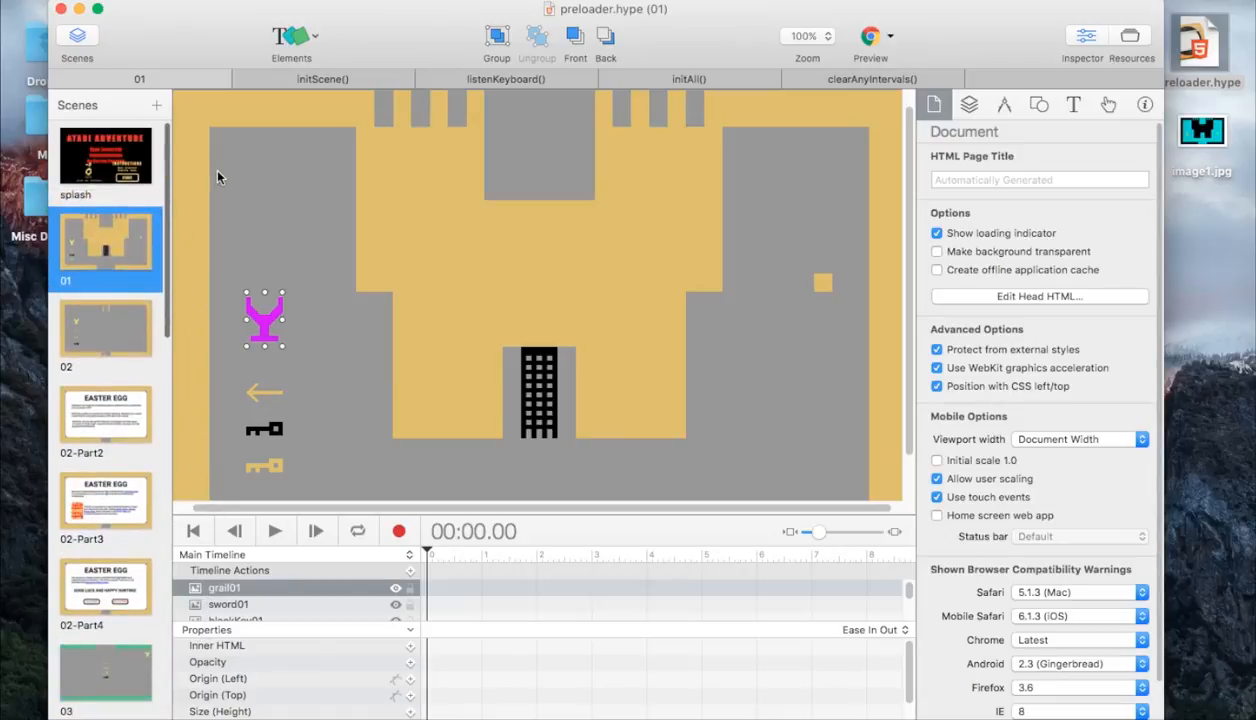
pyautogui.moveTo(226, 200)
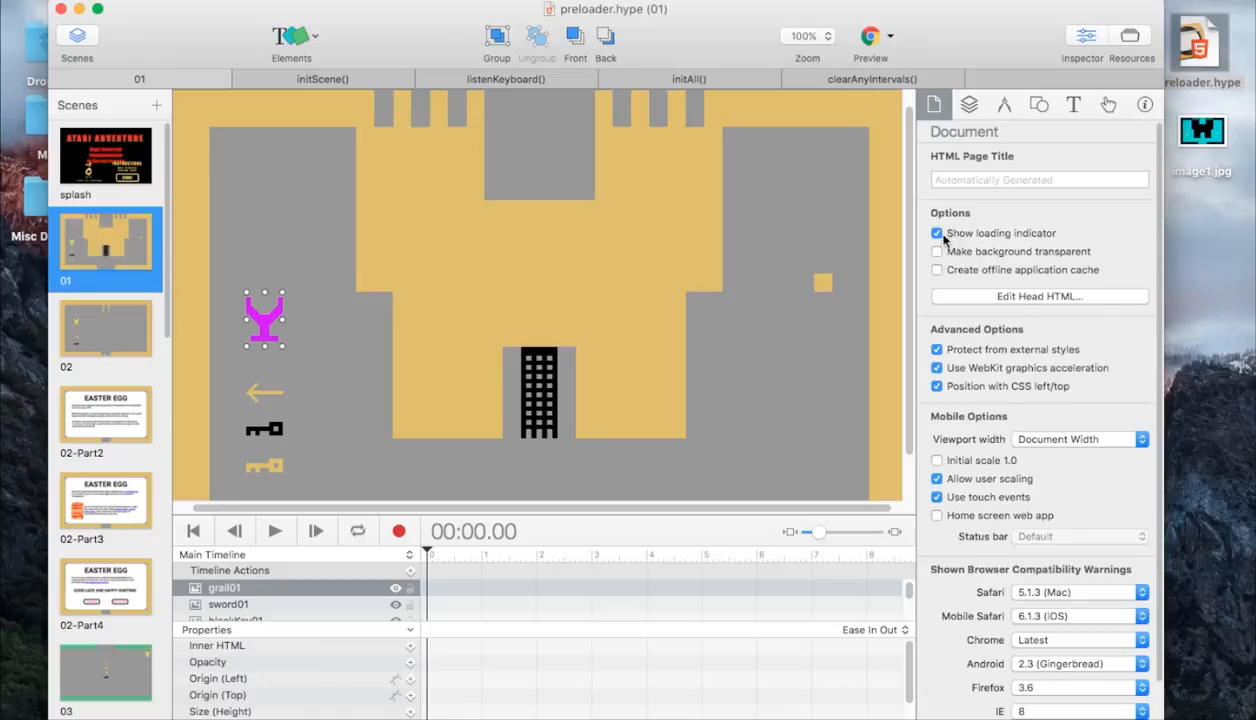
pyautogui.moveTo(1022, 242)
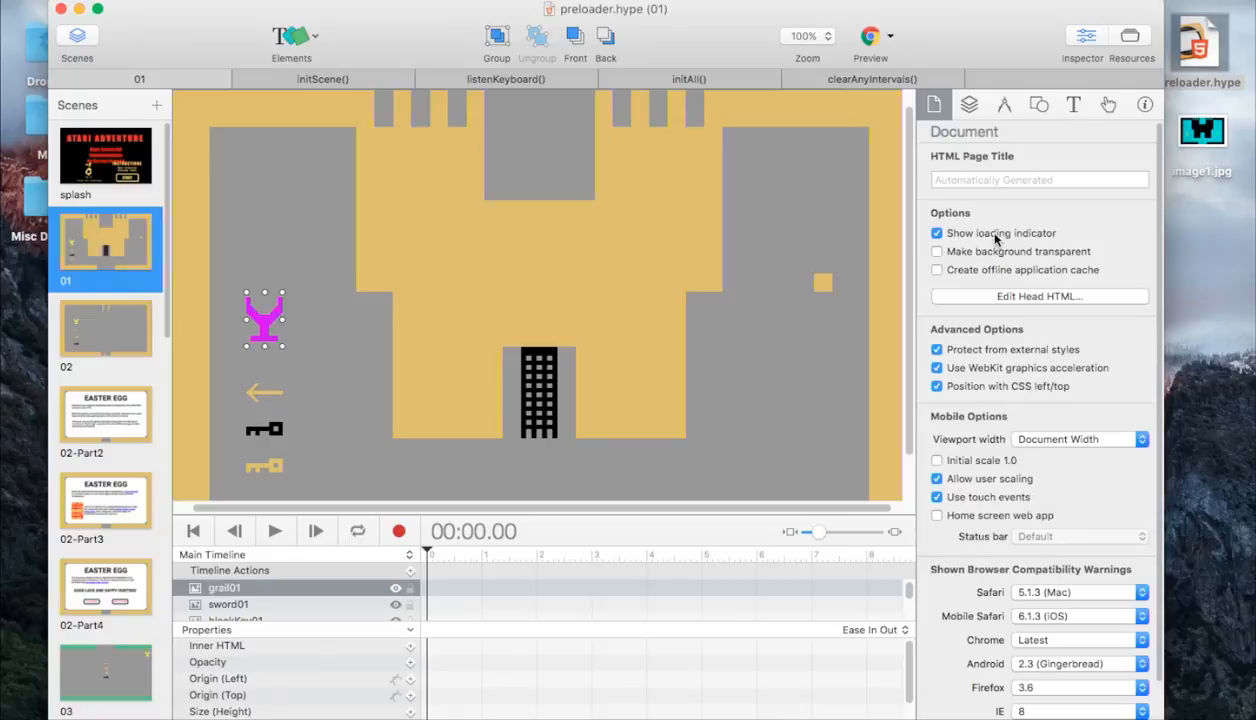
pyautogui.moveTo(740, 94)
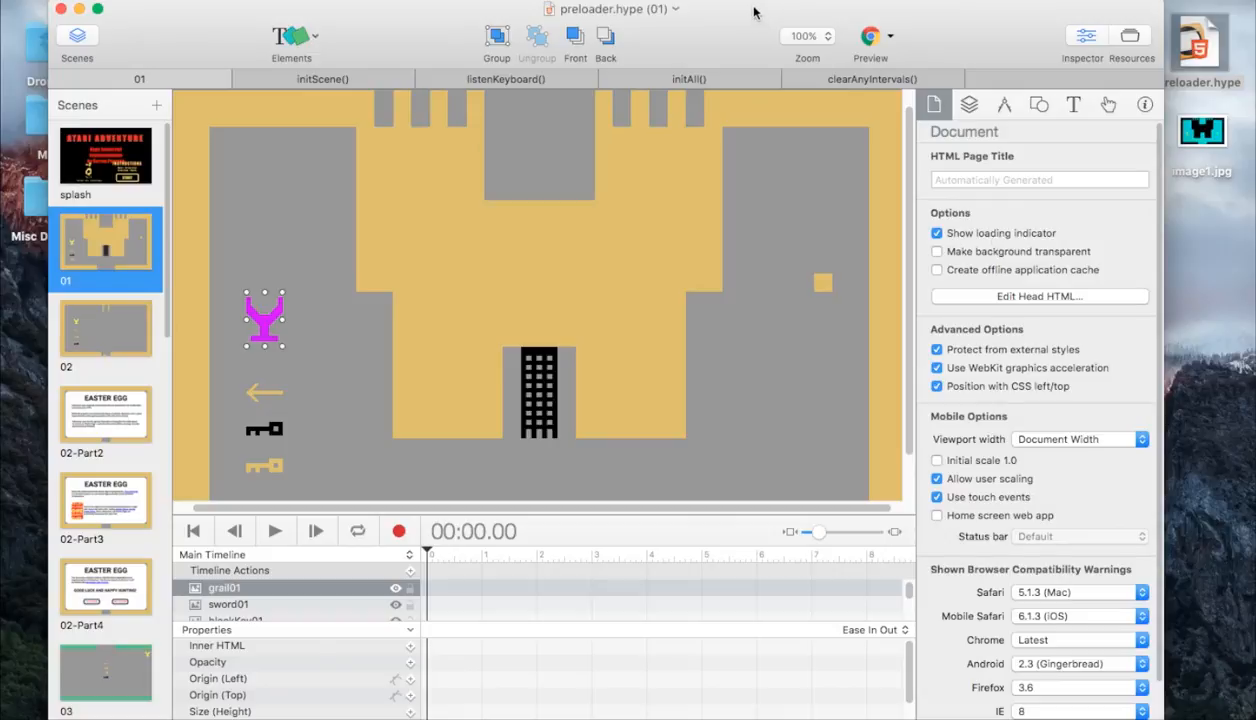
# - Apply the scene size to all scenes, then untick 'Show loading indicator' in the Document inspector
pyautogui.click(968, 104)
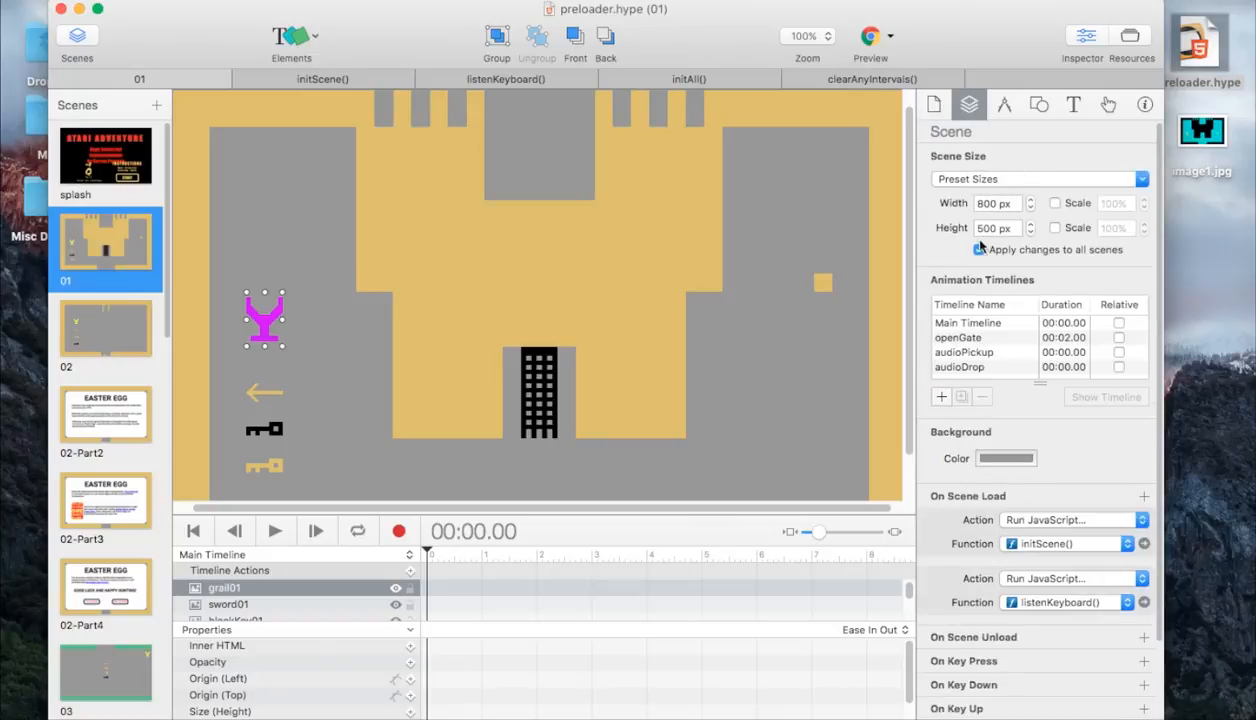
pyautogui.click(980, 248)
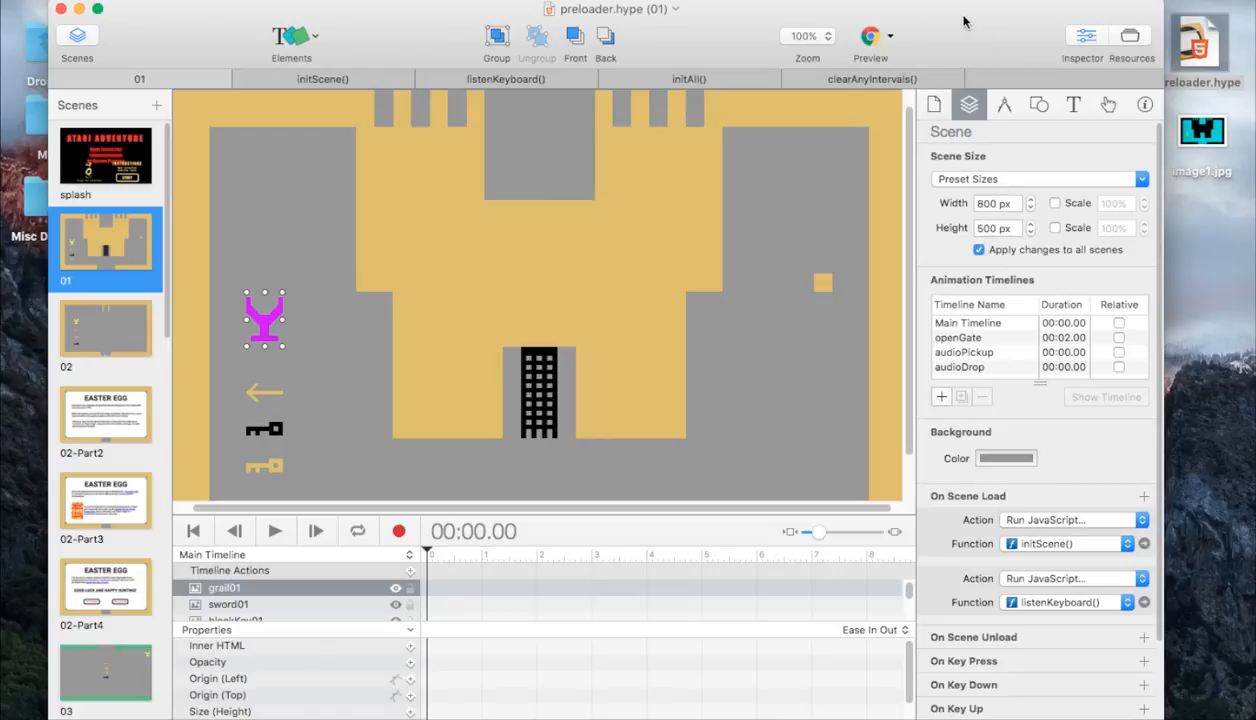
pyautogui.click(932, 104)
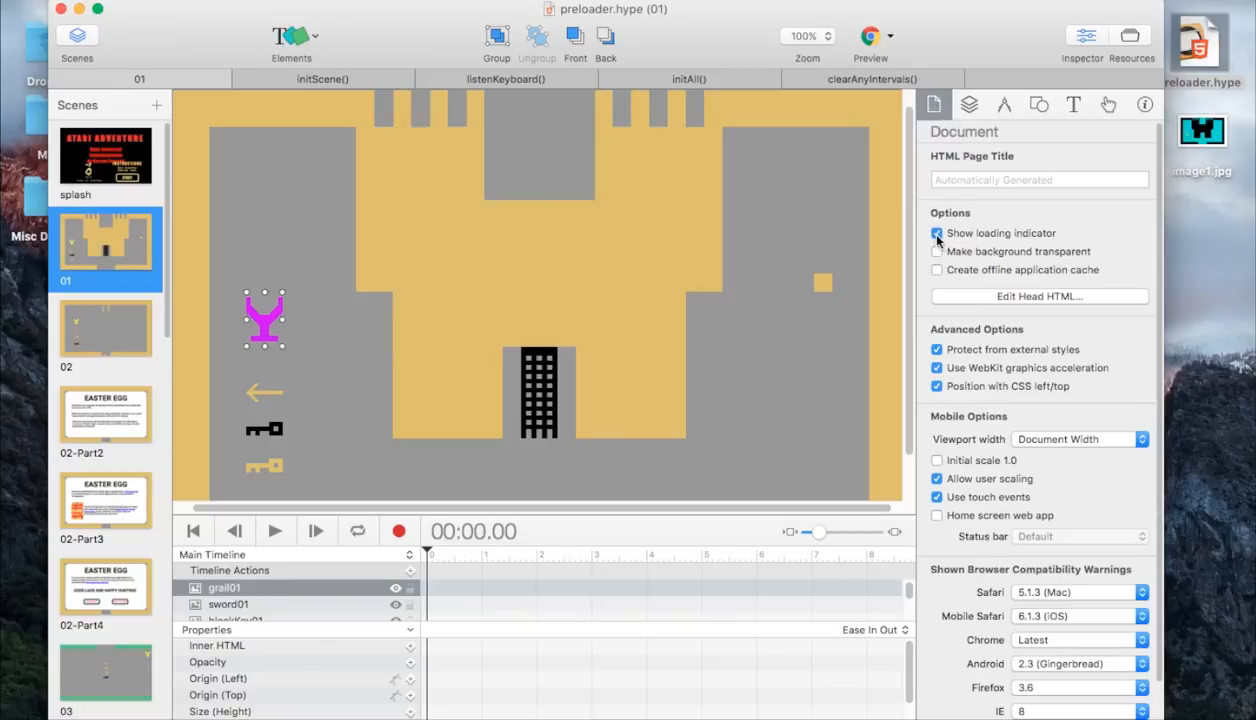
pyautogui.click(936, 232)
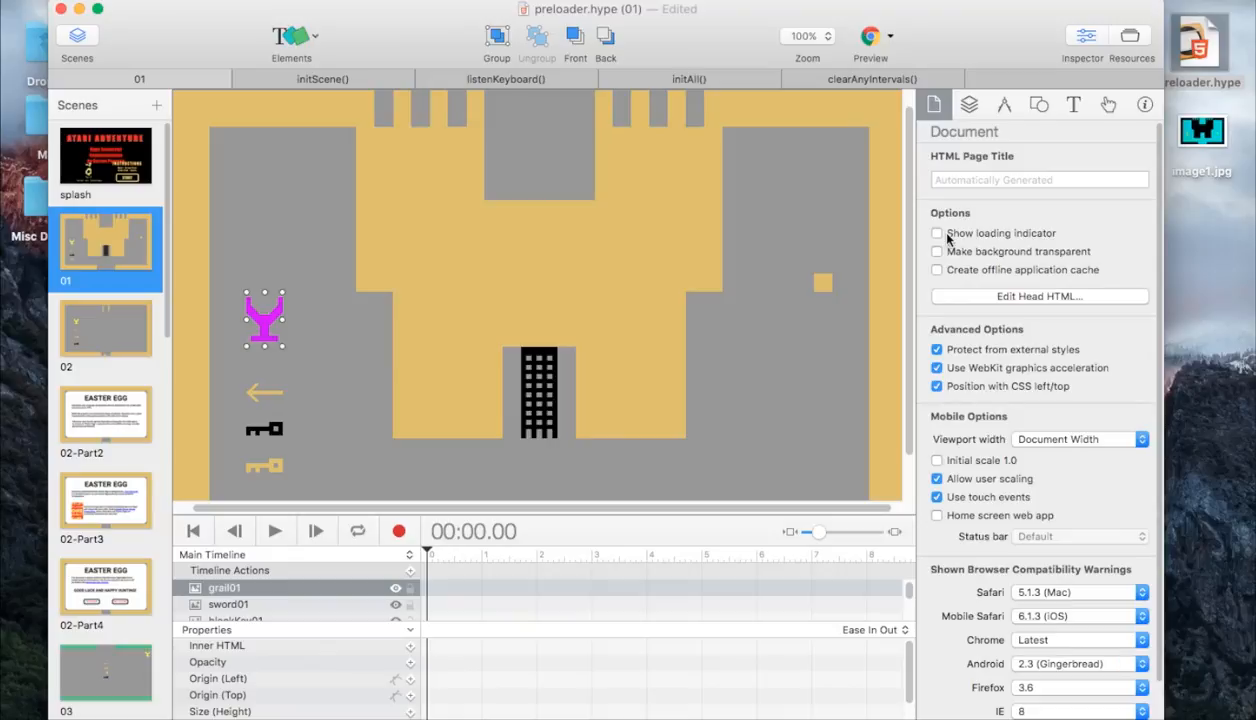
pyautogui.moveTo(948, 240)
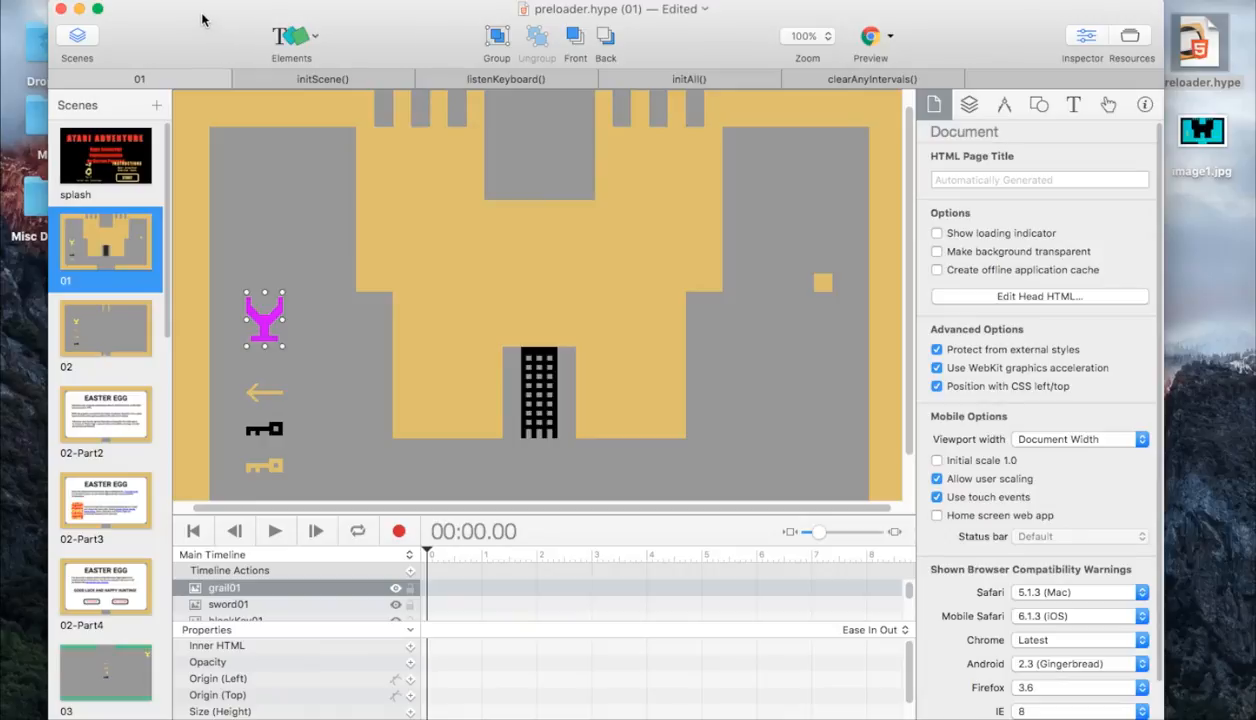
pyautogui.moveTo(204, 20)
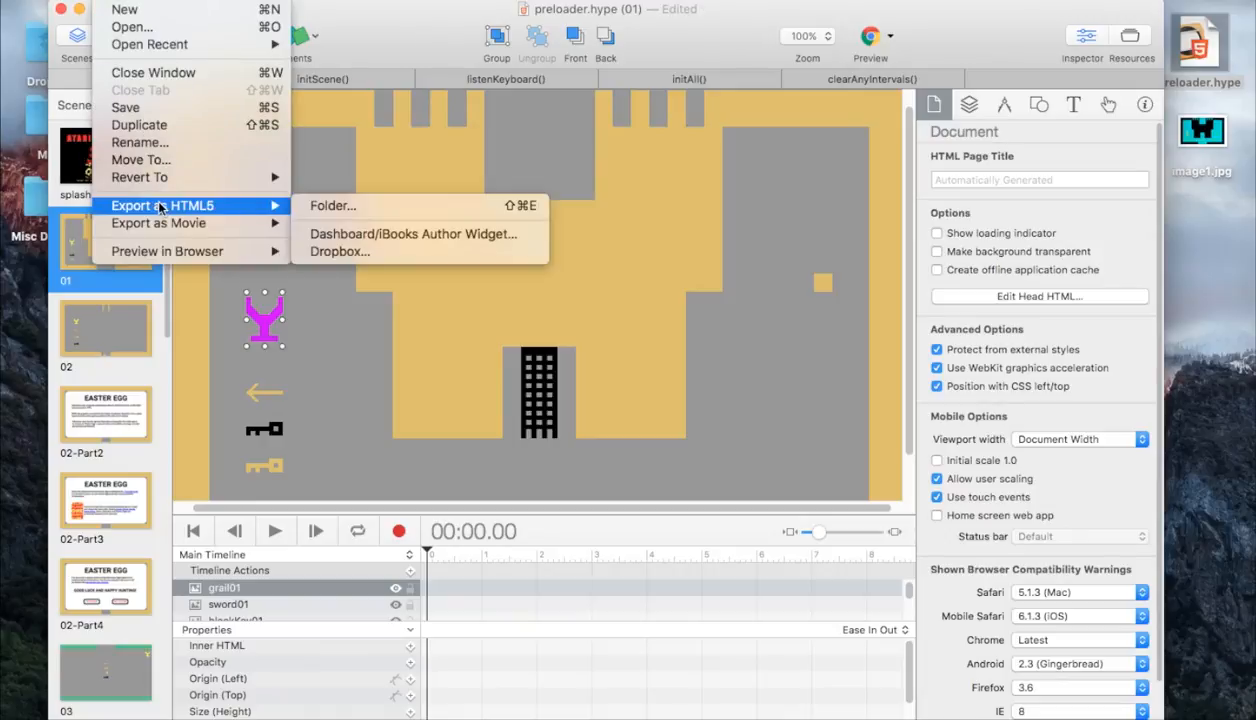
pyautogui.moveTo(372, 204)
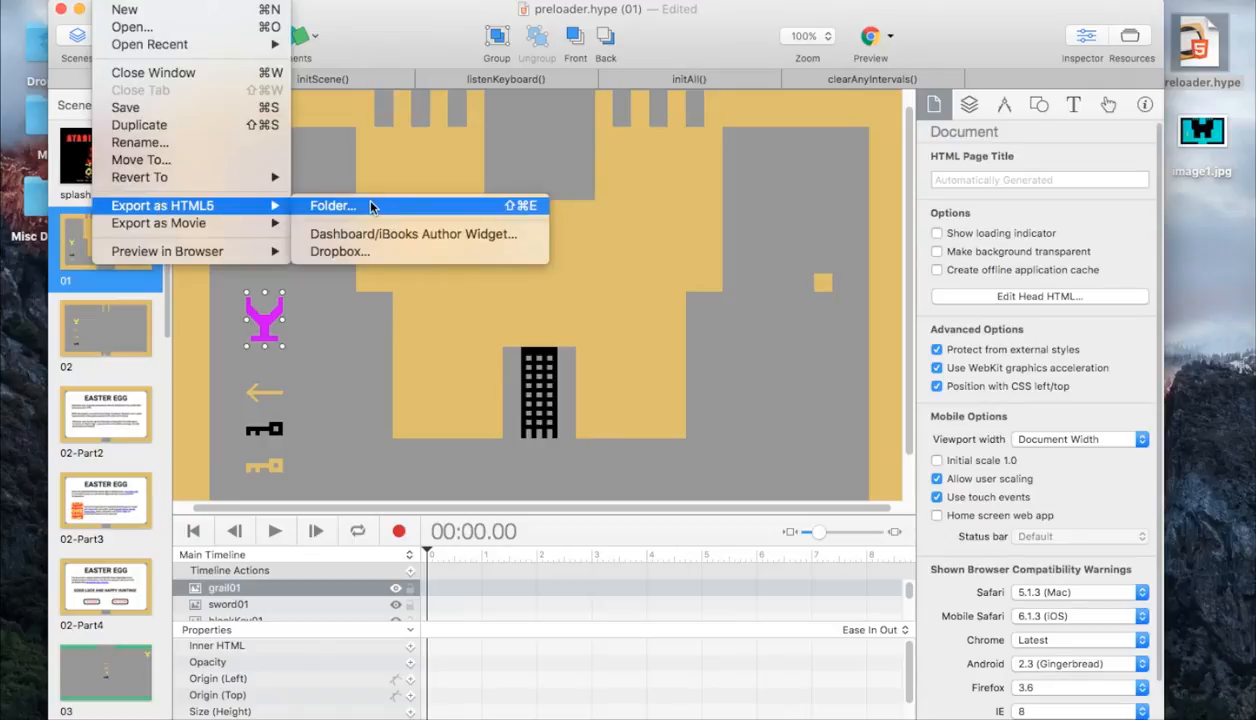
# - Export as HTML5 to the Desktop, past compatibility warnings, excluding text contents for search engines
pyautogui.click(334, 204)
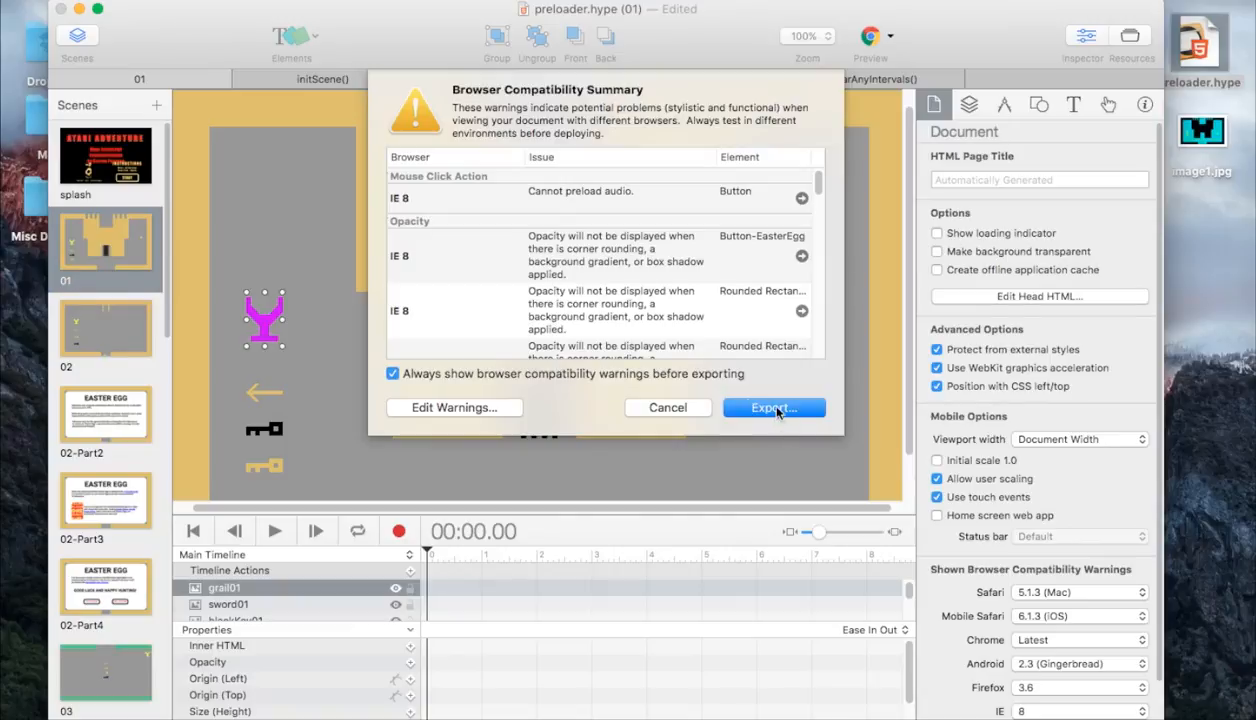
pyautogui.click(774, 408)
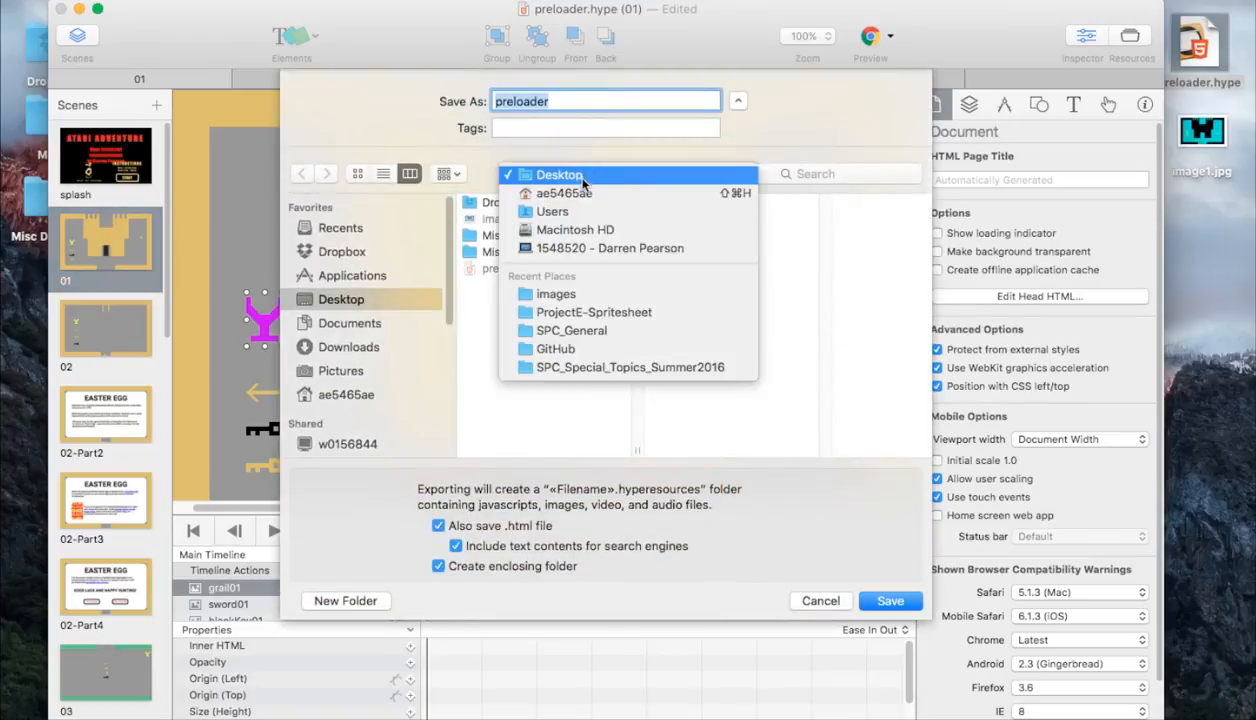
pyautogui.click(560, 174)
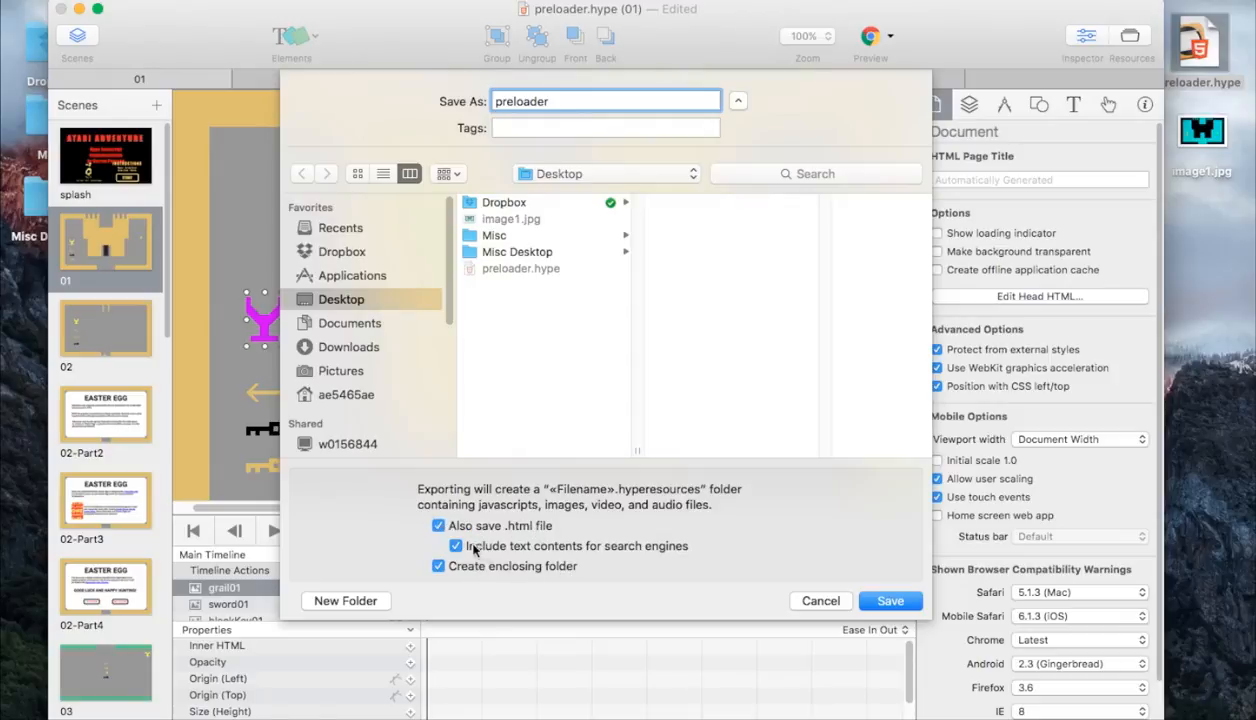
pyautogui.click(456, 546)
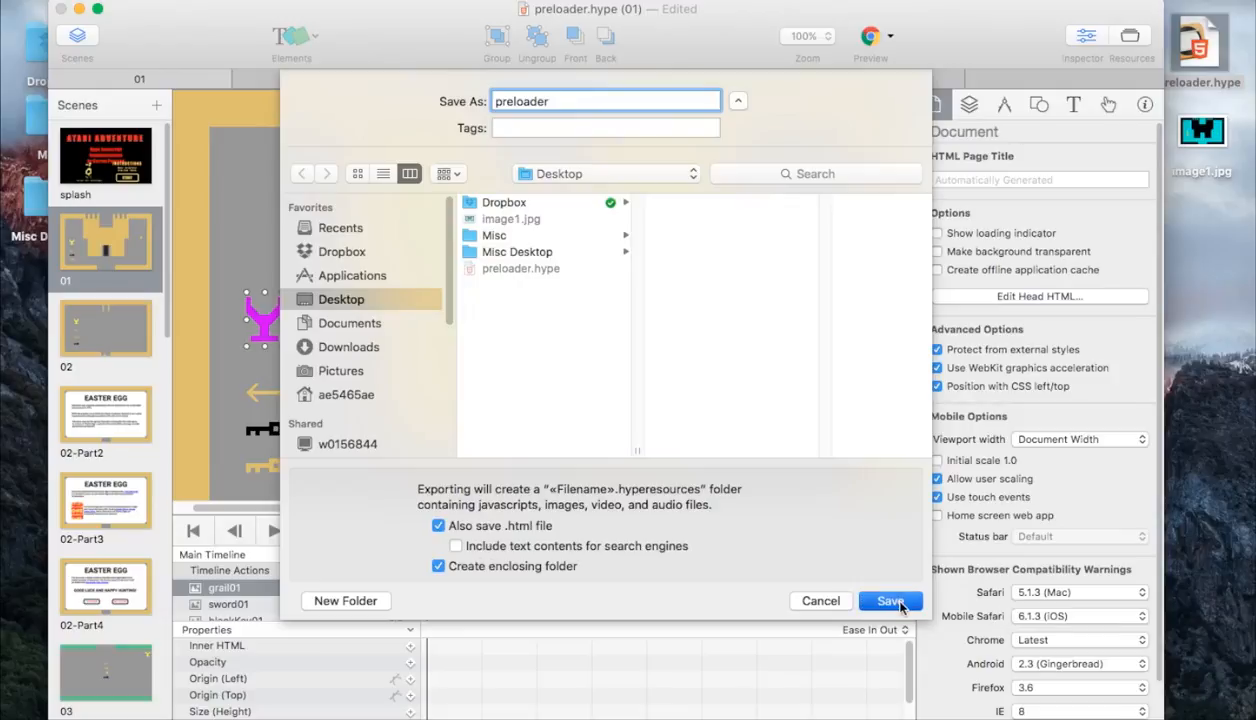
pyautogui.click(888, 600)
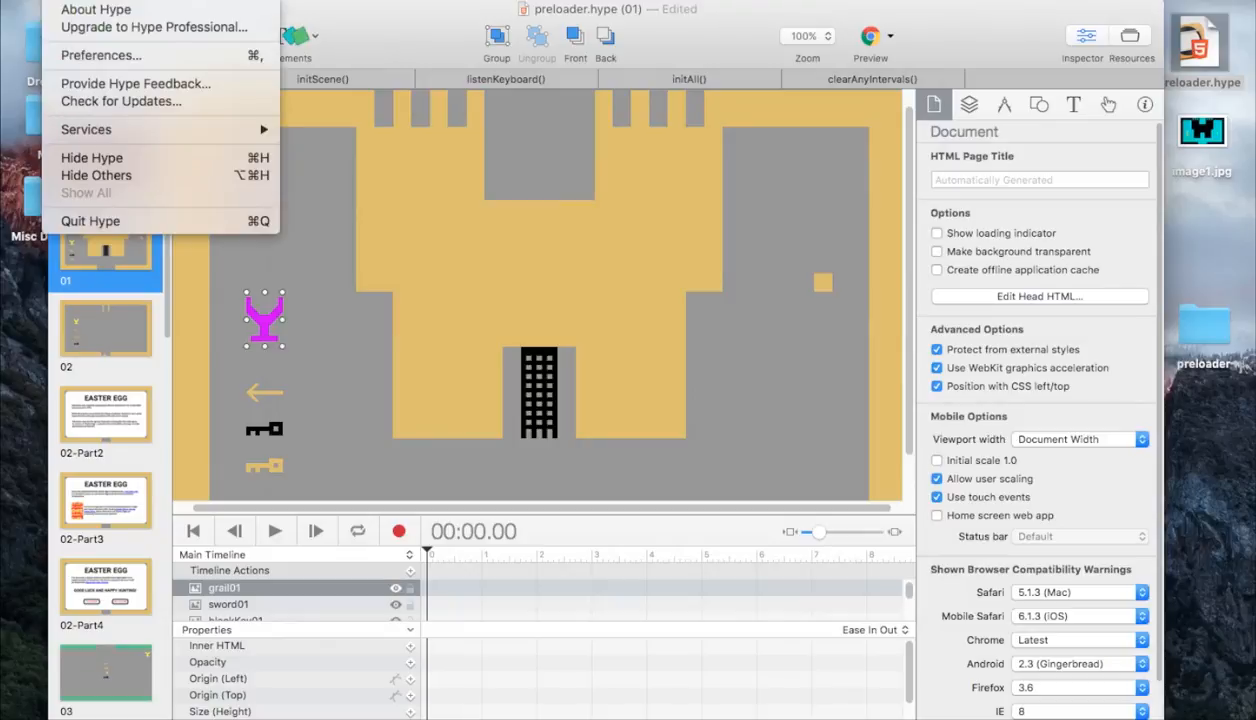
pyautogui.moveTo(90, 220)
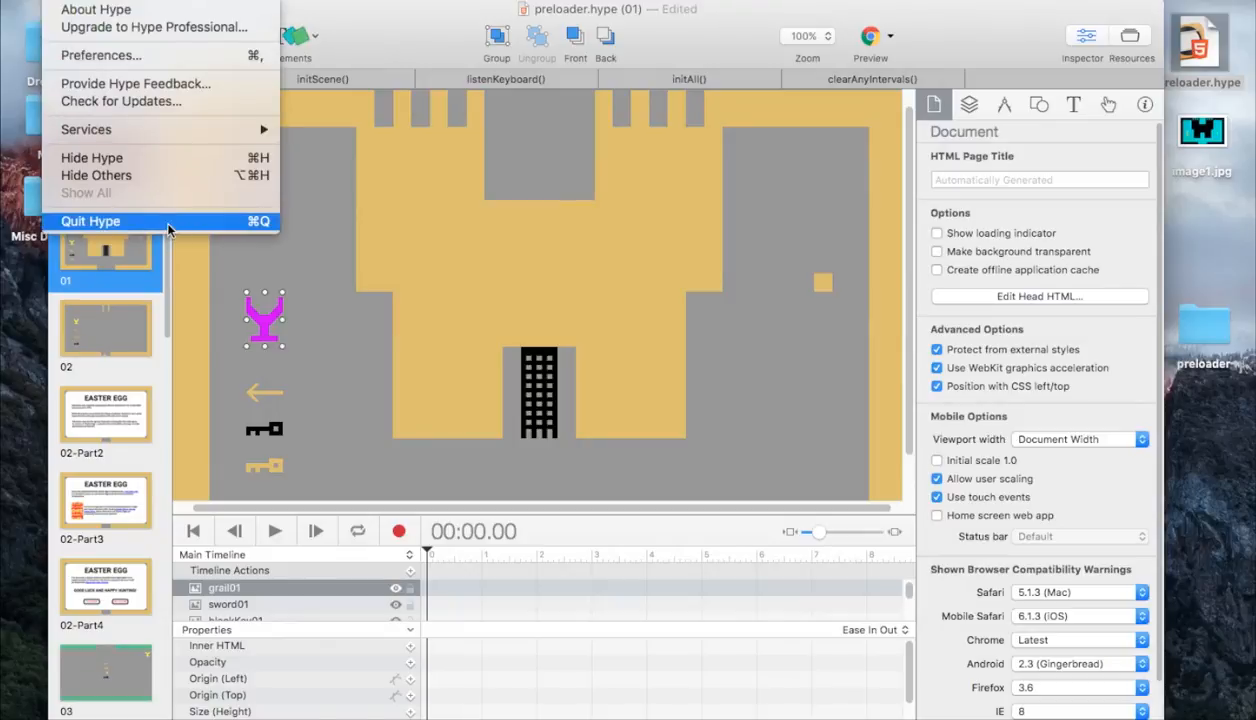
# - Quit Hype and browse the exported preloader folder with preloader.html and preloader.hyperresources
pyautogui.click(92, 220)
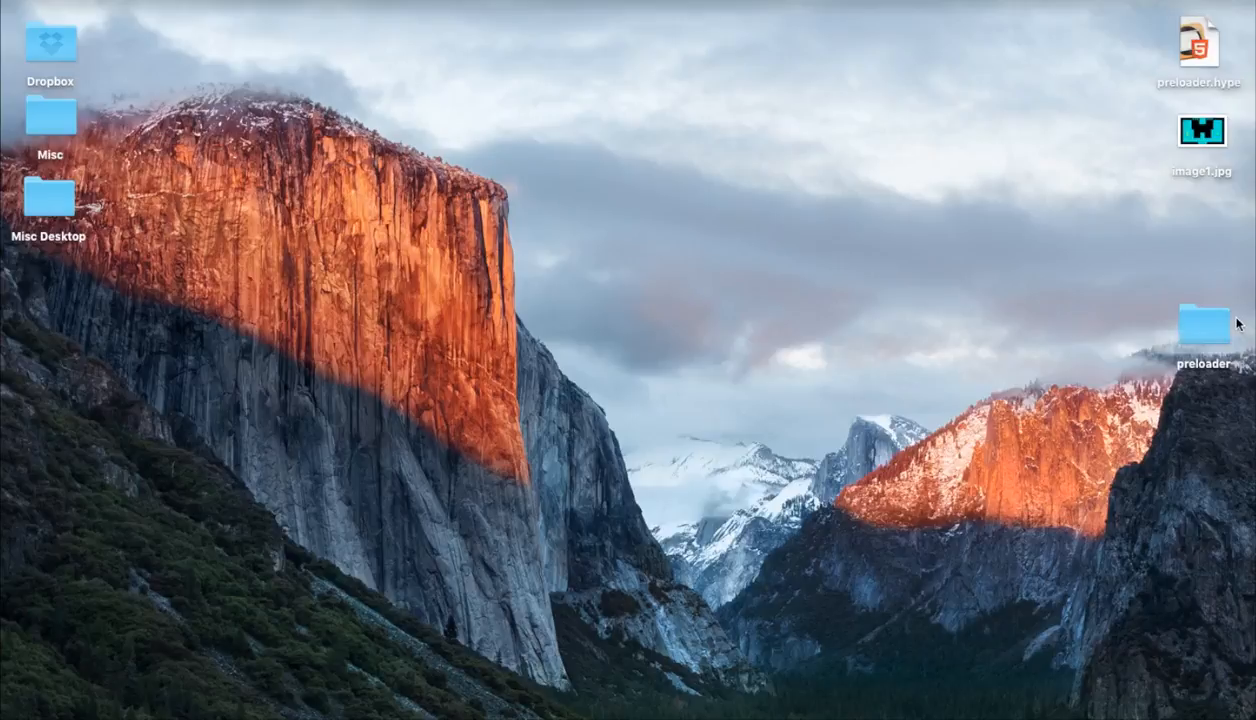
pyautogui.doubleClick(1204, 324)
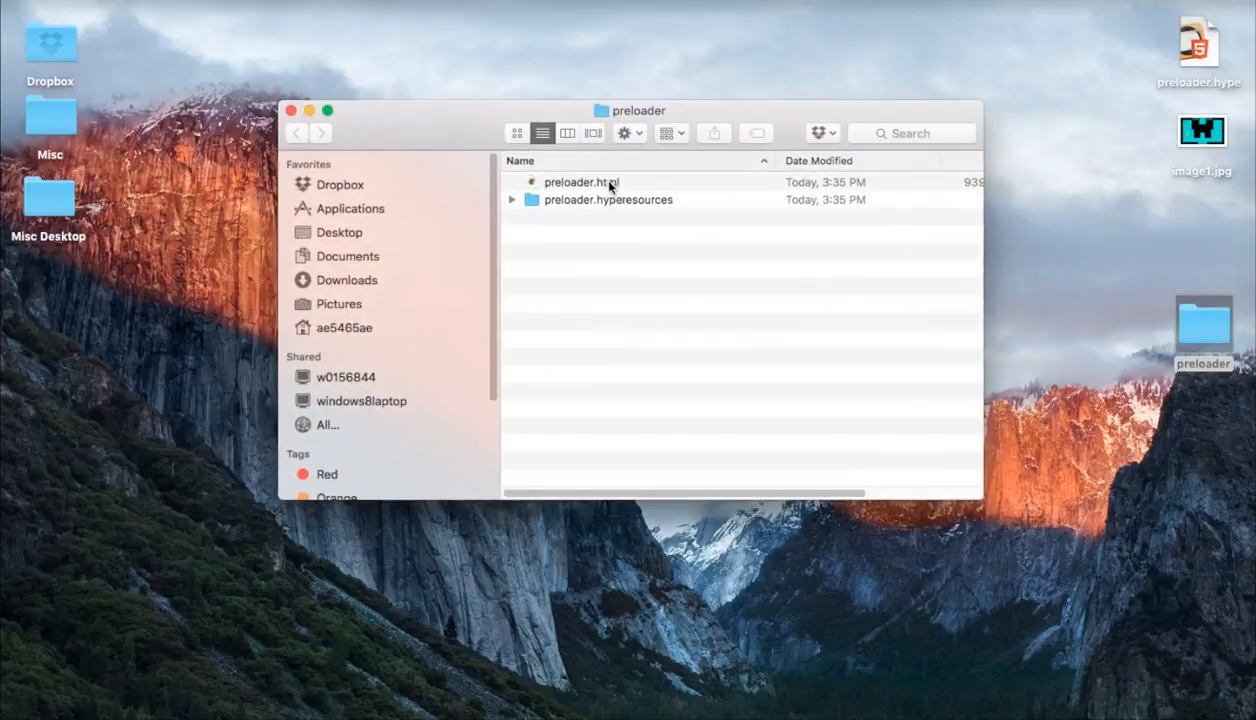
pyautogui.click(580, 182)
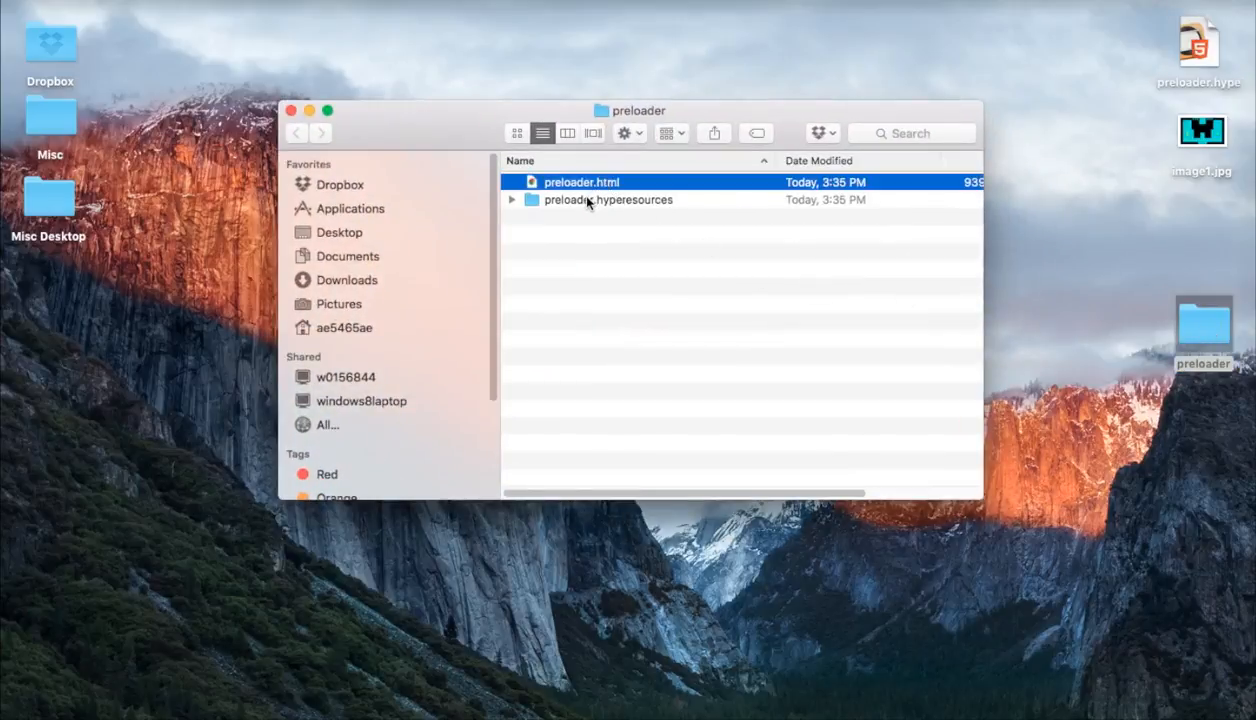
pyautogui.click(608, 200)
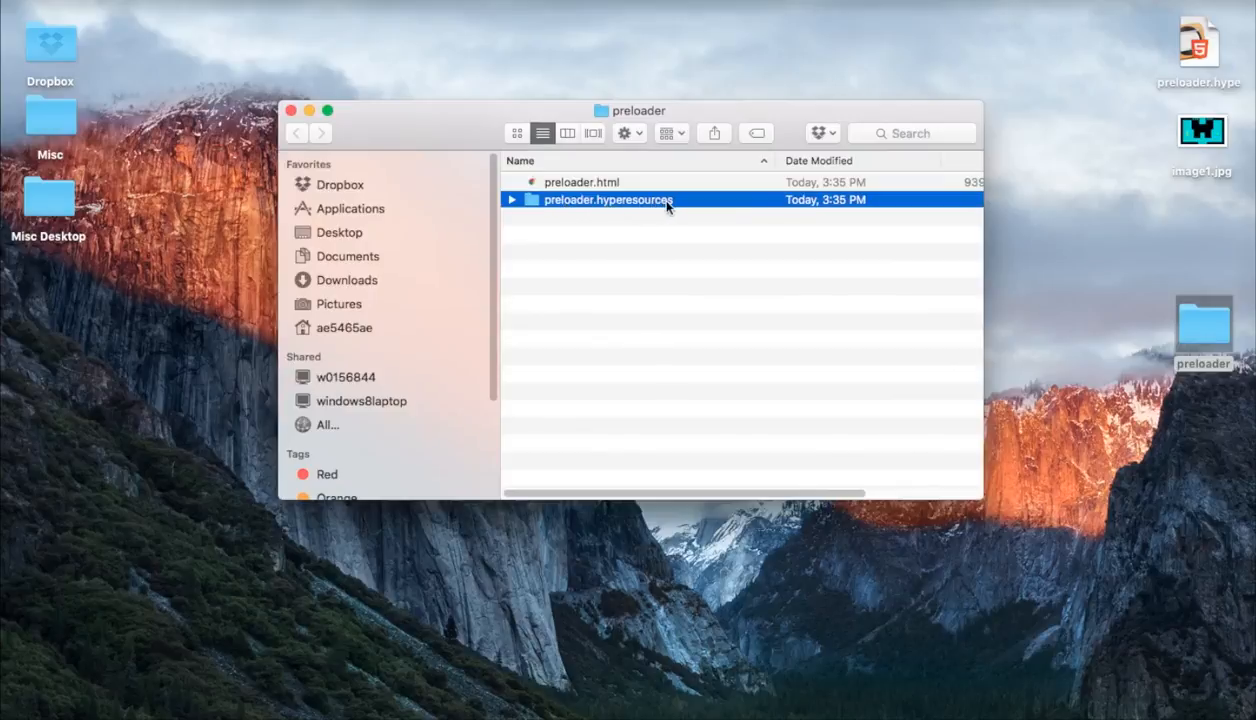
# - Collapse the resources folder's image list and select image1.jpg on the Desktop
pyautogui.click(512, 200)
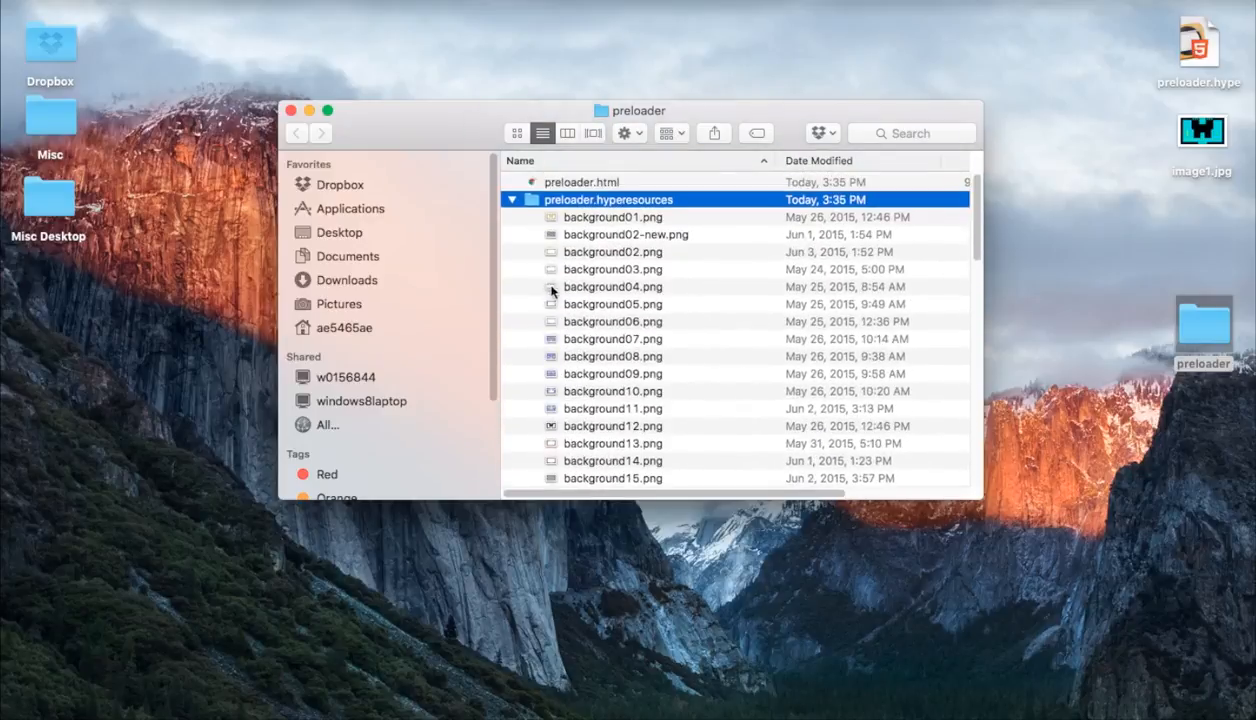
pyautogui.click(512, 200)
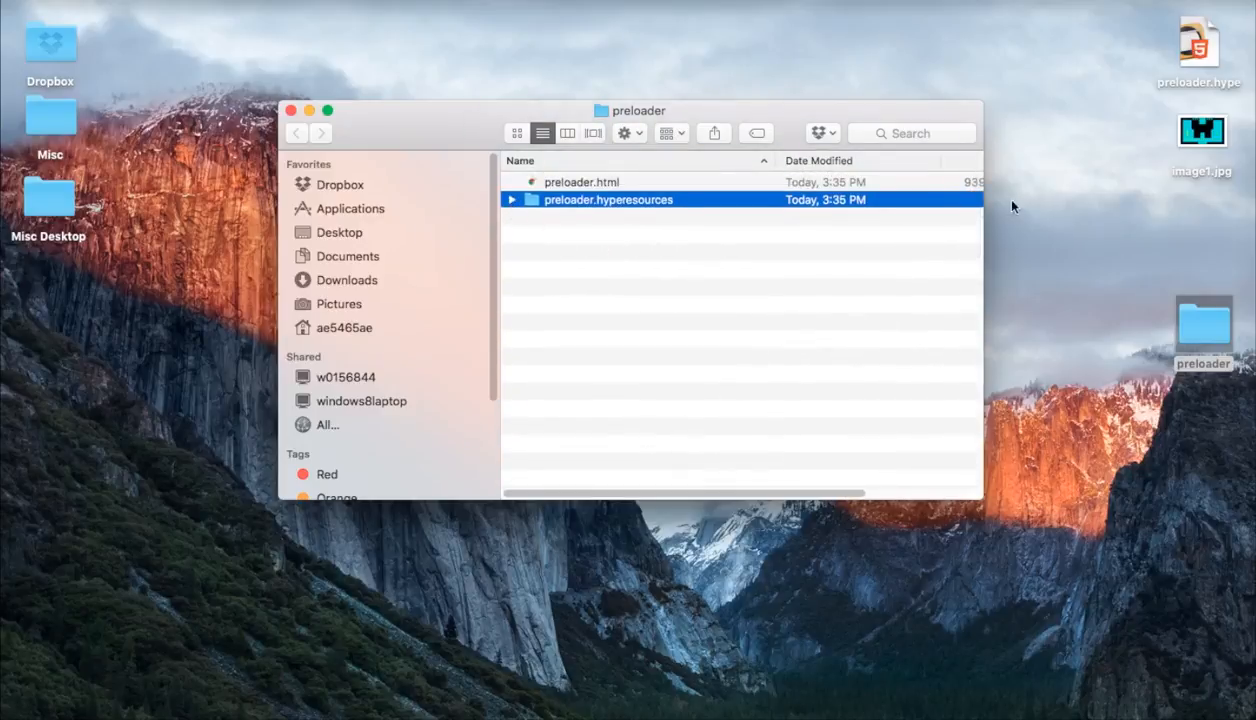
pyautogui.click(1204, 132)
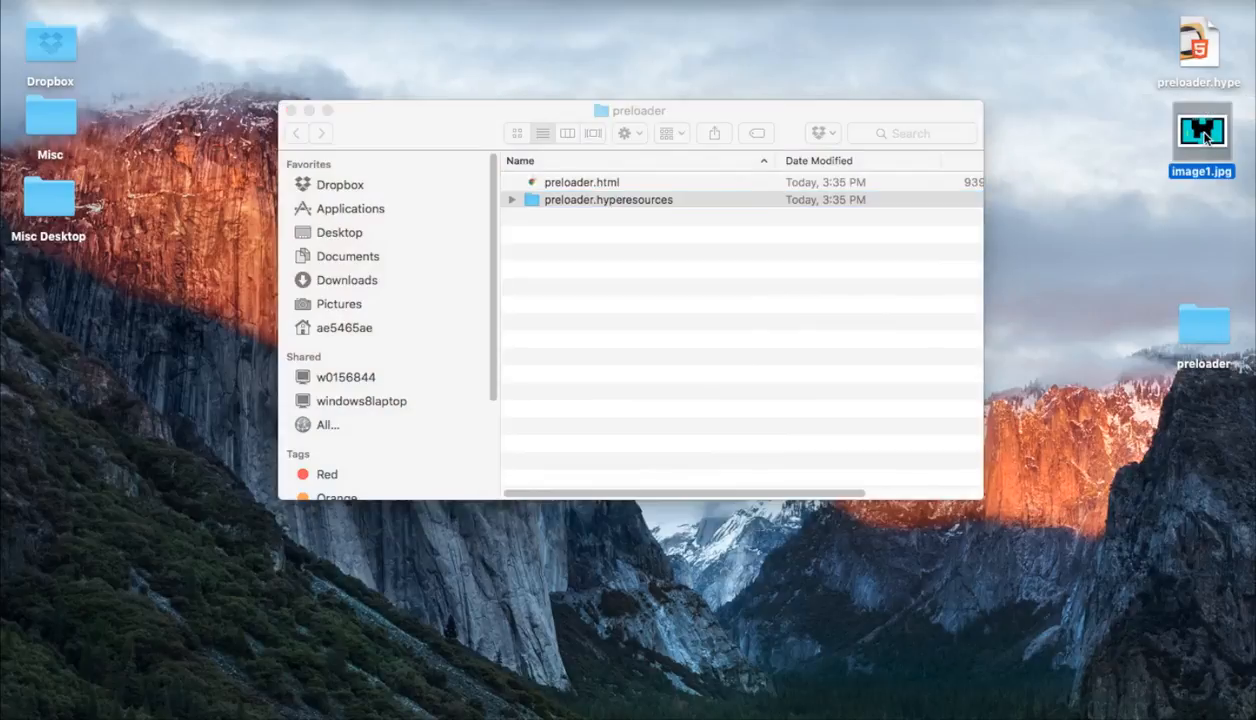
# - Preview image1.jpg, then move it from the Desktop into the preloader folder beside preloader.html
pyautogui.doubleClick(1202, 138)
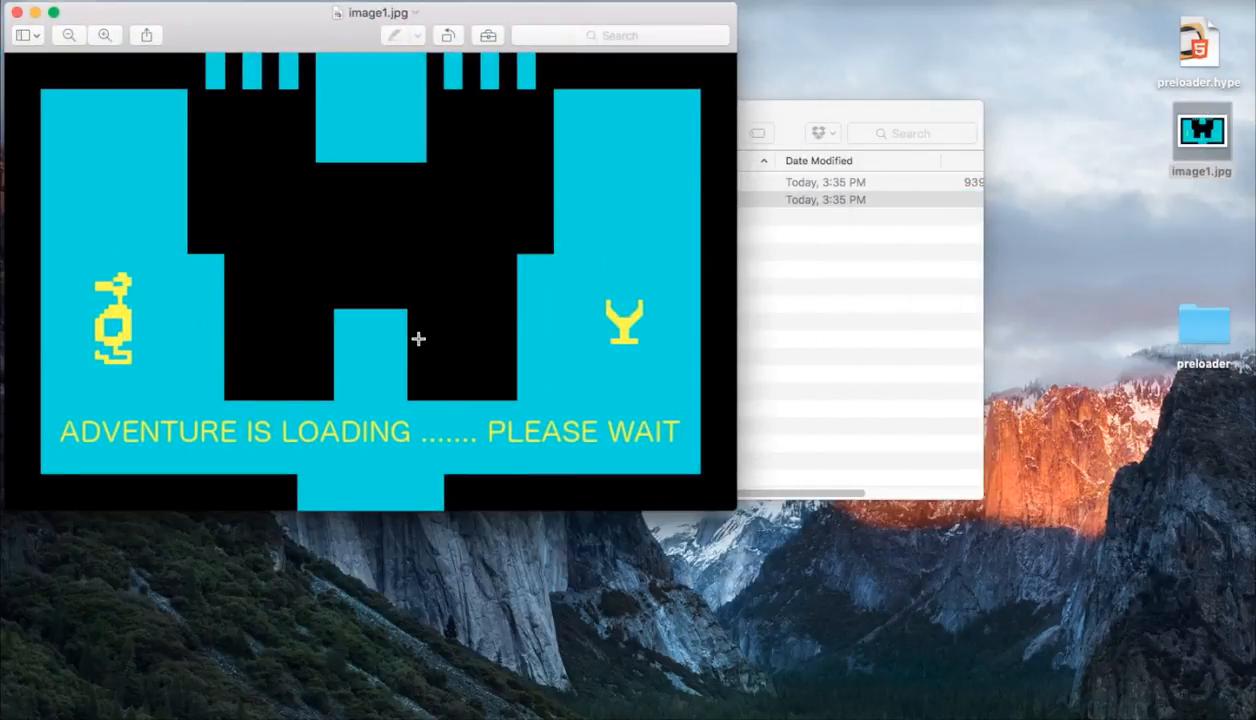
pyautogui.moveTo(392, 132)
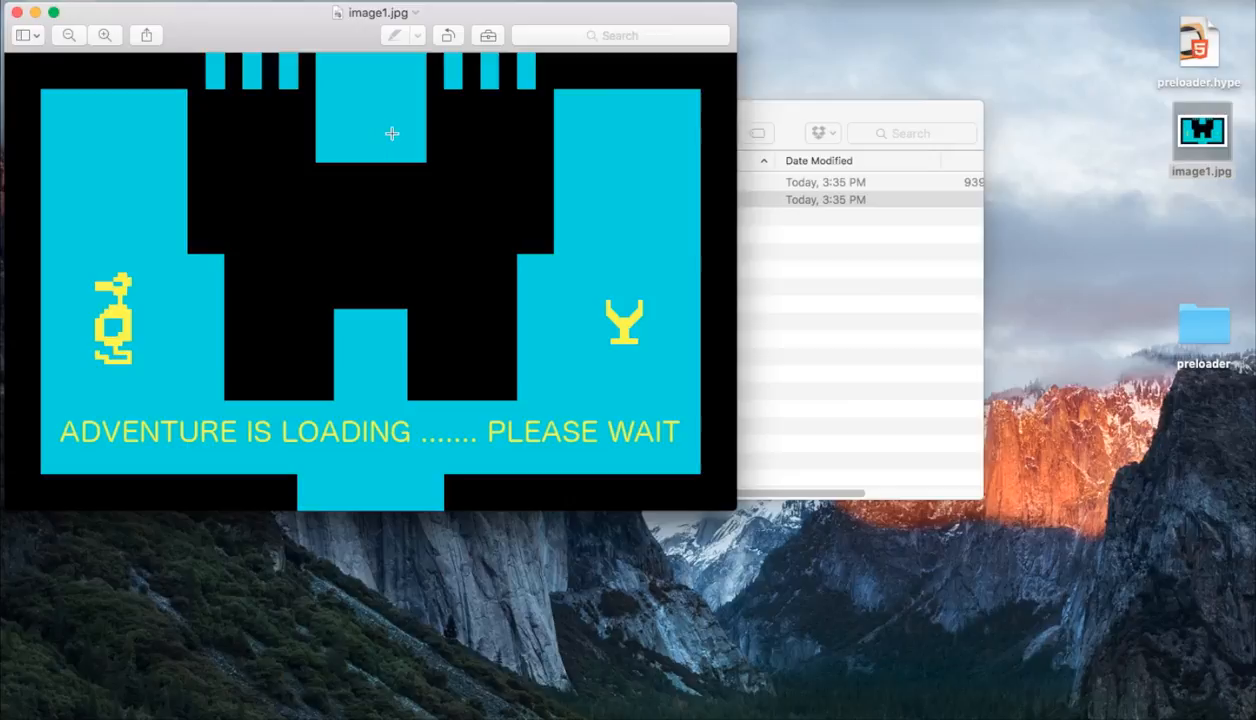
pyautogui.moveTo(378, 424)
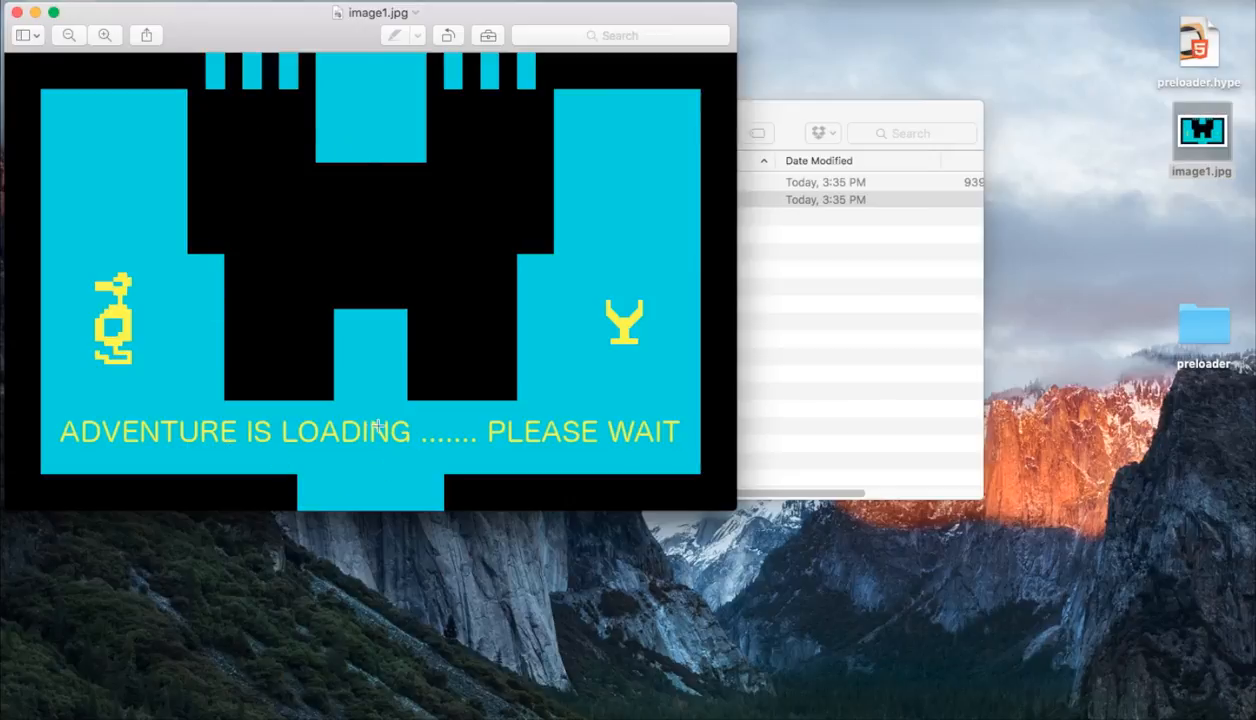
pyautogui.moveTo(208, 4)
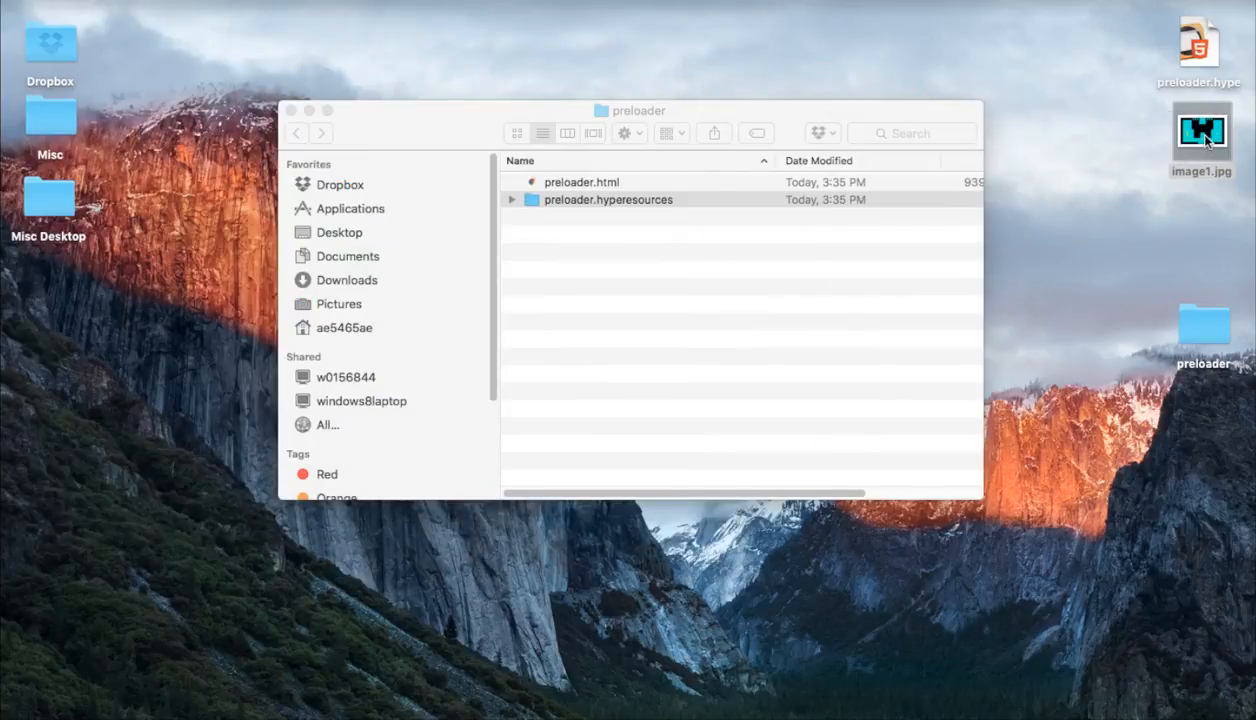
pyautogui.click(1202, 140)
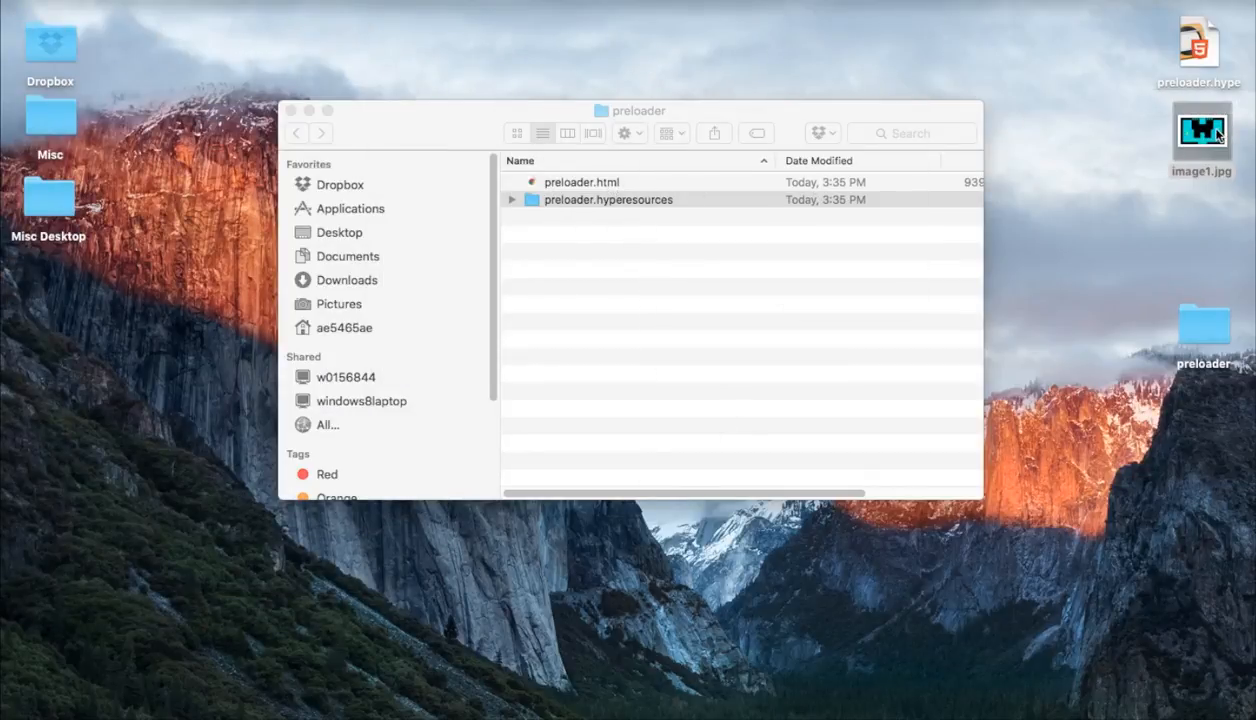
pyautogui.moveTo(1204, 136); pyautogui.dragTo(650, 182)
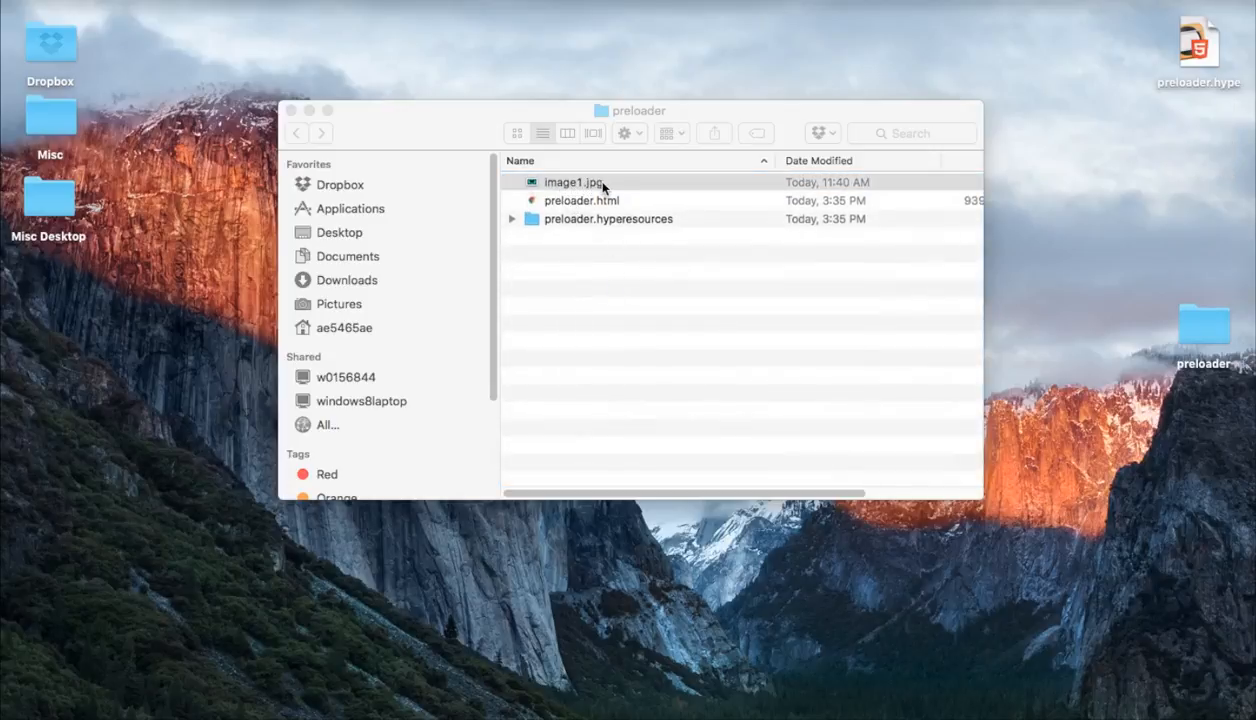
pyautogui.click(580, 200)
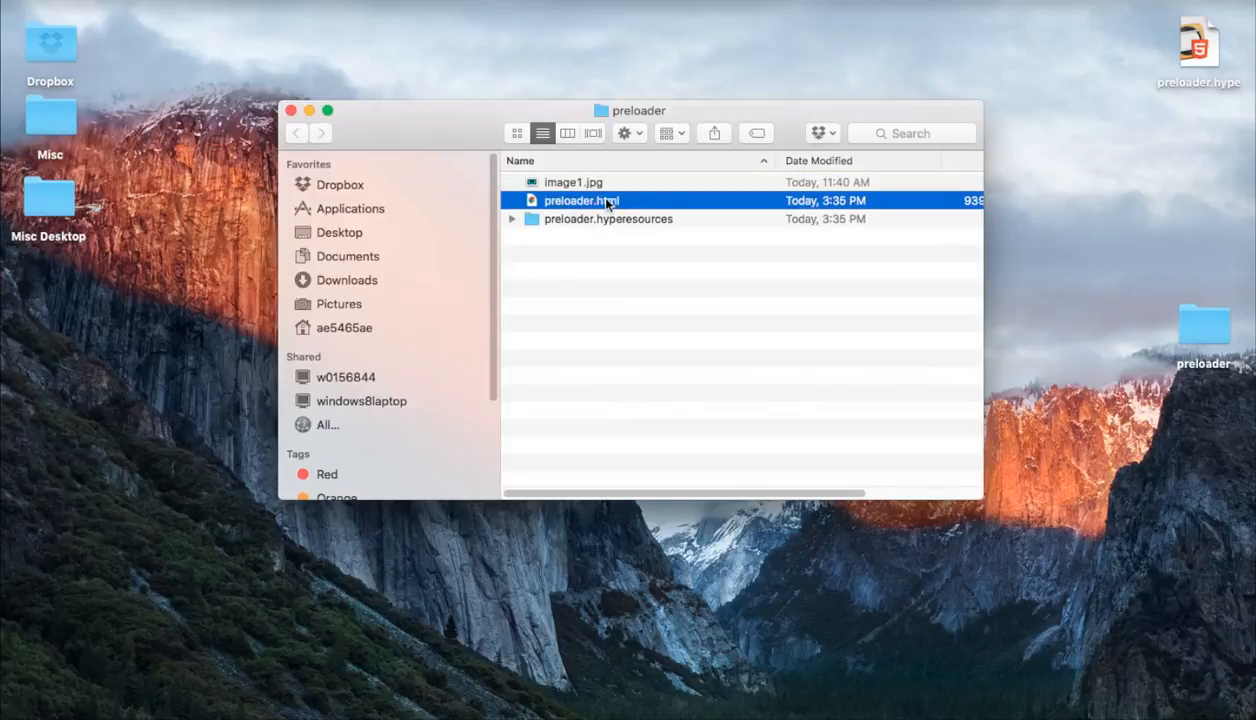
pyautogui.rightClick(582, 200)
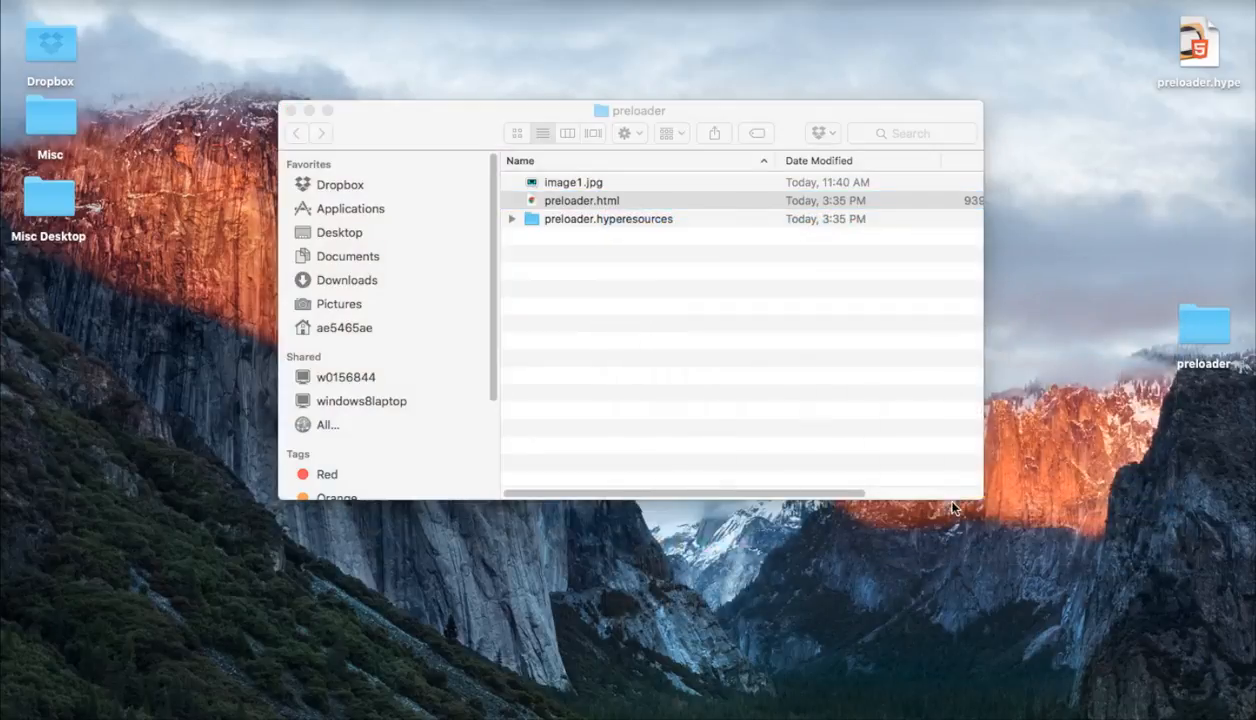
# - In preloader.html, start an inner <div style="position: absolute" inside the container div
pyautogui.doubleClick(582, 200)
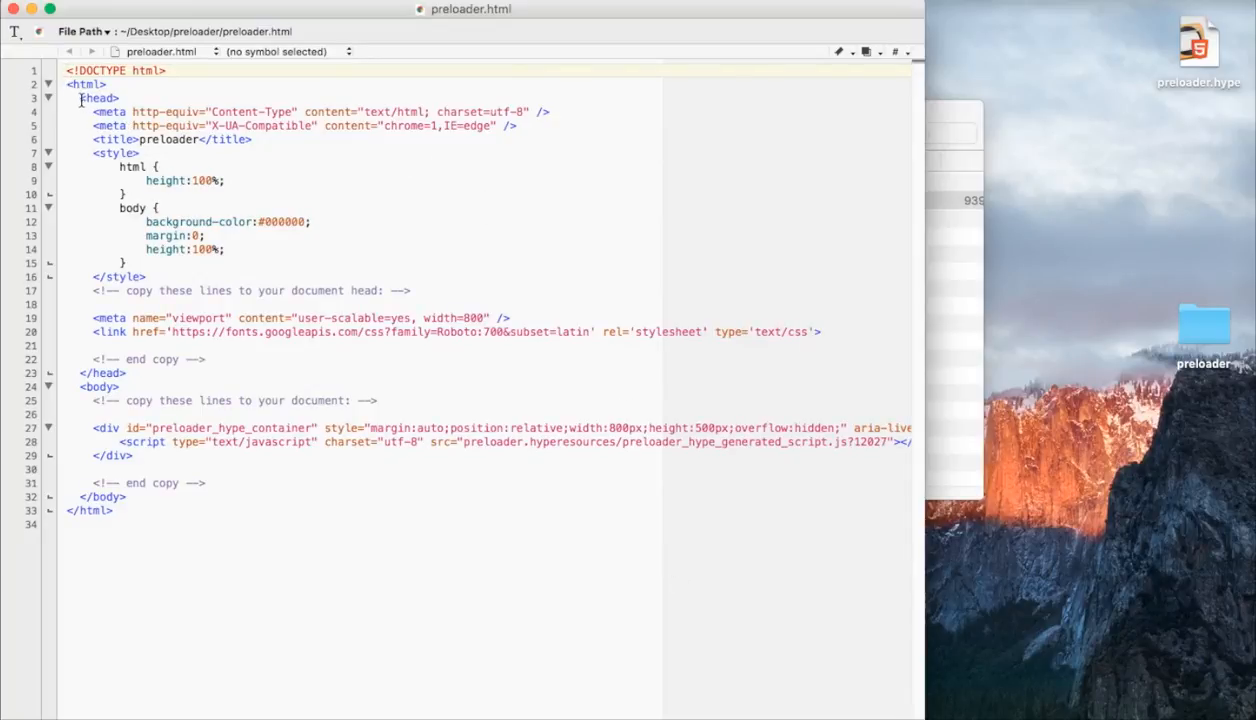
pyautogui.moveTo(80, 98); pyautogui.dragTo(204, 360)
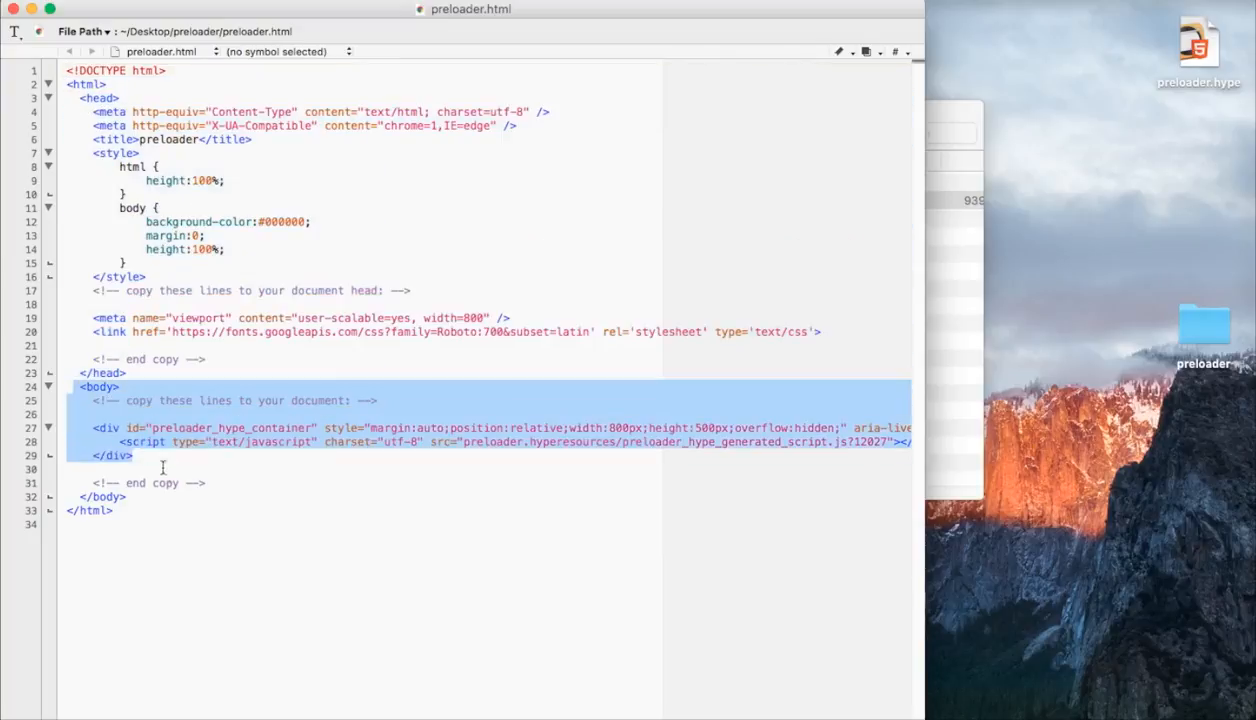
pyautogui.click(96, 428)
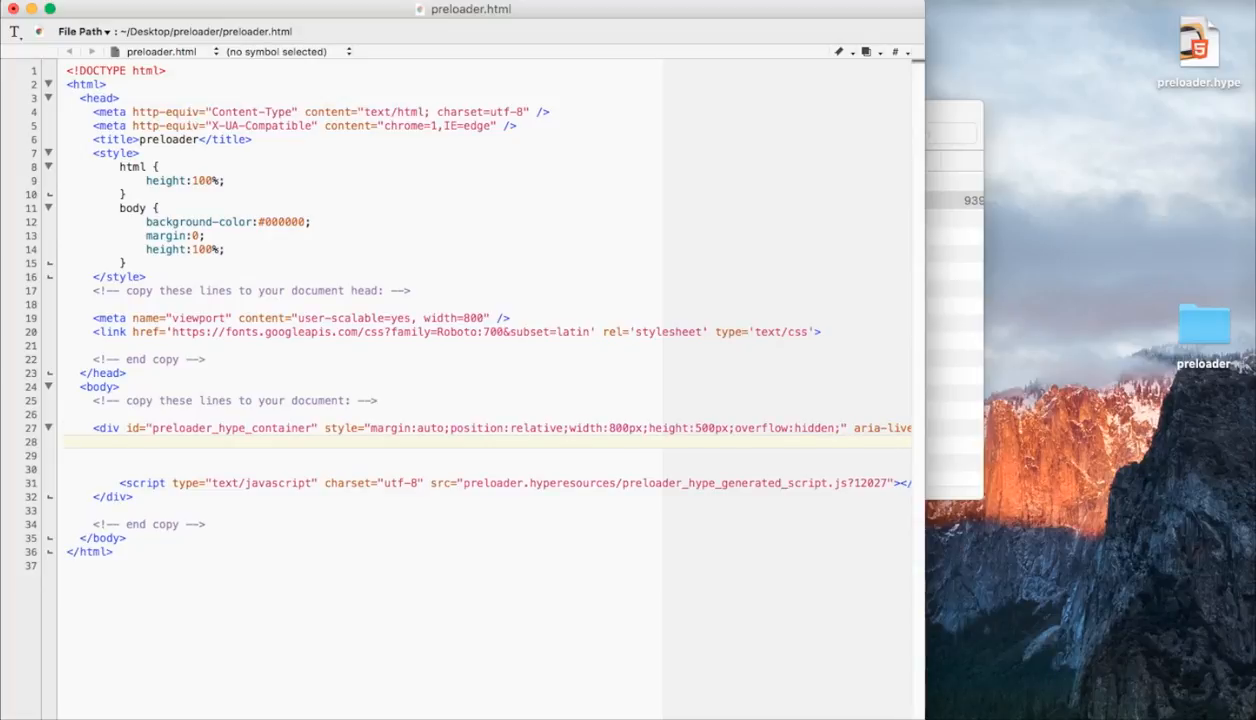
pyautogui.write('<div')
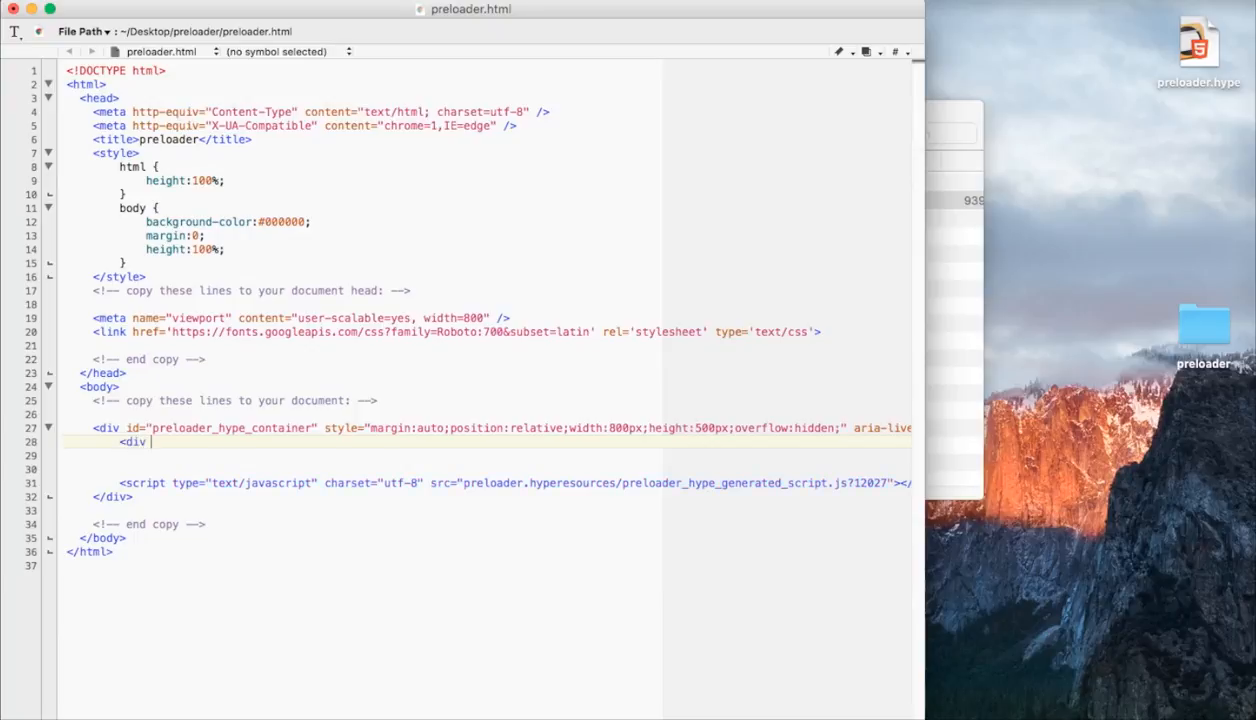
pyautogui.write('style')
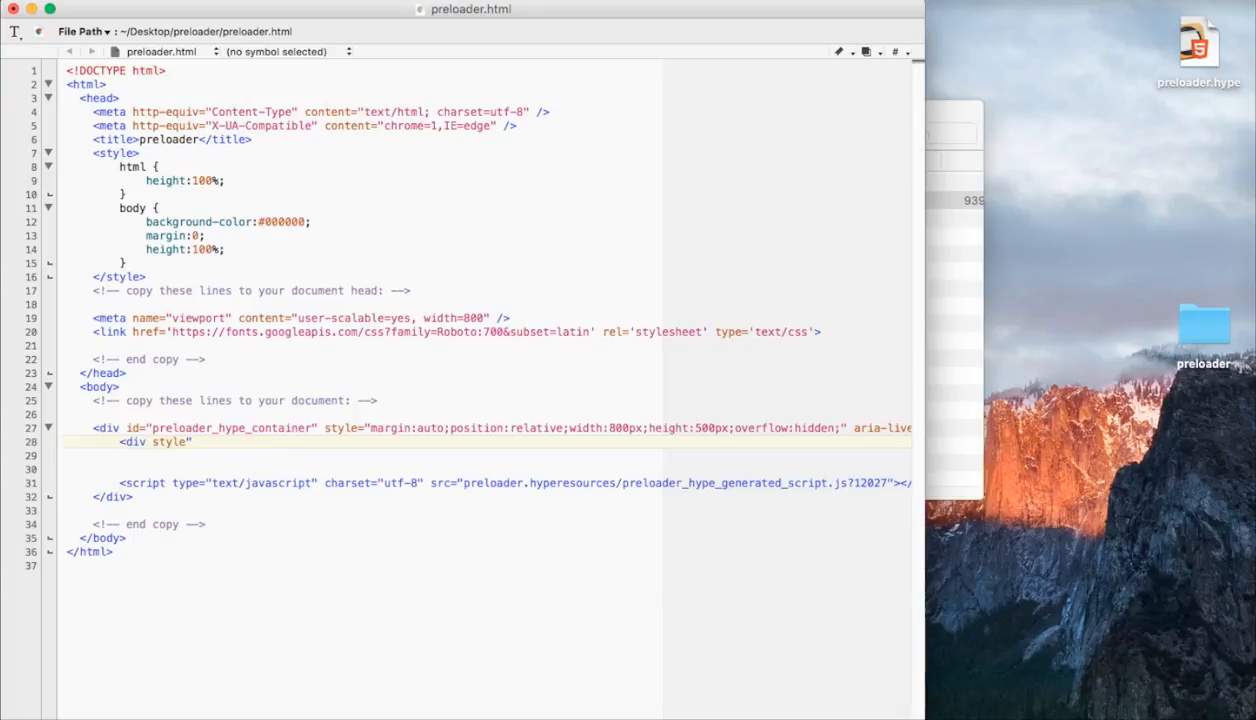
pyautogui.write('"')
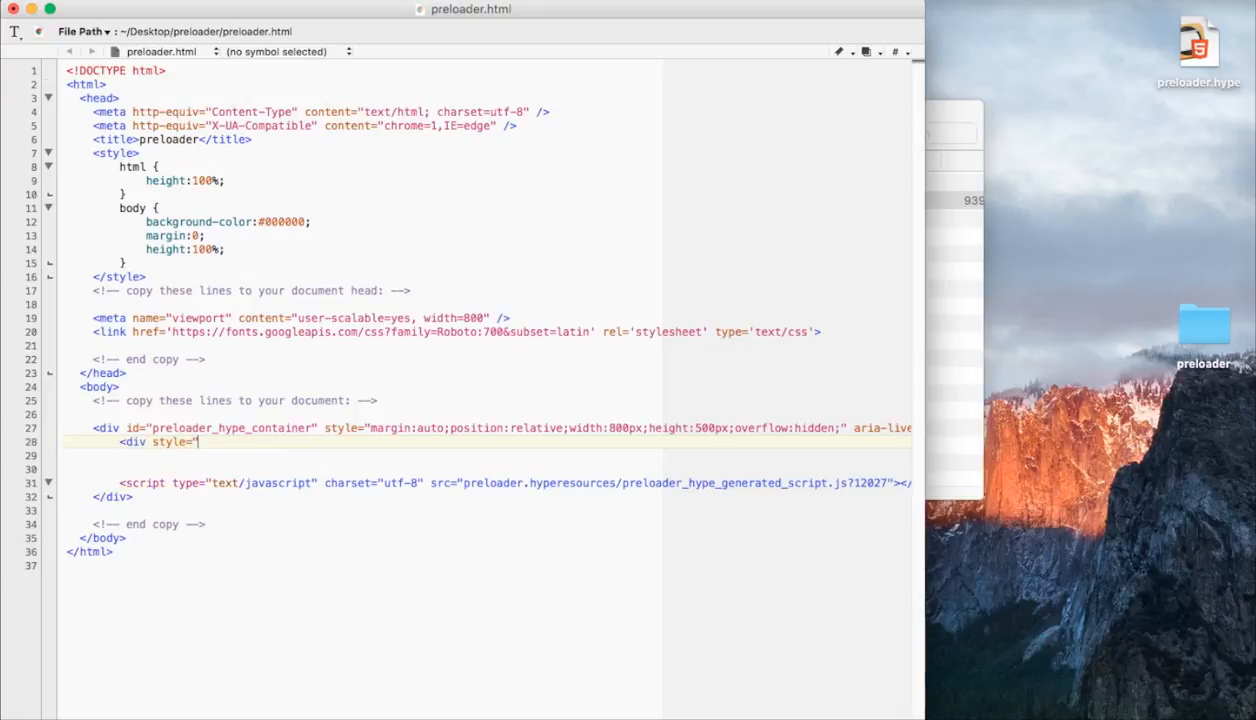
pyautogui.write('position:')
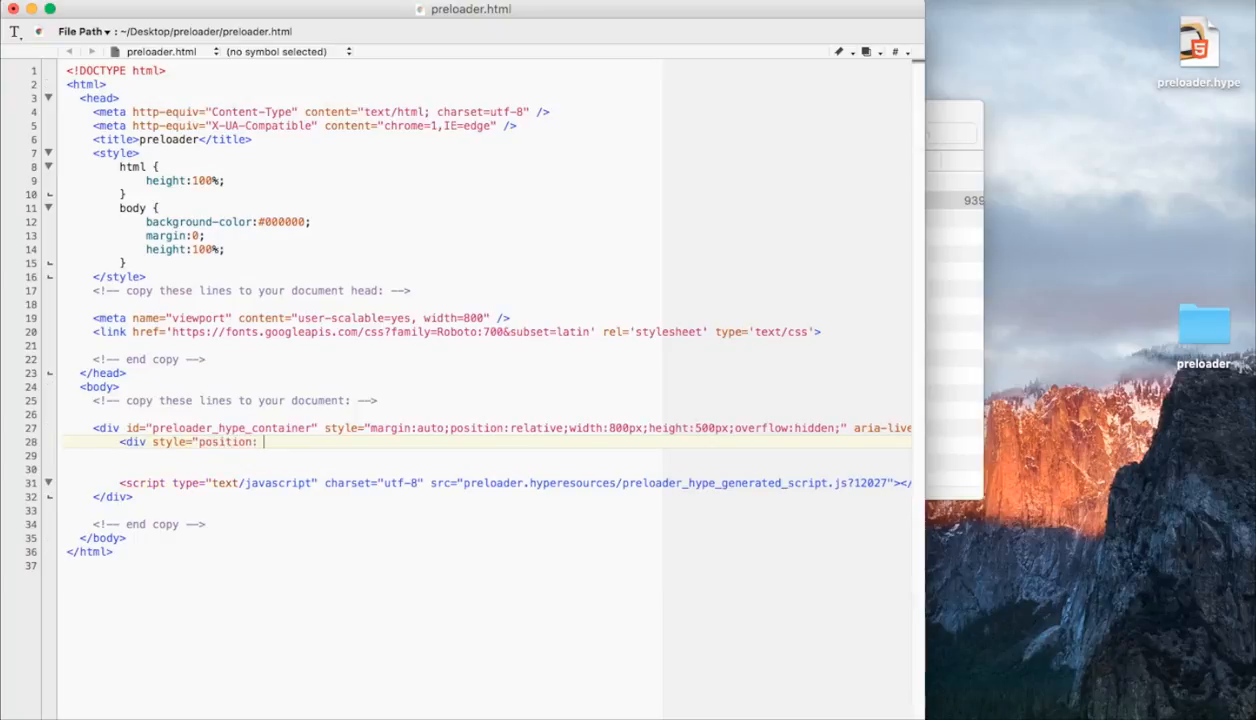
pyautogui.write('absolute;')
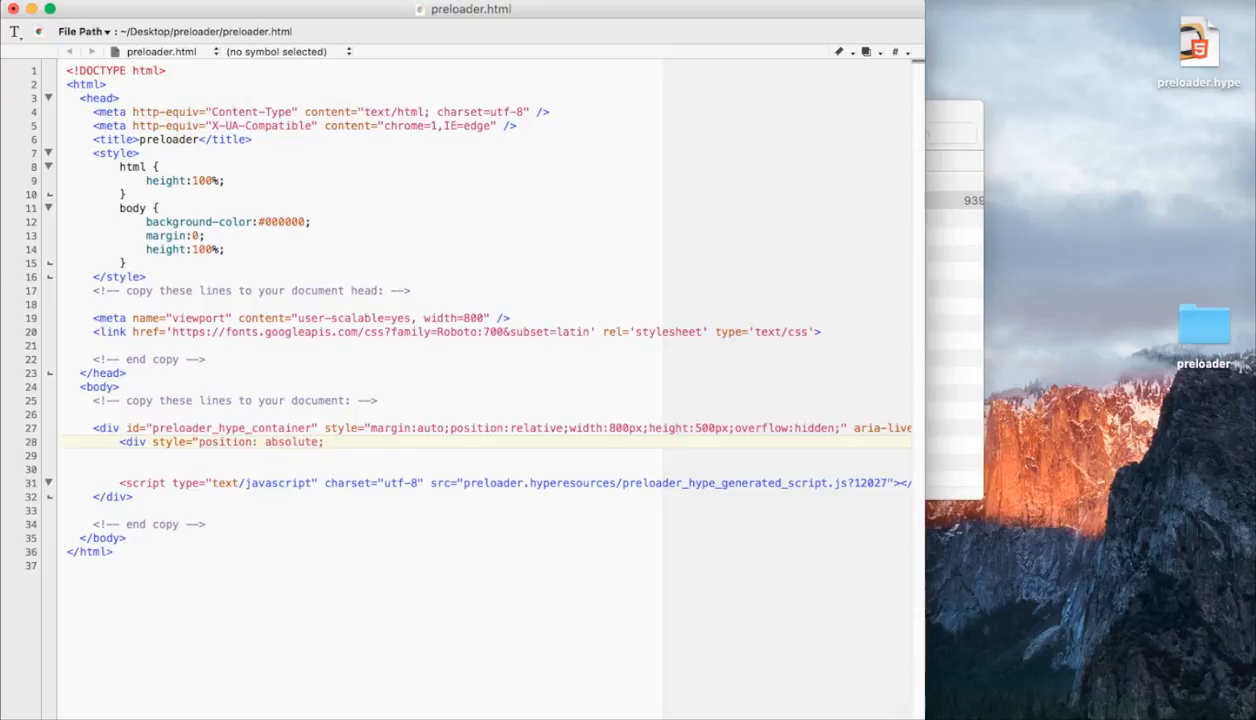
# - Finish the div style with top 0px, left 0px, width 800px, height 500px
pyautogui.write('top: 0px;')
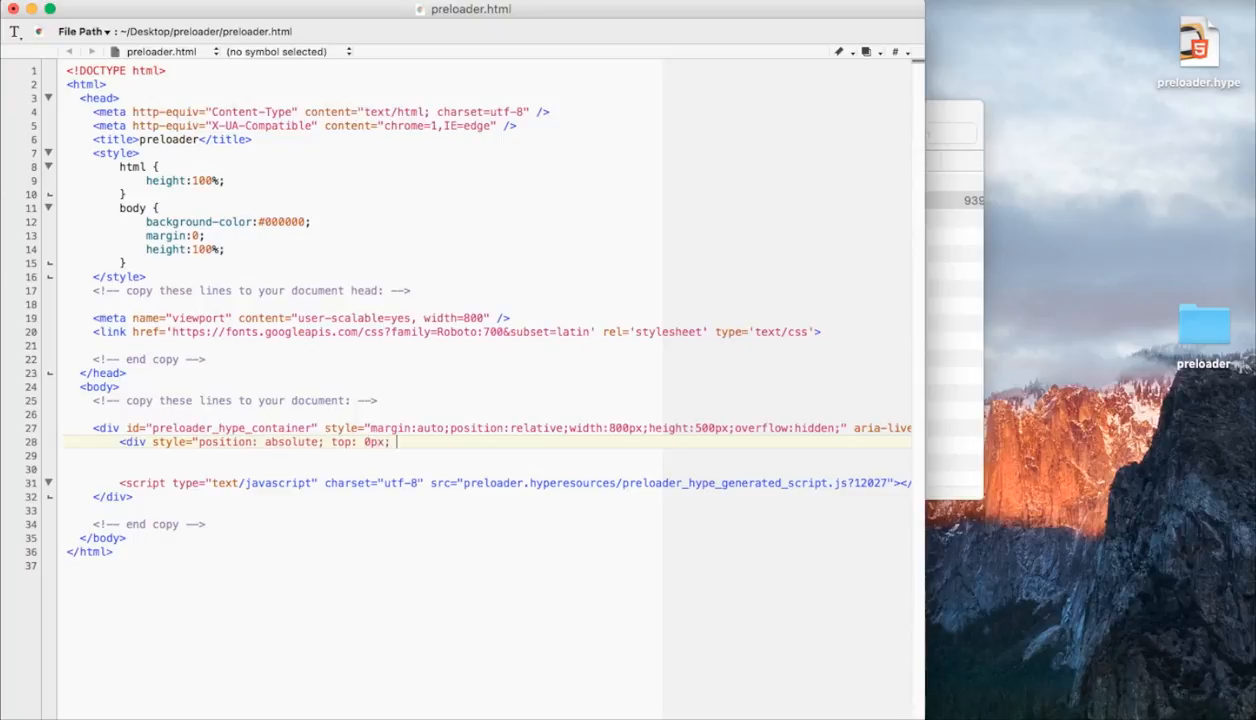
pyautogui.write('left: 0px;')
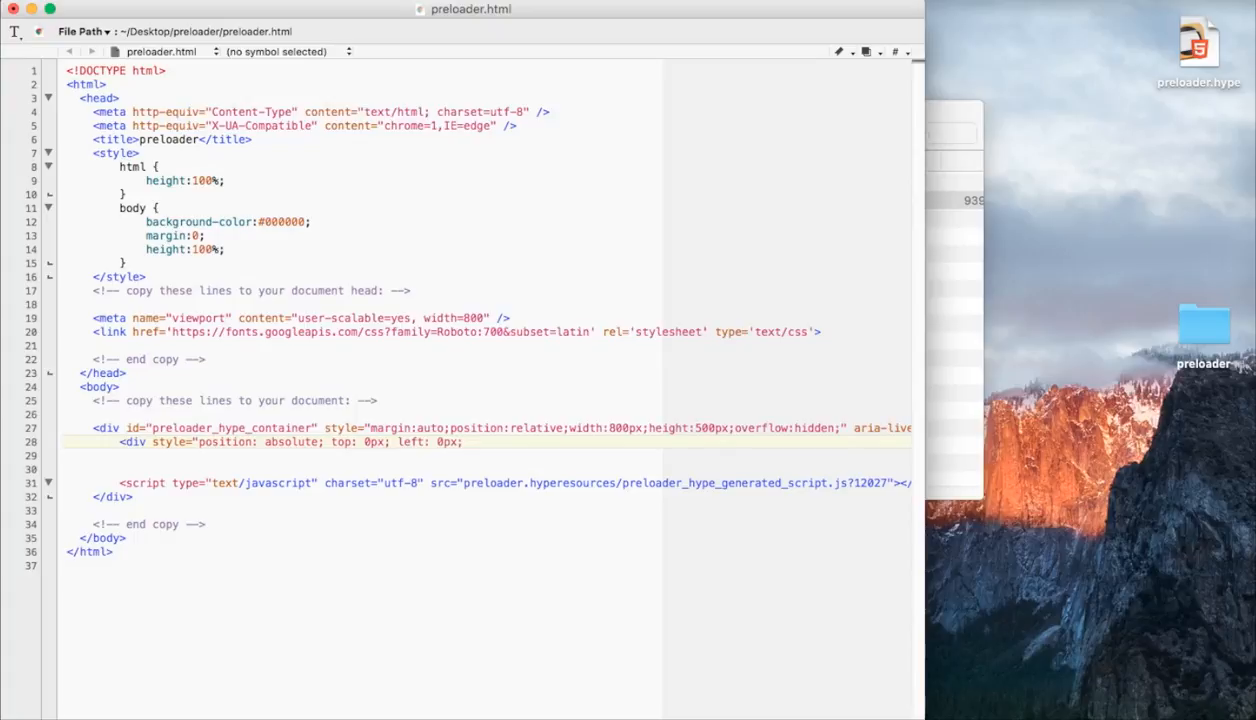
pyautogui.write('width: 800')
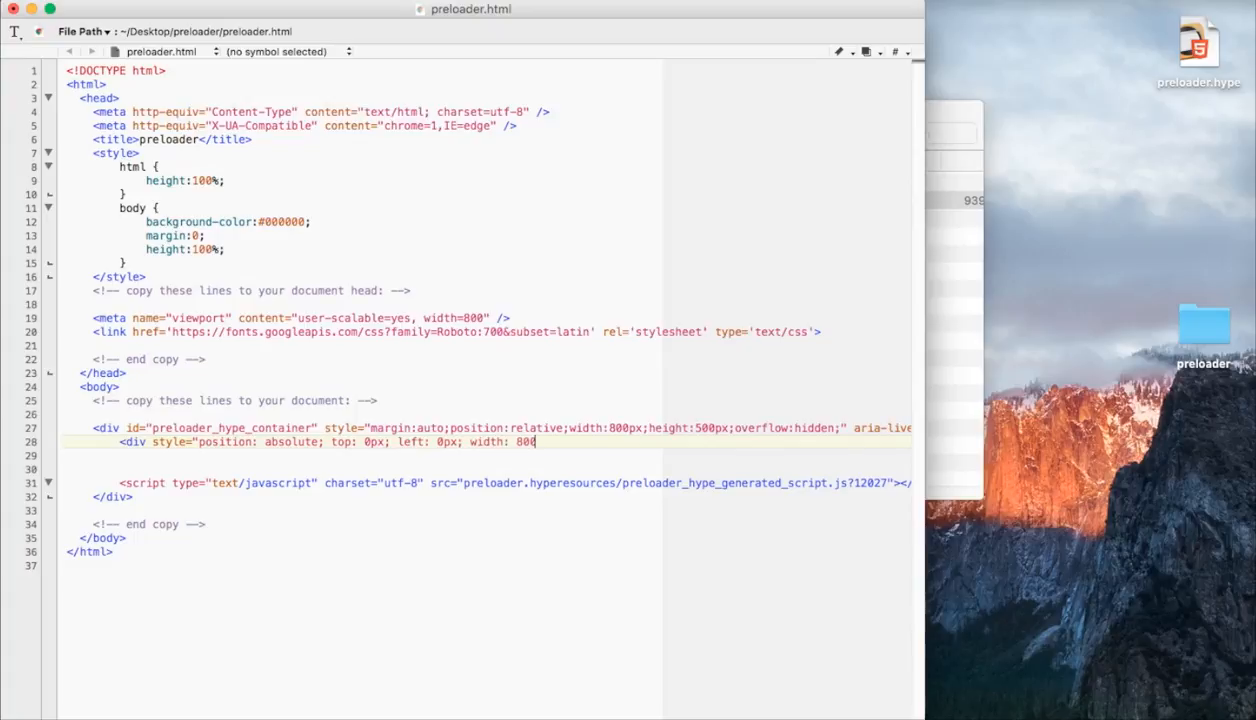
pyautogui.write('px;')
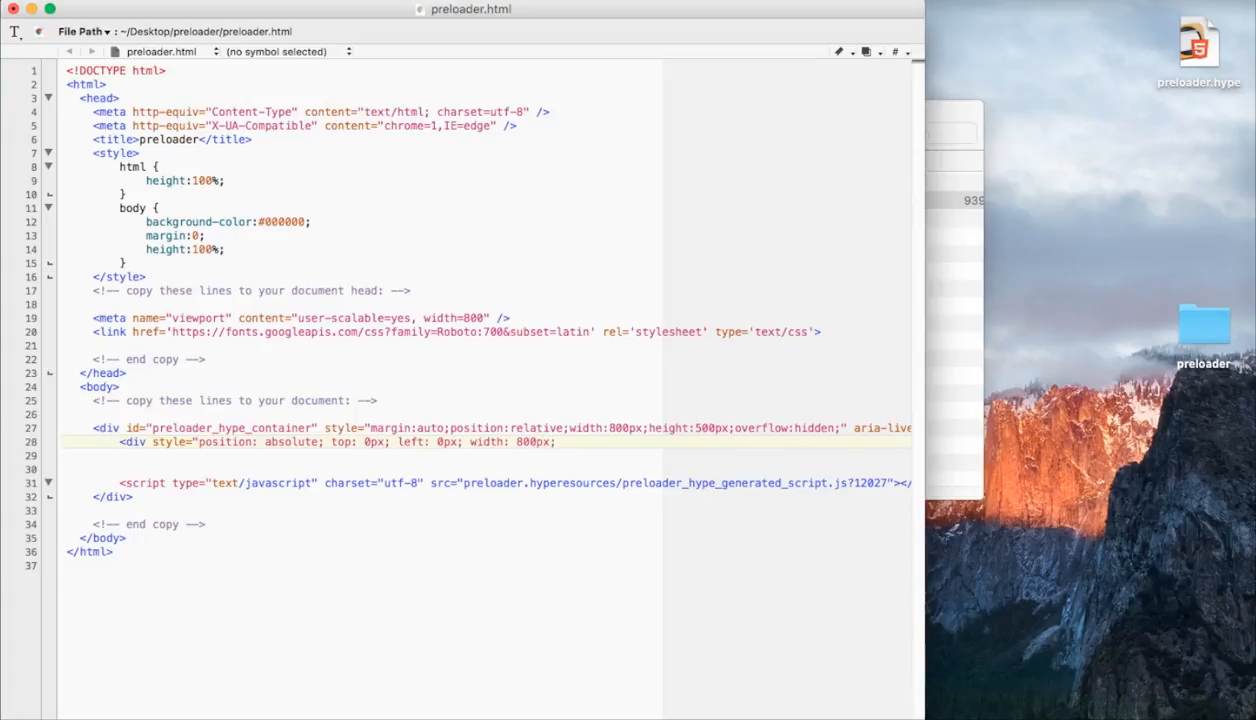
pyautogui.write('height:')
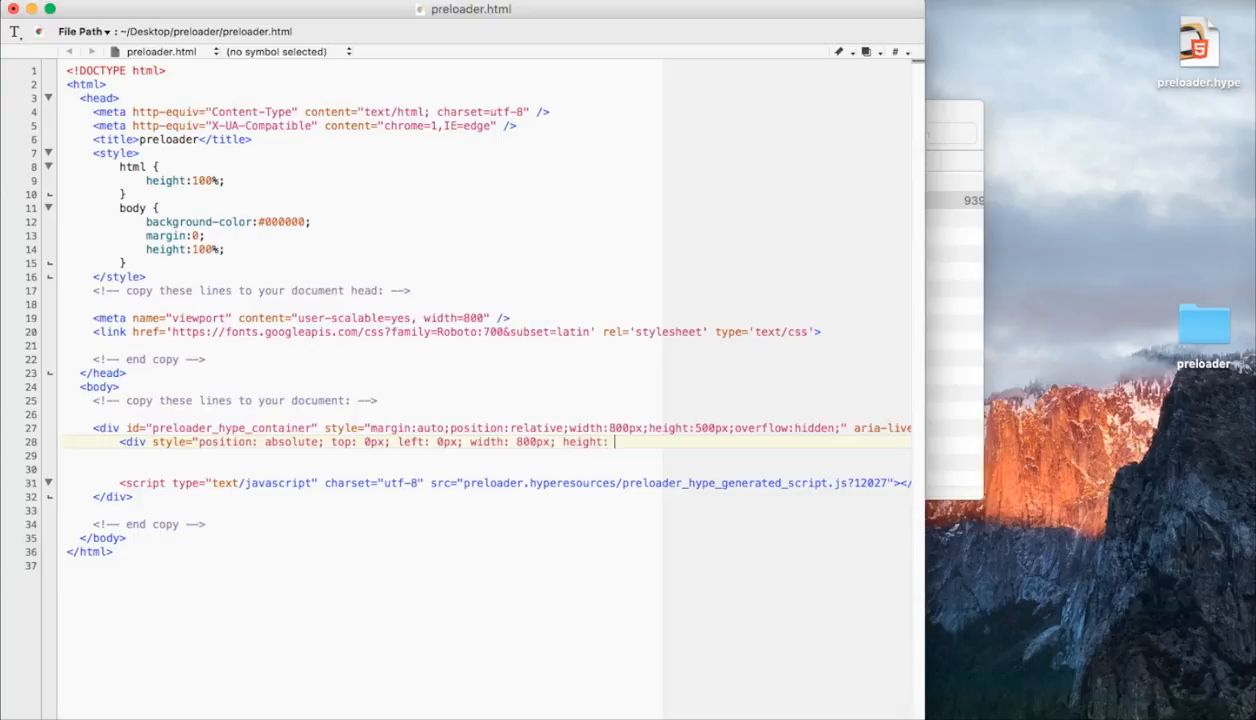
pyautogui.write('500px;">')
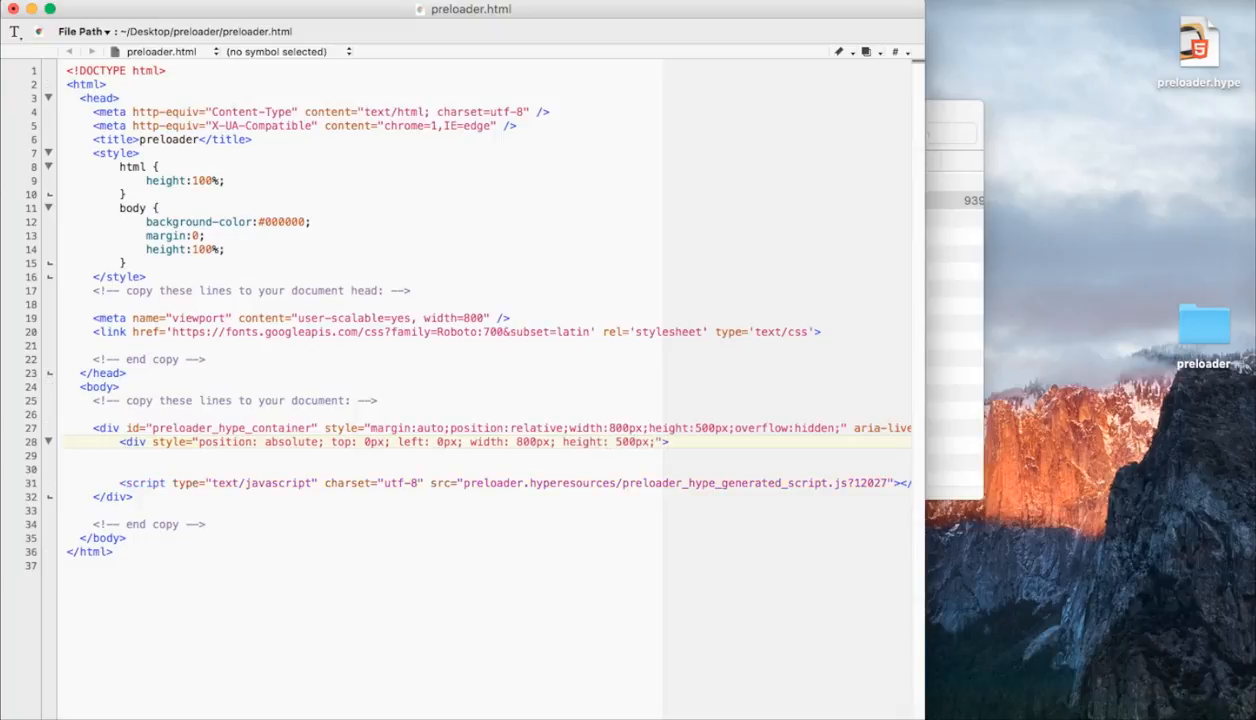
pyautogui.press('enter')
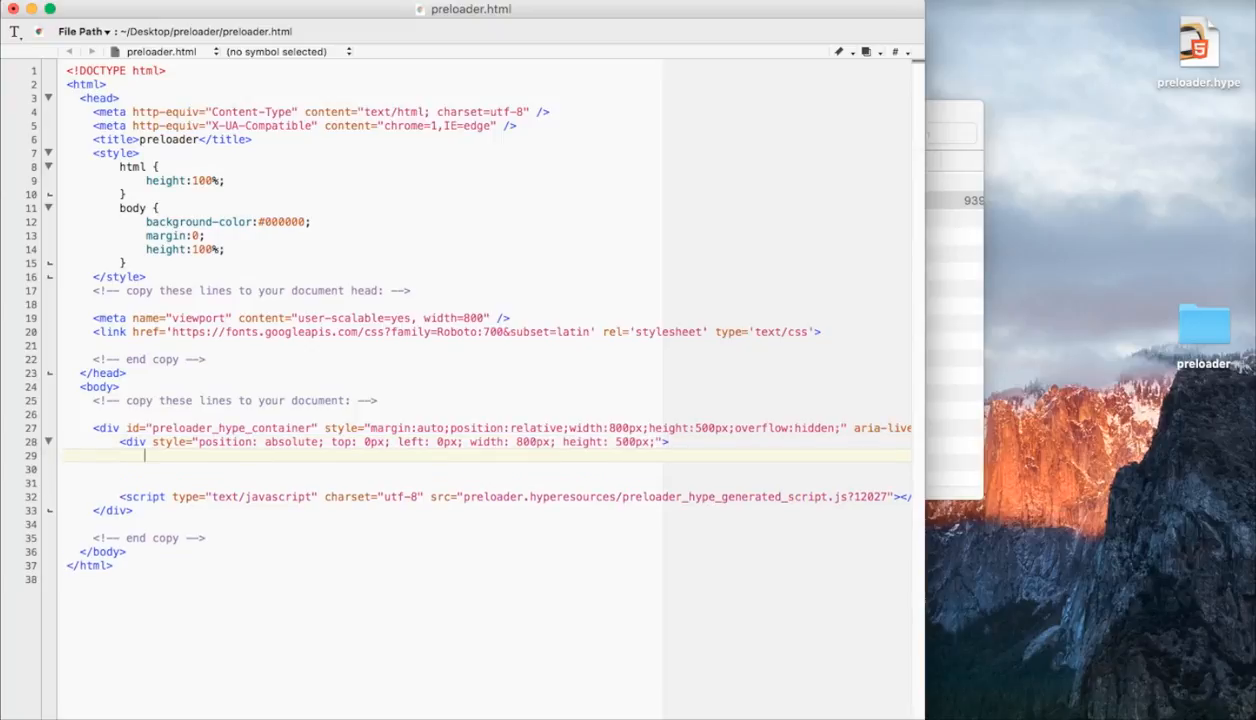
# - Add an <img src="./image1.jpg" /> tag inside the new div
pyautogui.write('<img')
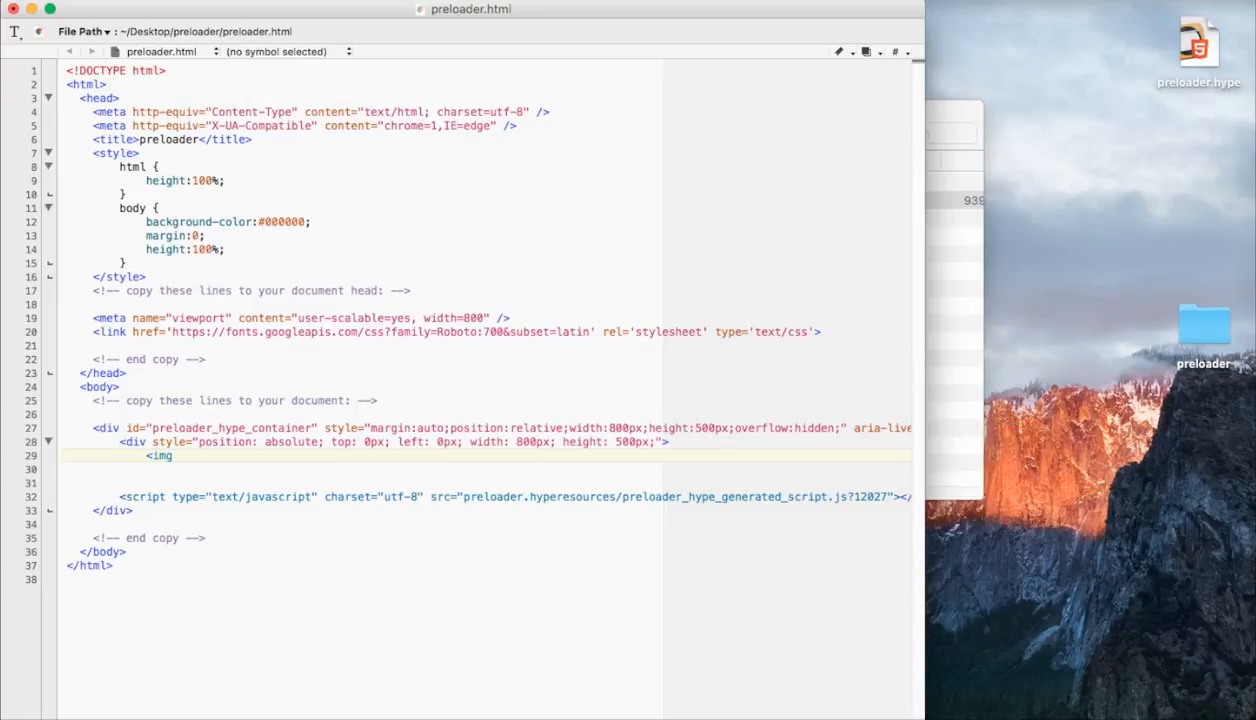
pyautogui.click(178, 456)
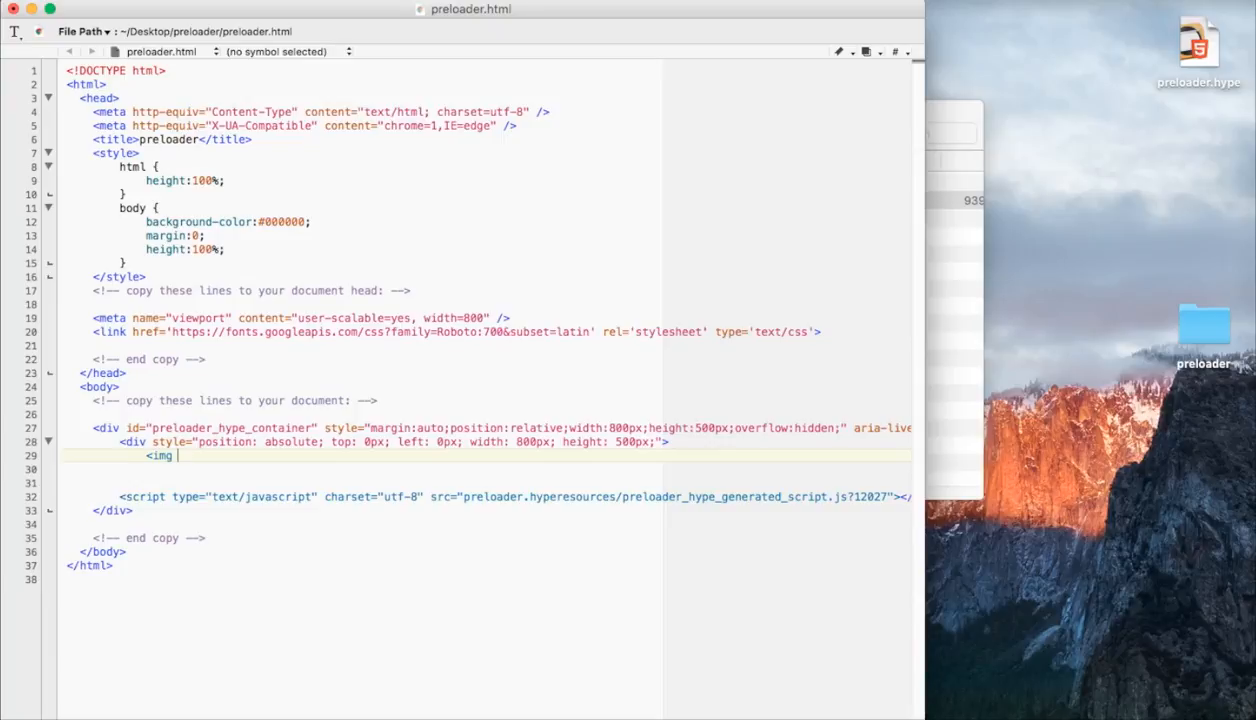
pyautogui.write('src="')
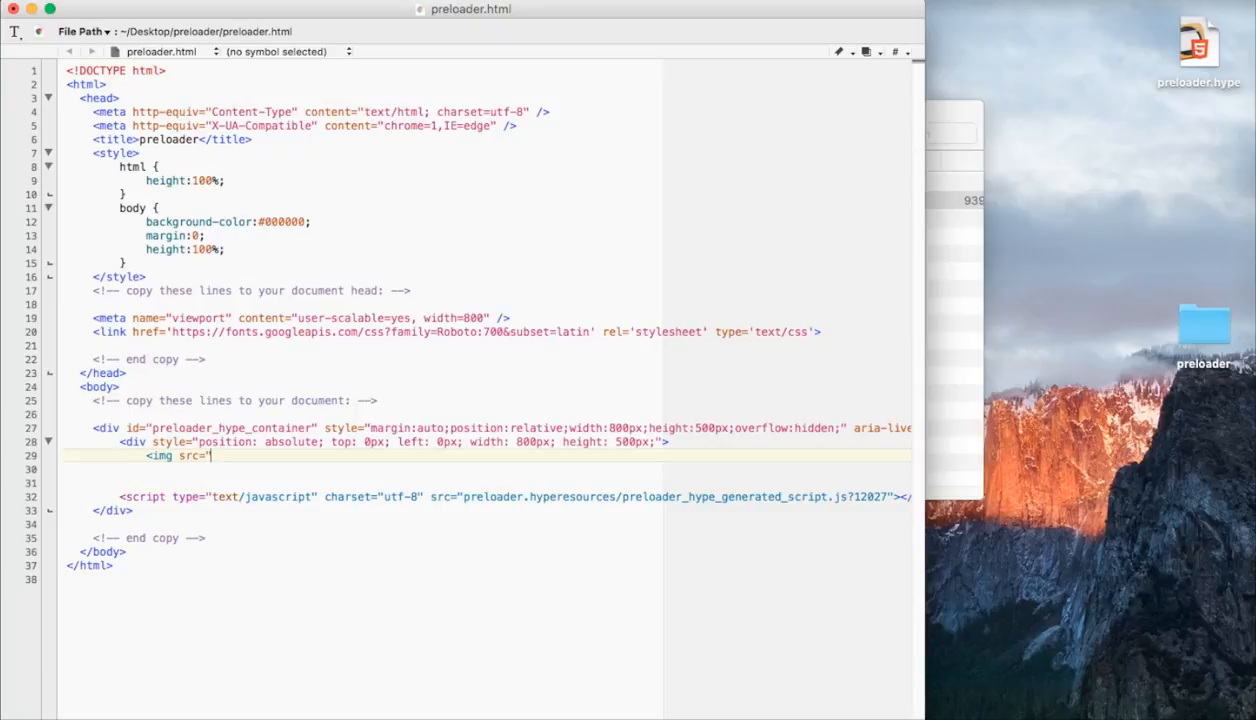
pyautogui.write('./')
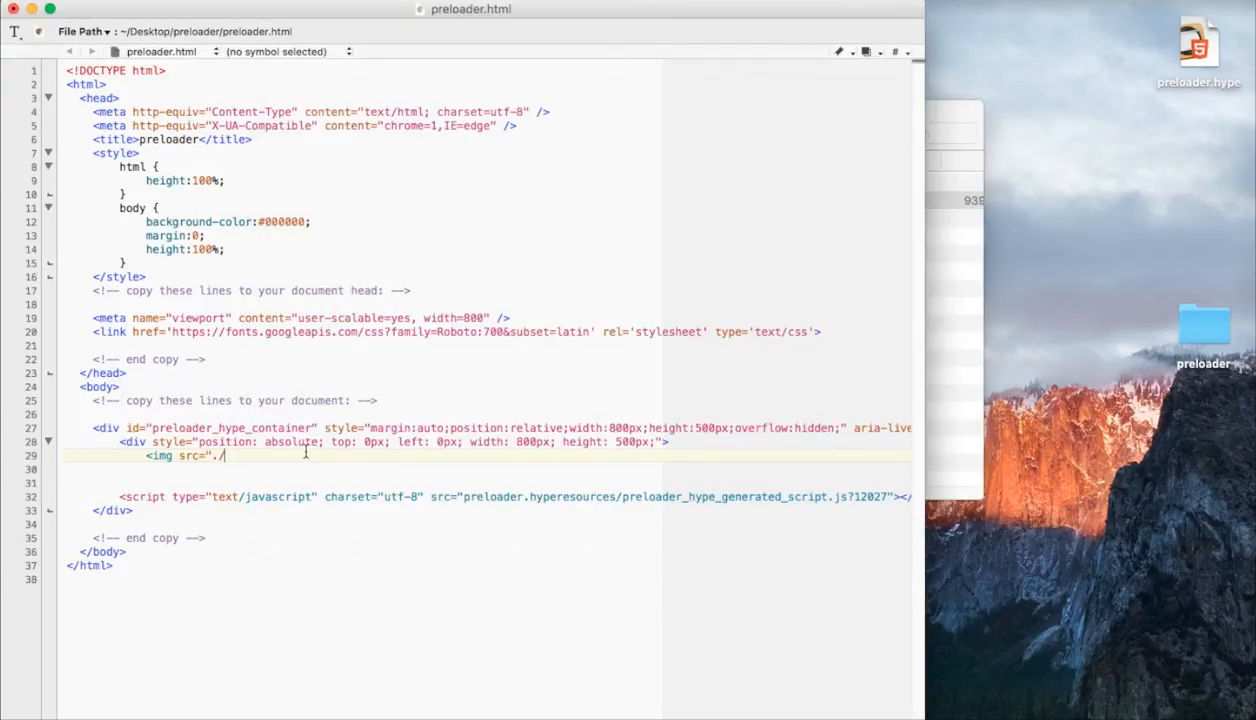
pyautogui.write('image1.jpg')
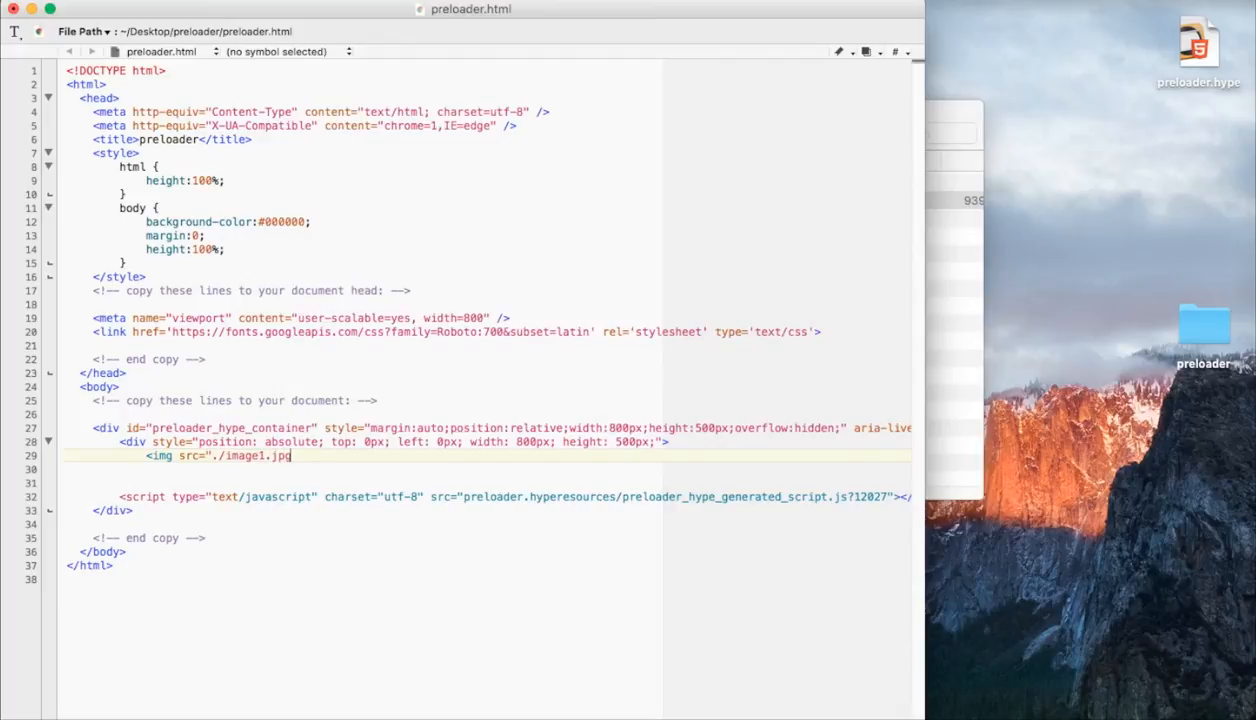
pyautogui.write('" />')
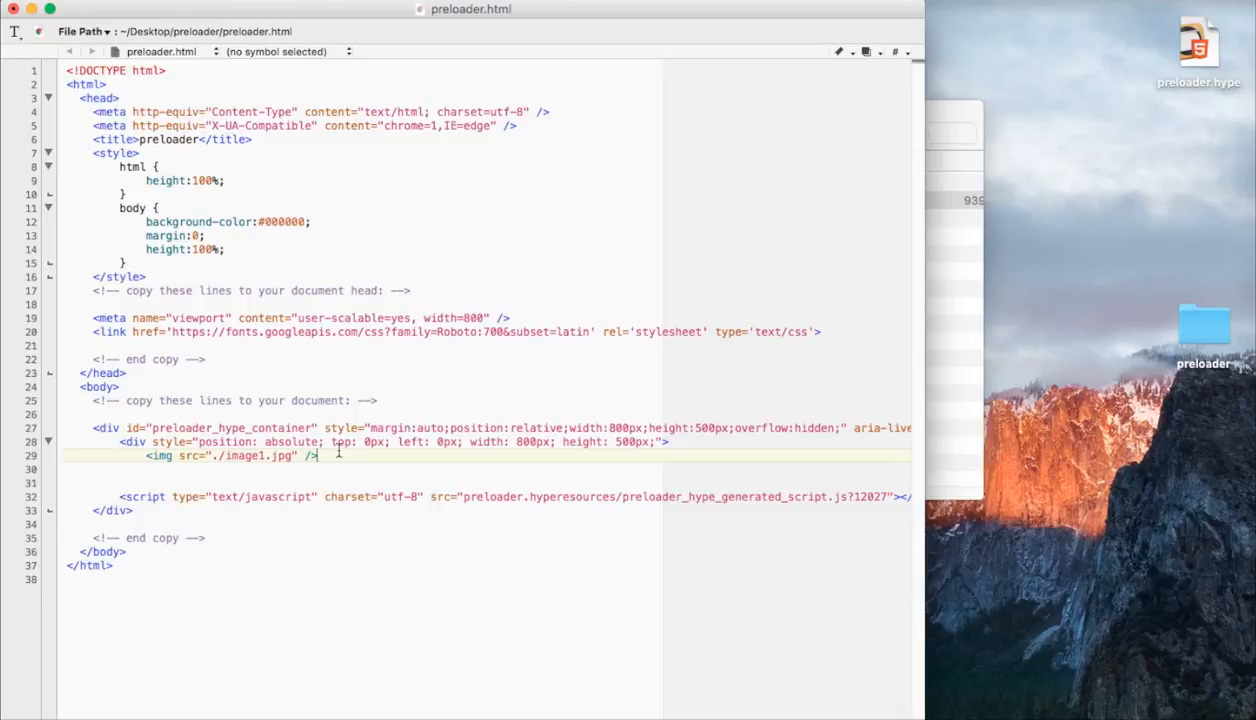
# - Close the inner div with </div> after the image and tidy the lines
pyautogui.press('enter')
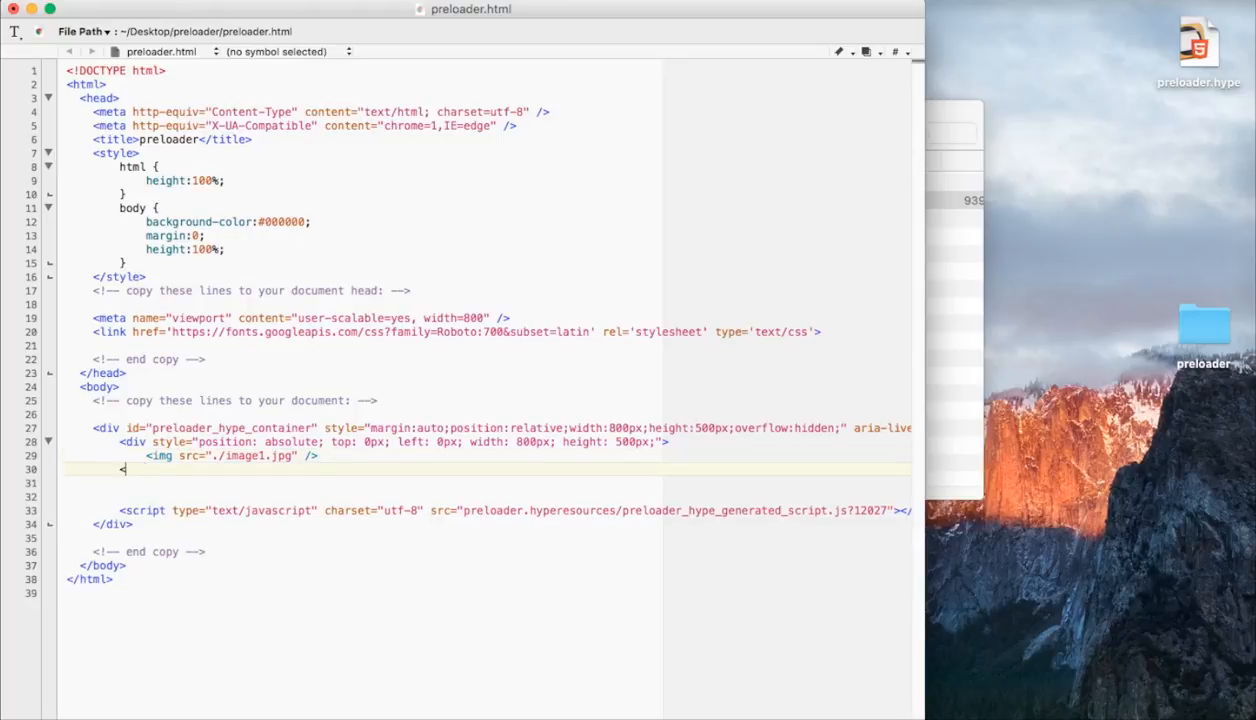
pyautogui.write('</div>')
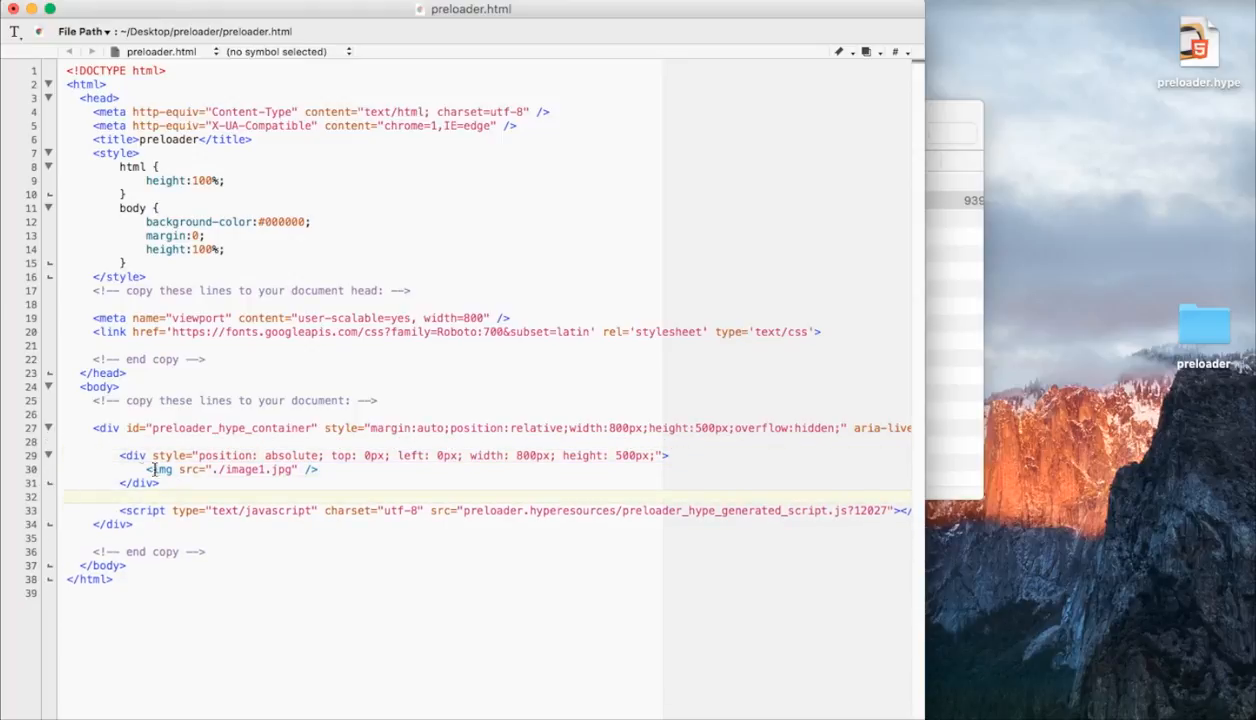
pyautogui.tripleClick(384, 456)
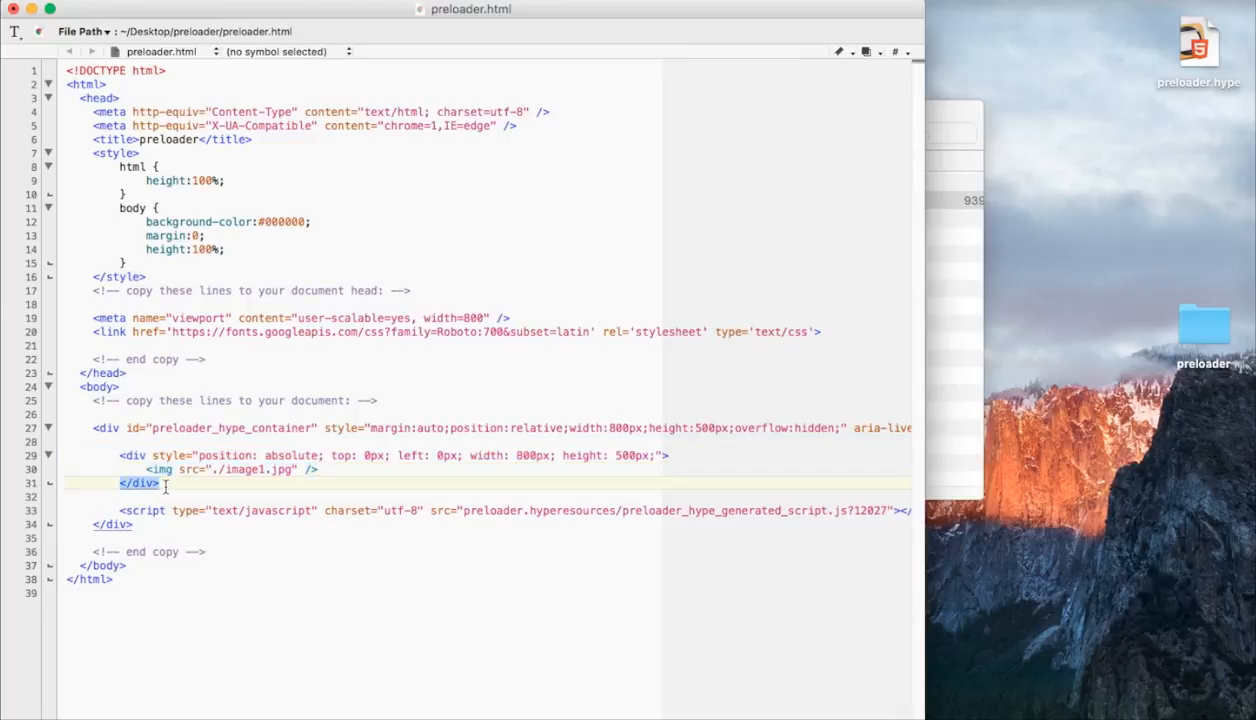
pyautogui.click(82, 32)
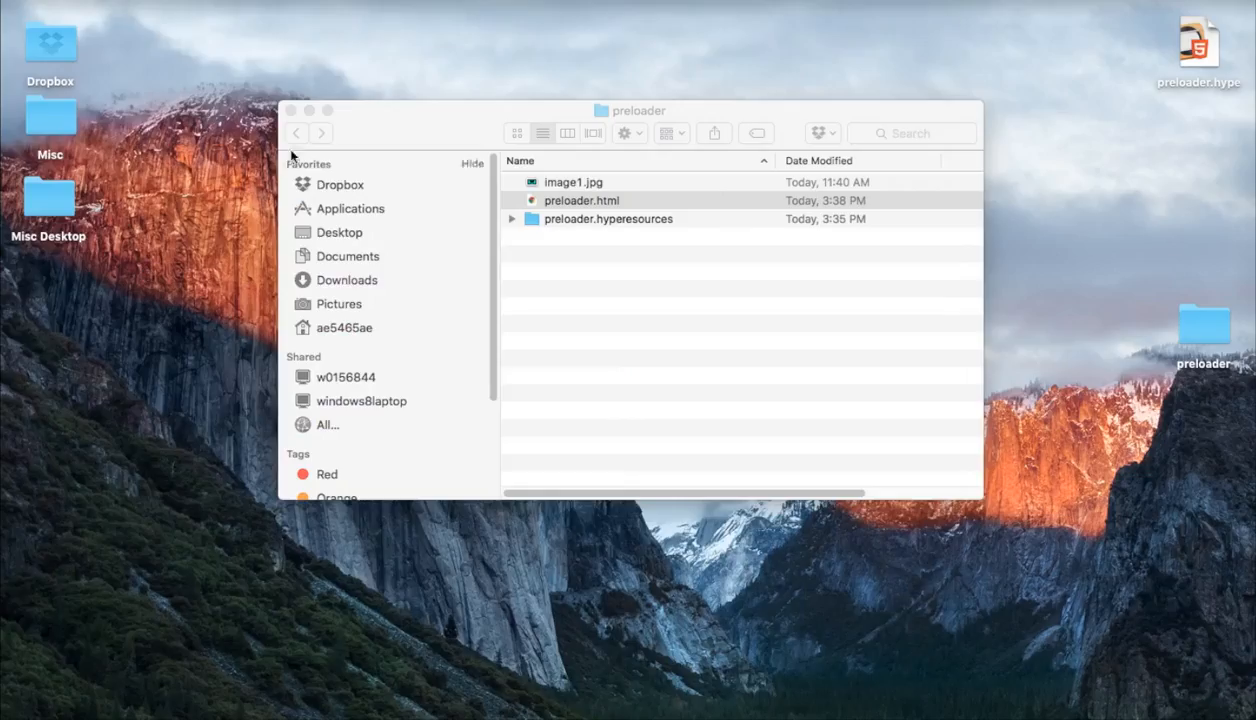
# - View preloader.html locally in Chrome, then close the page and the preloader Finder window
pyautogui.click(582, 200)
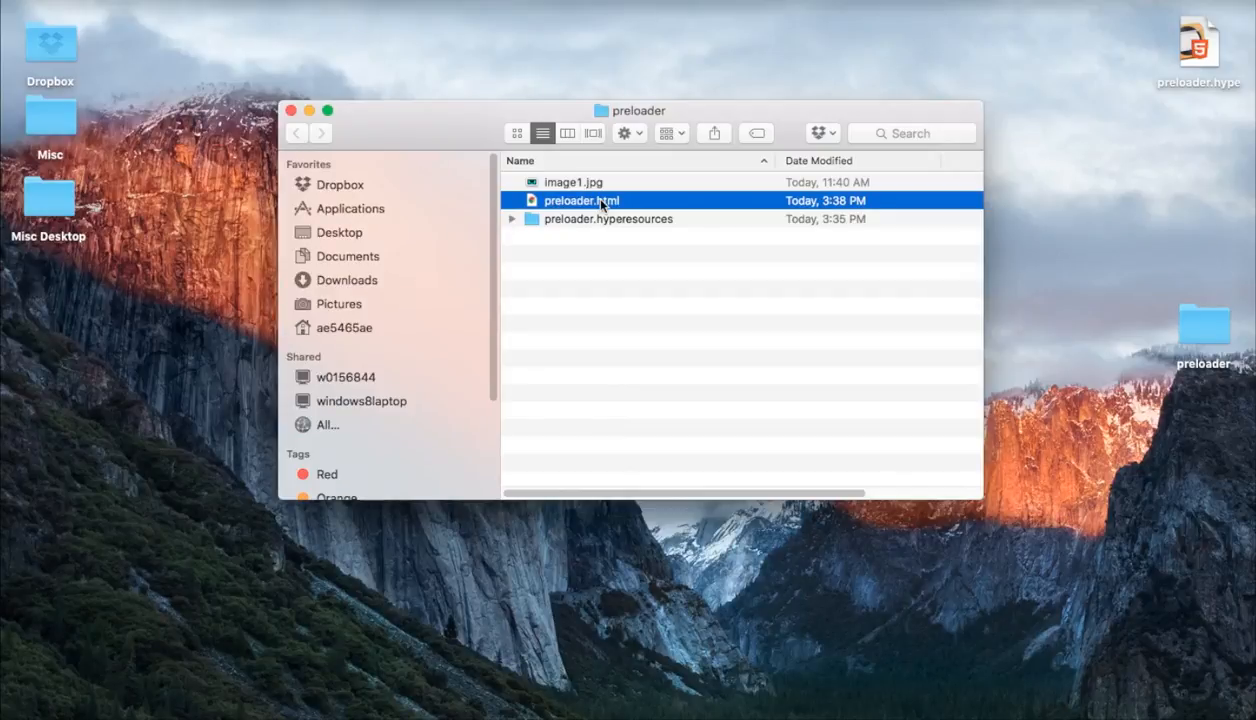
pyautogui.doubleClick(582, 200)
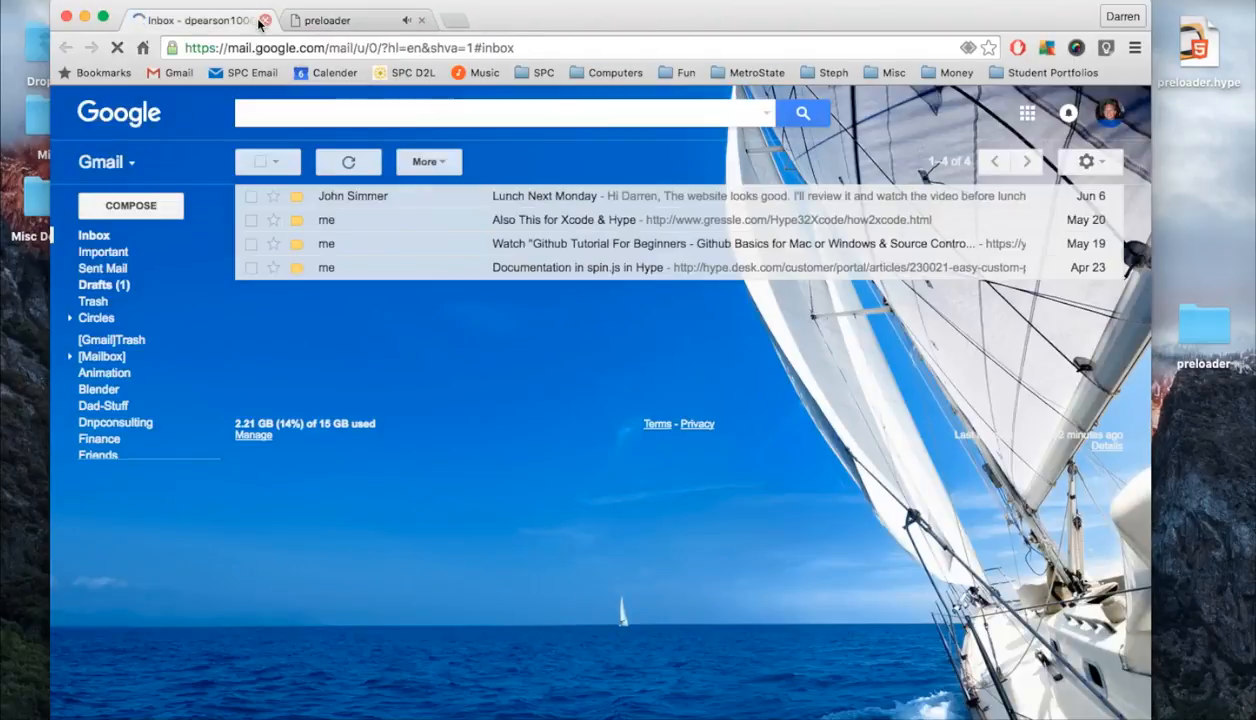
pyautogui.click(330, 20)
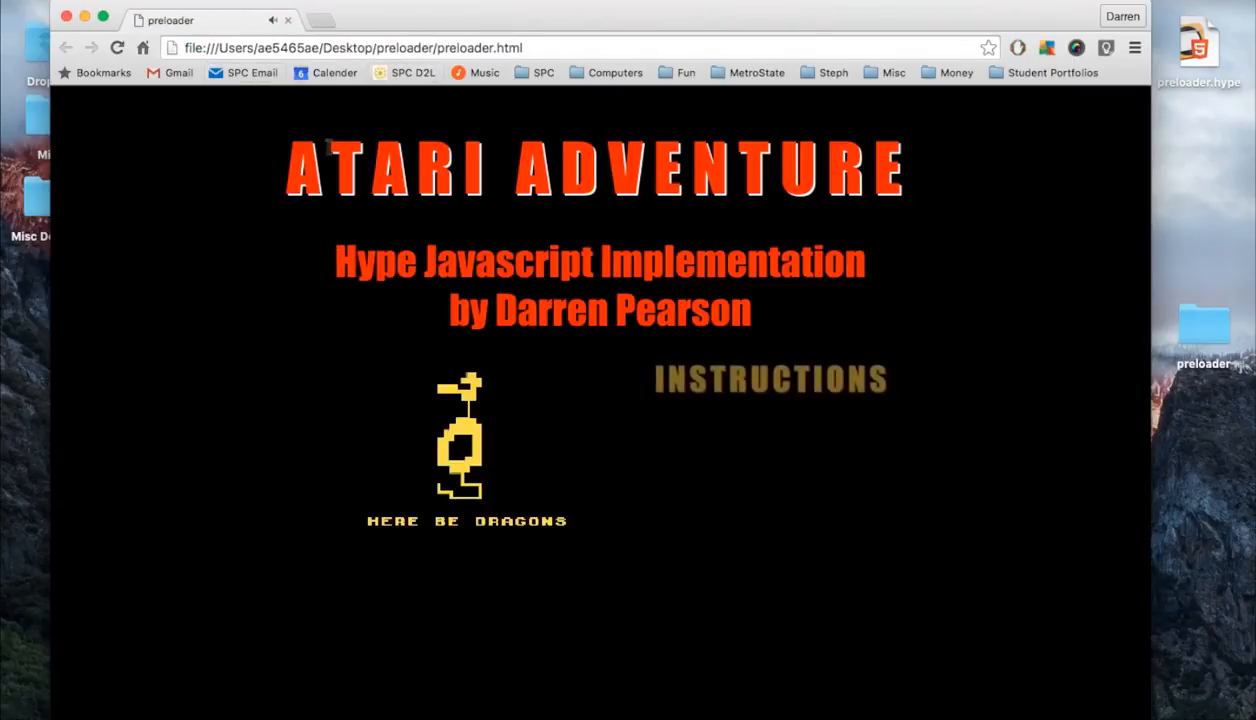
pyautogui.click(316, 20)
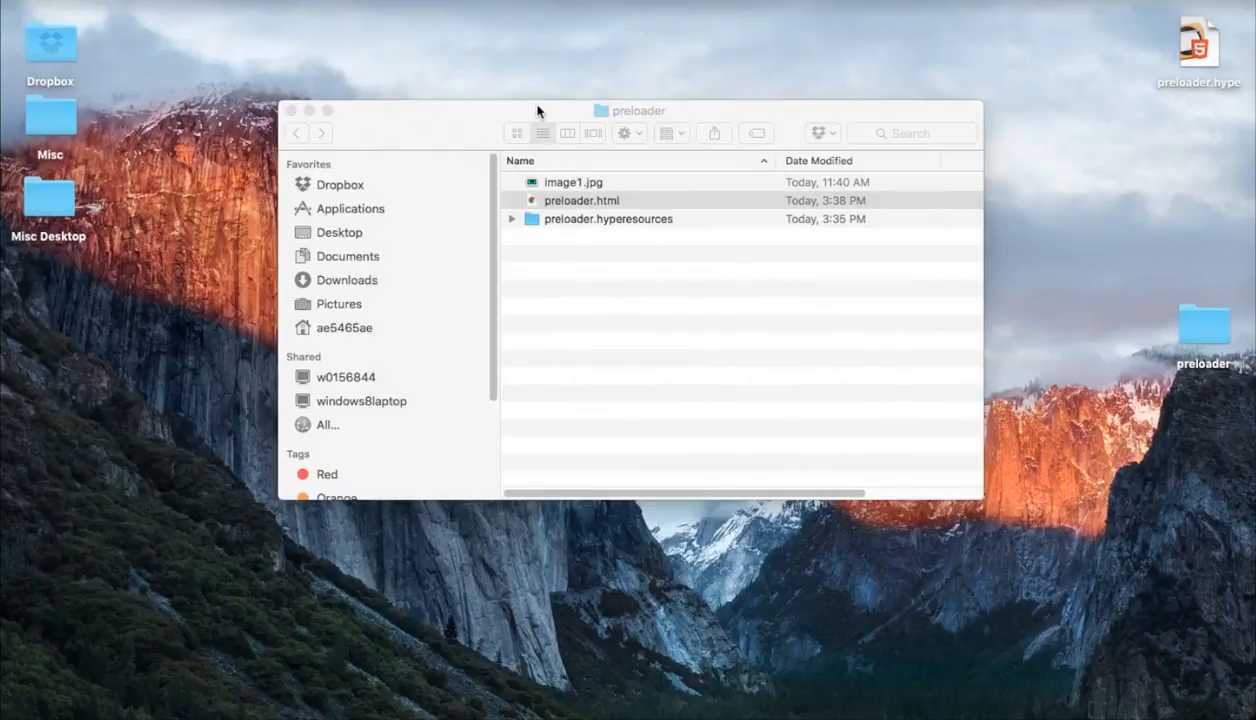
pyautogui.click(292, 110)
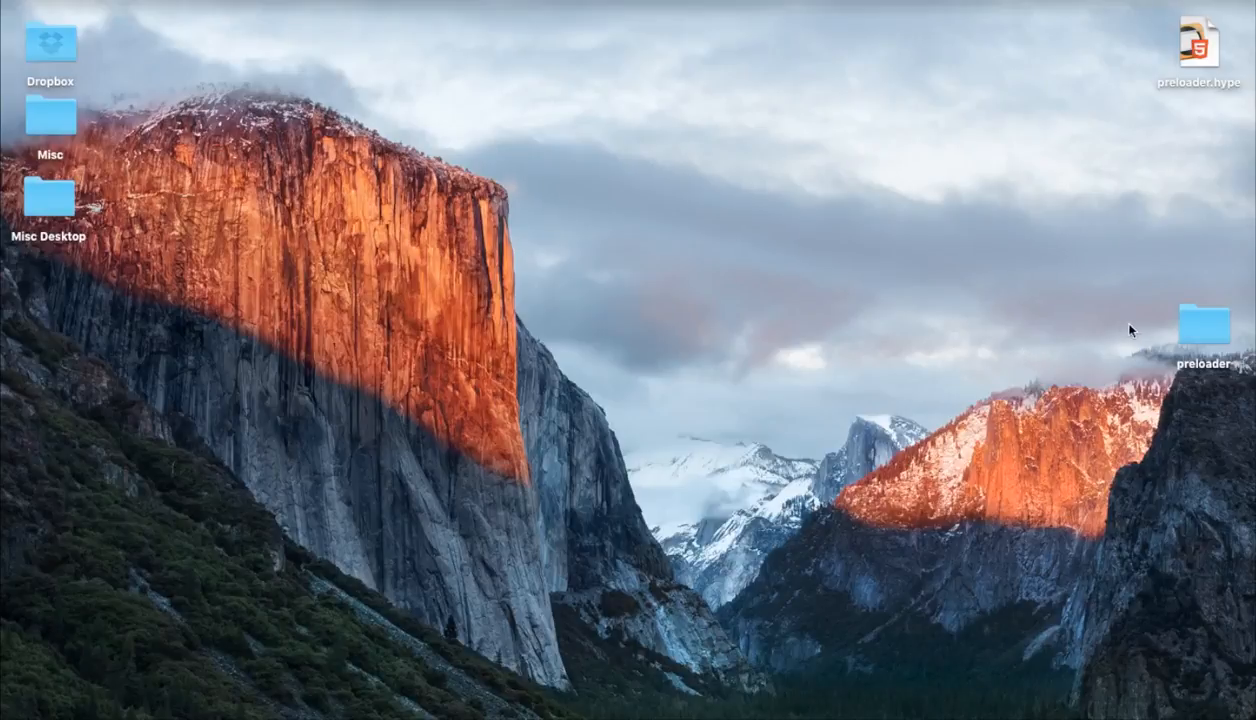
pyautogui.moveTo(1206, 320)
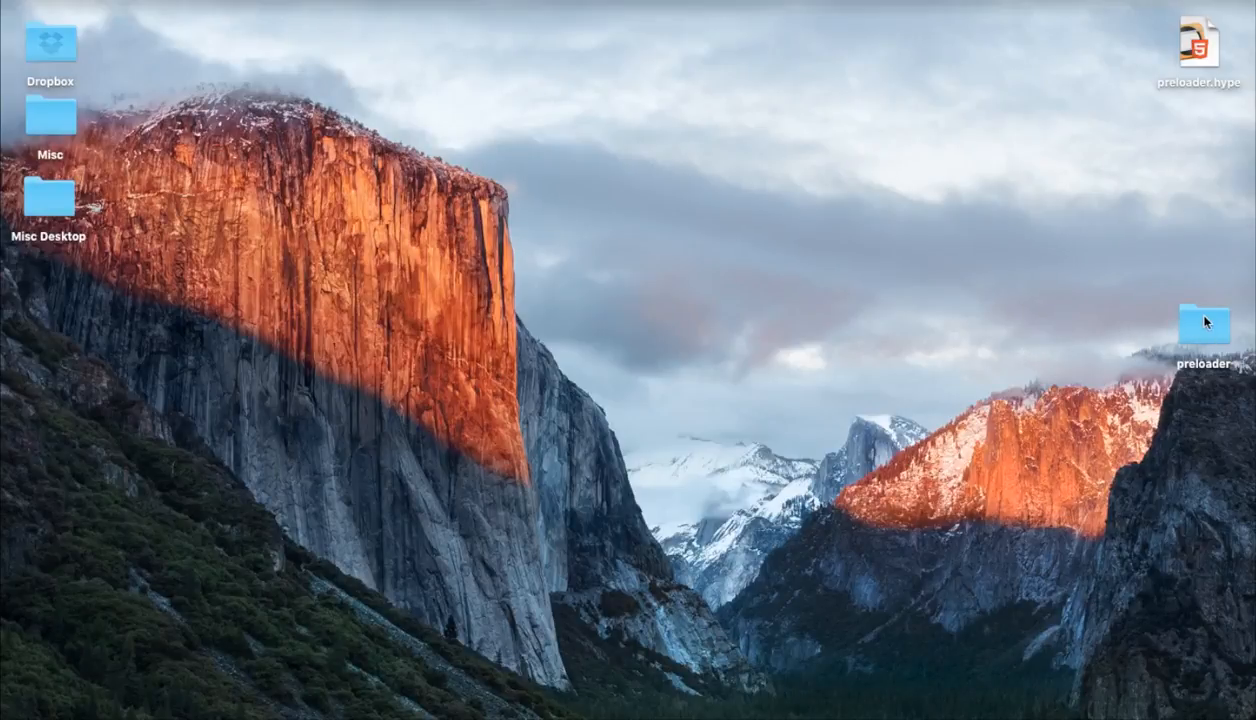
pyautogui.moveTo(108, 96)
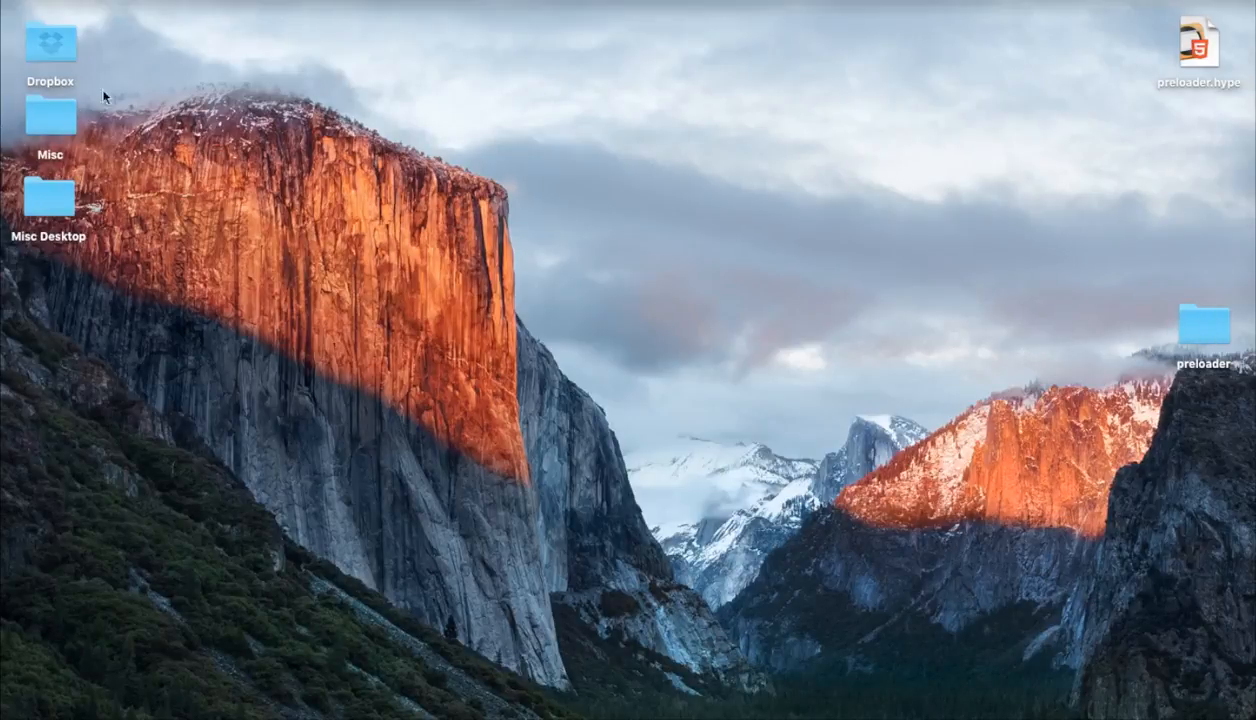
# - Browse the Dropbox folder sorted by name into its Public folder
pyautogui.doubleClick(48, 44)
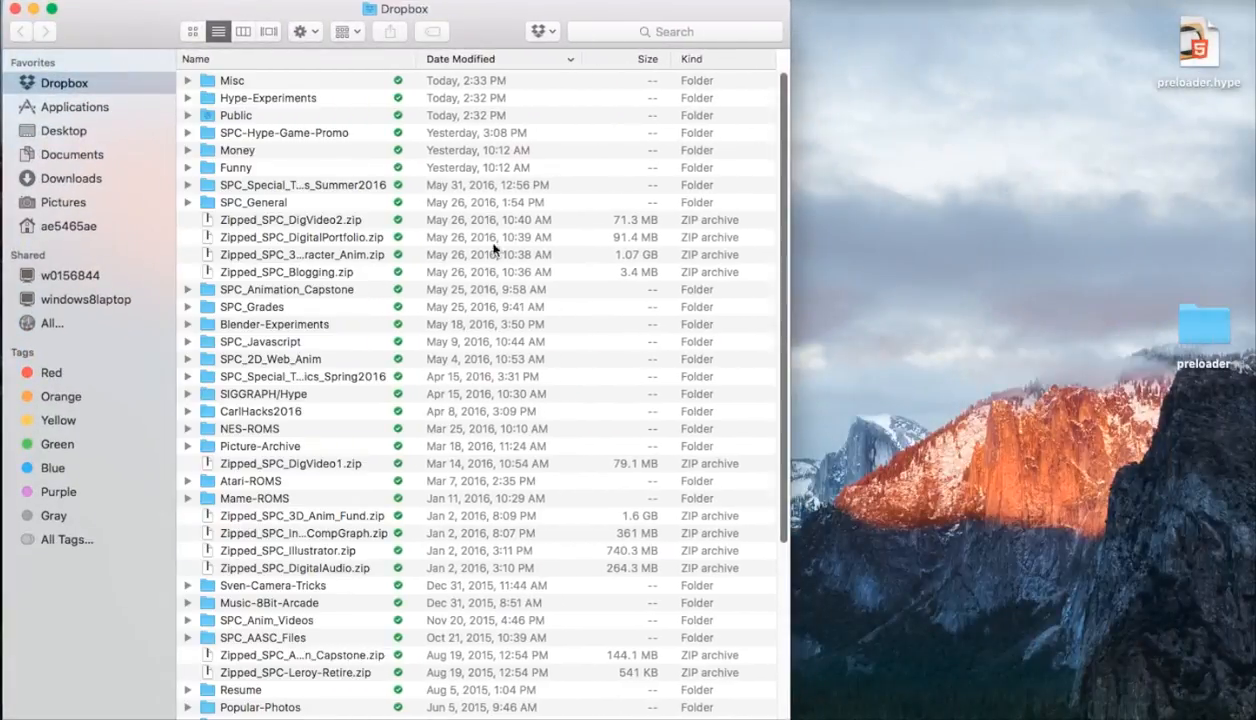
pyautogui.click(196, 58)
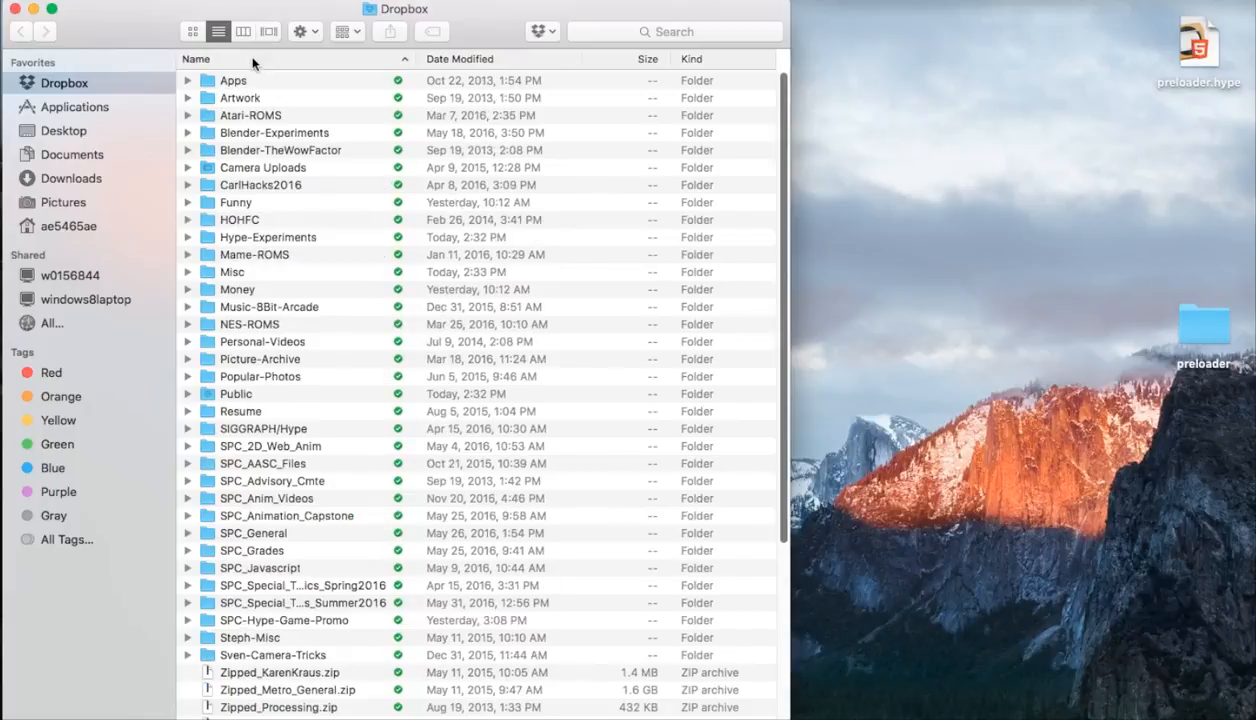
pyautogui.doubleClick(234, 392)
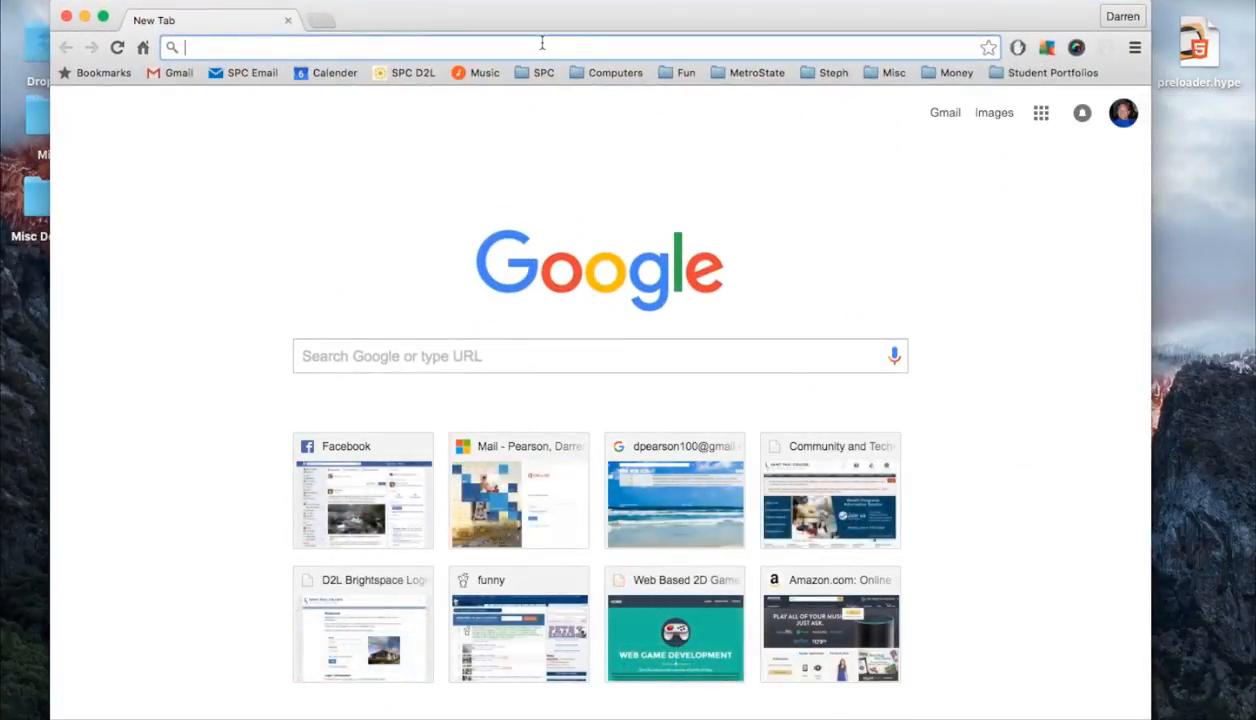
# - On dropbox.com, select Public › preloader › preloader.html and copy its public link
pyautogui.write('dropbox.com')
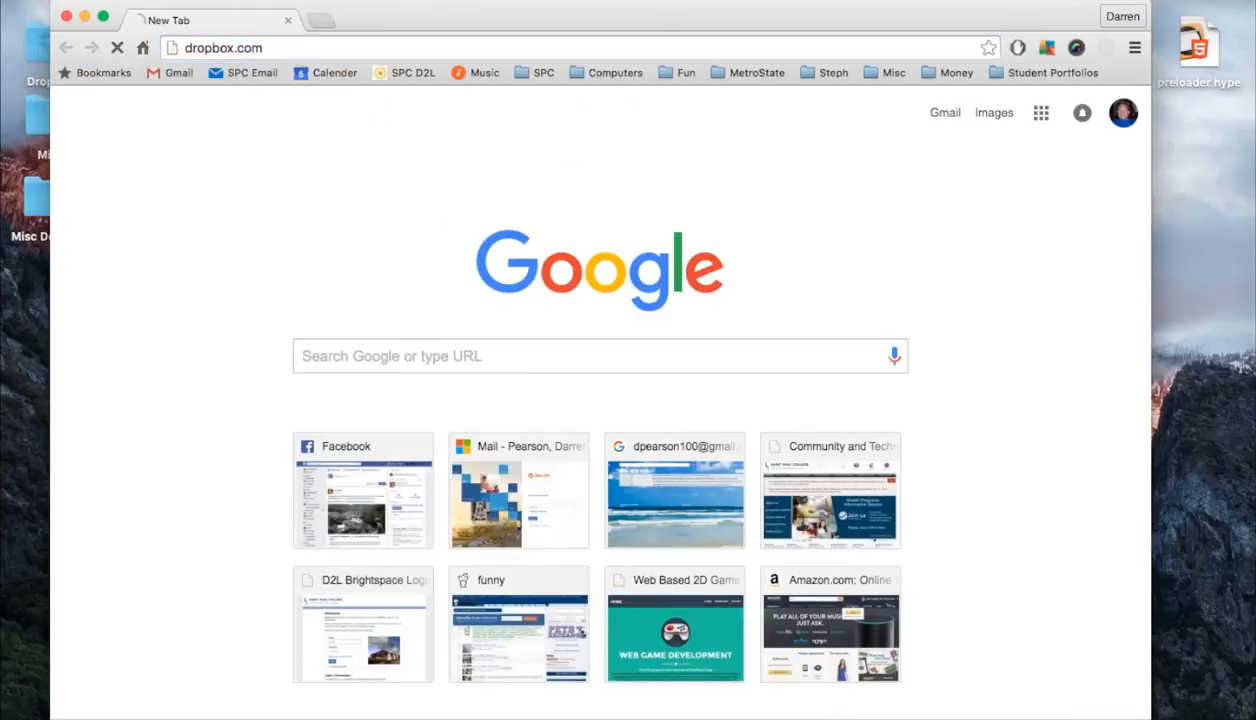
pyautogui.moveTo(694, 172)
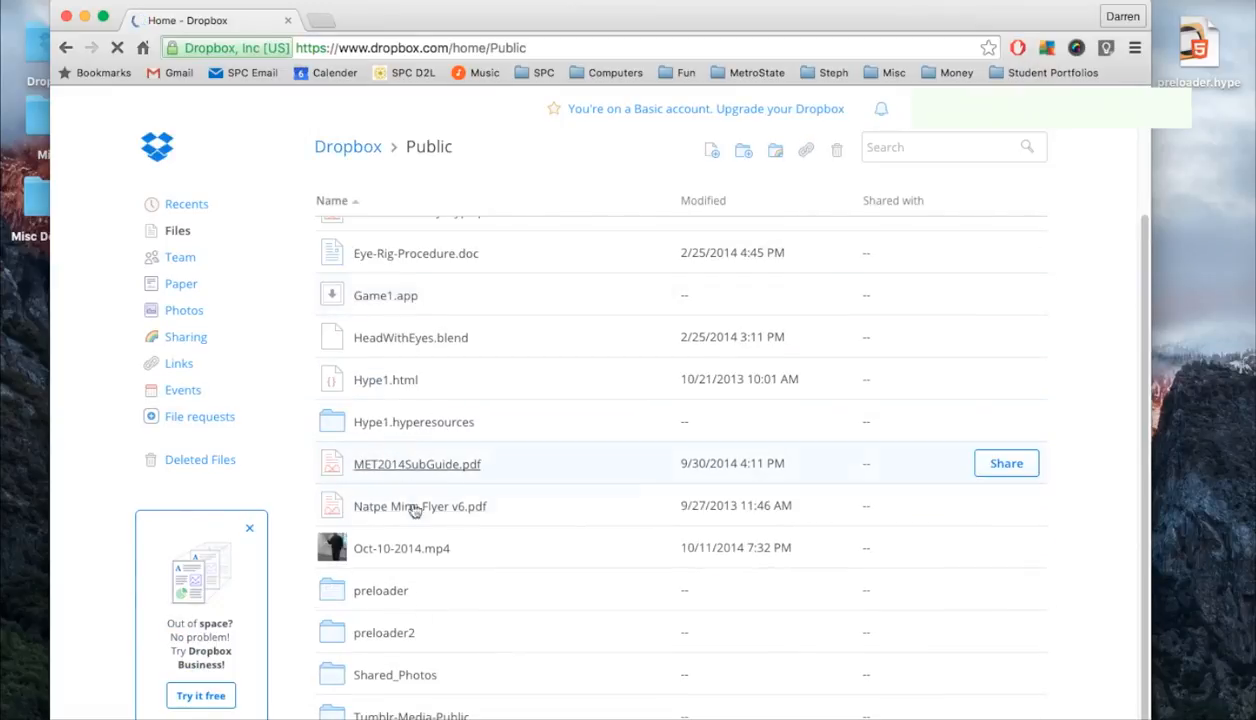
pyautogui.doubleClick(380, 590)
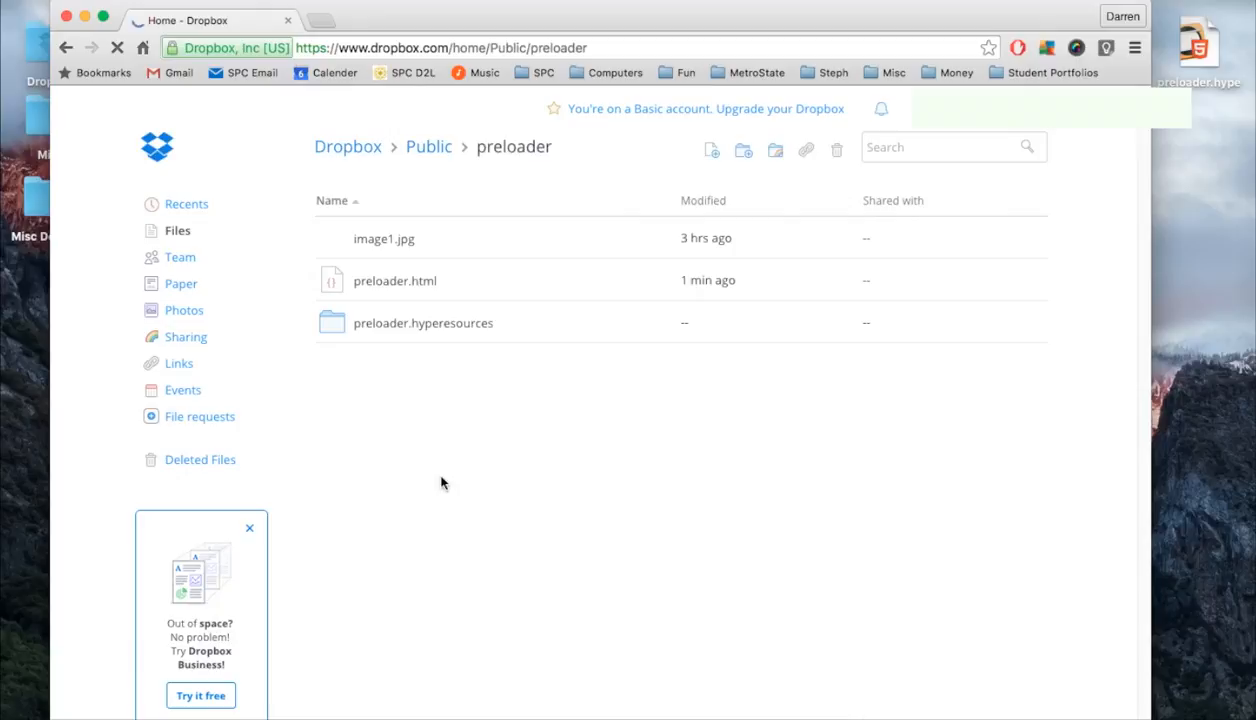
pyautogui.click(396, 280)
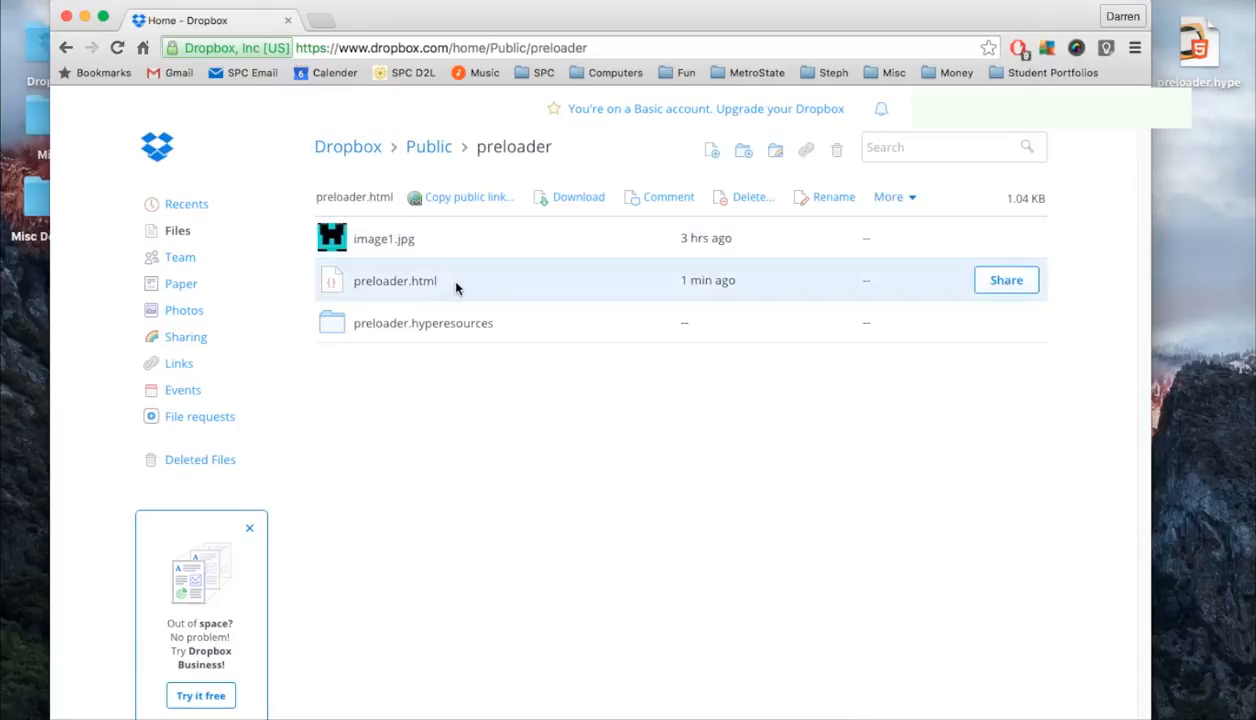
pyautogui.click(460, 196)
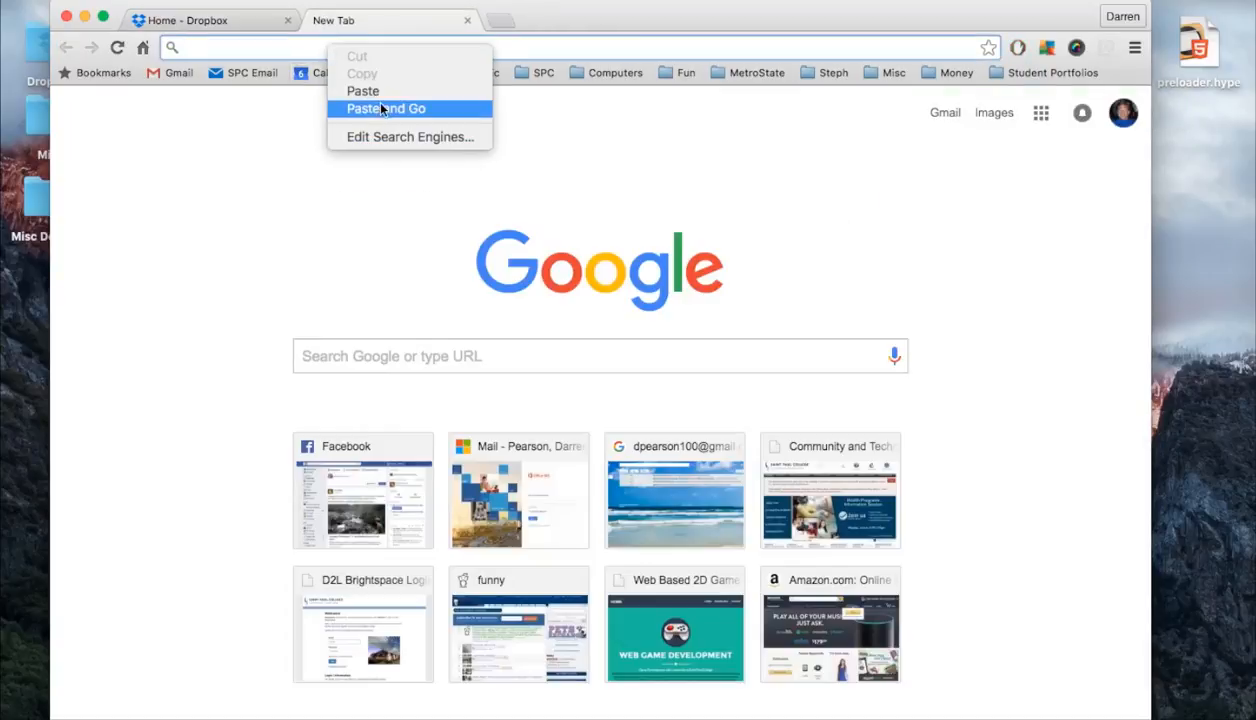
# - Paste and load the Dropbox public link to view Atari Adventure online, then close the tab
pyautogui.click(386, 108)
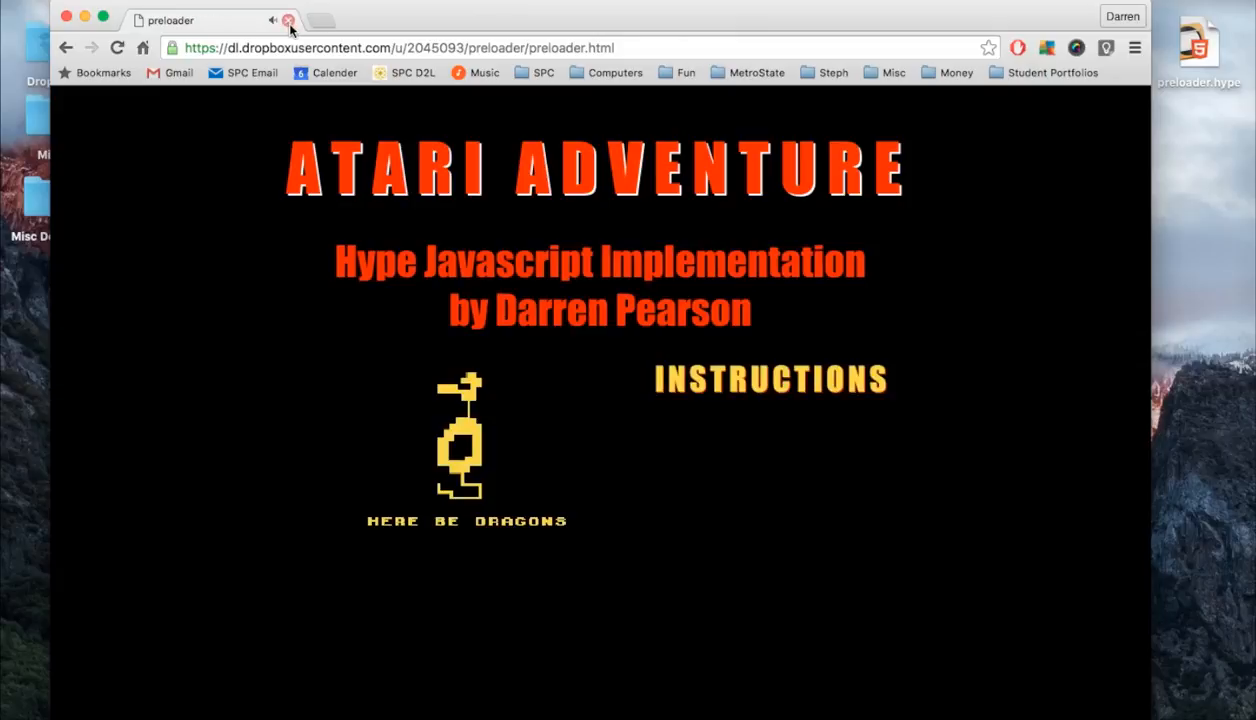
pyautogui.click(770, 380)
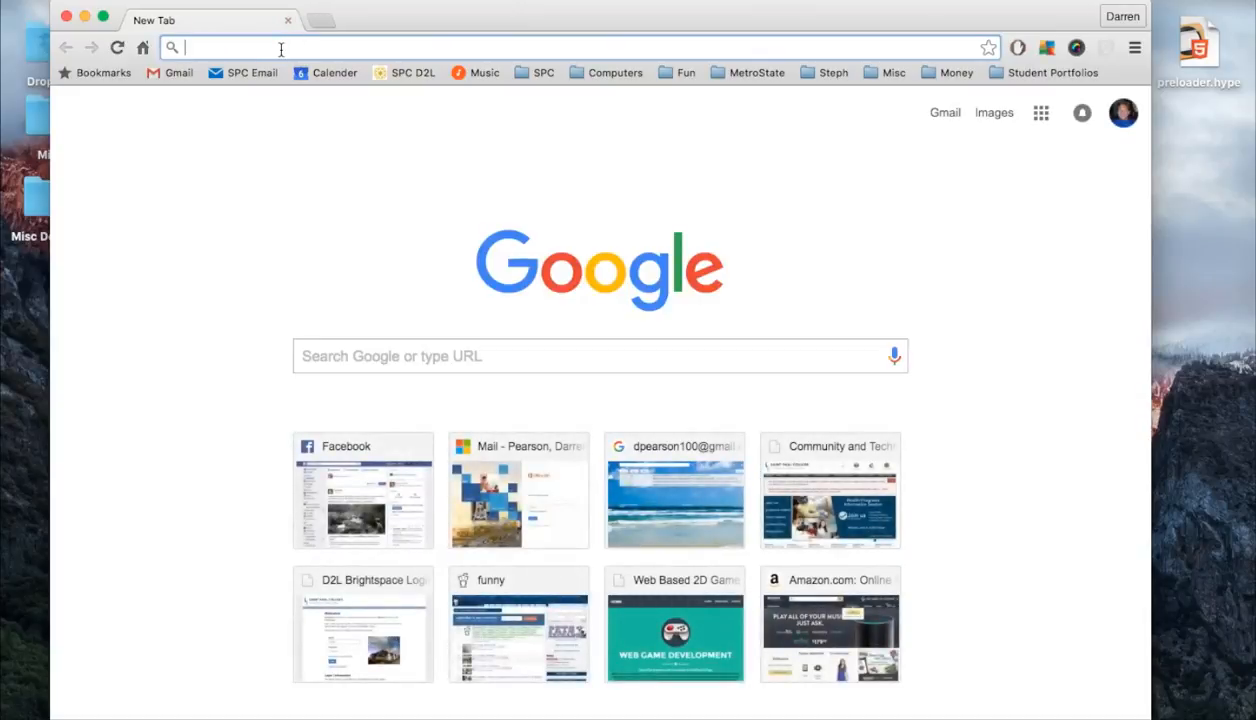
# - Load games.darrenscorner.com in Chrome and scroll down to the Adventure game entry
pyautogui.write('games.darrenscorner.com')
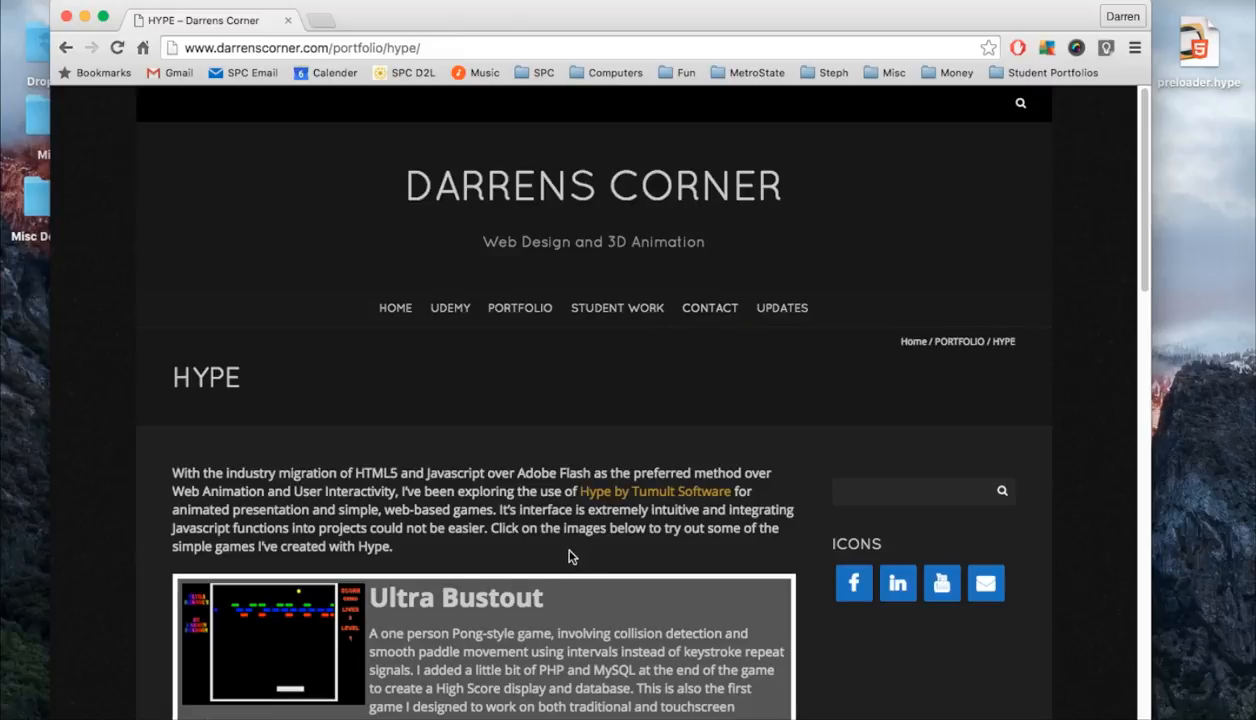
pyautogui.scroll(-3)
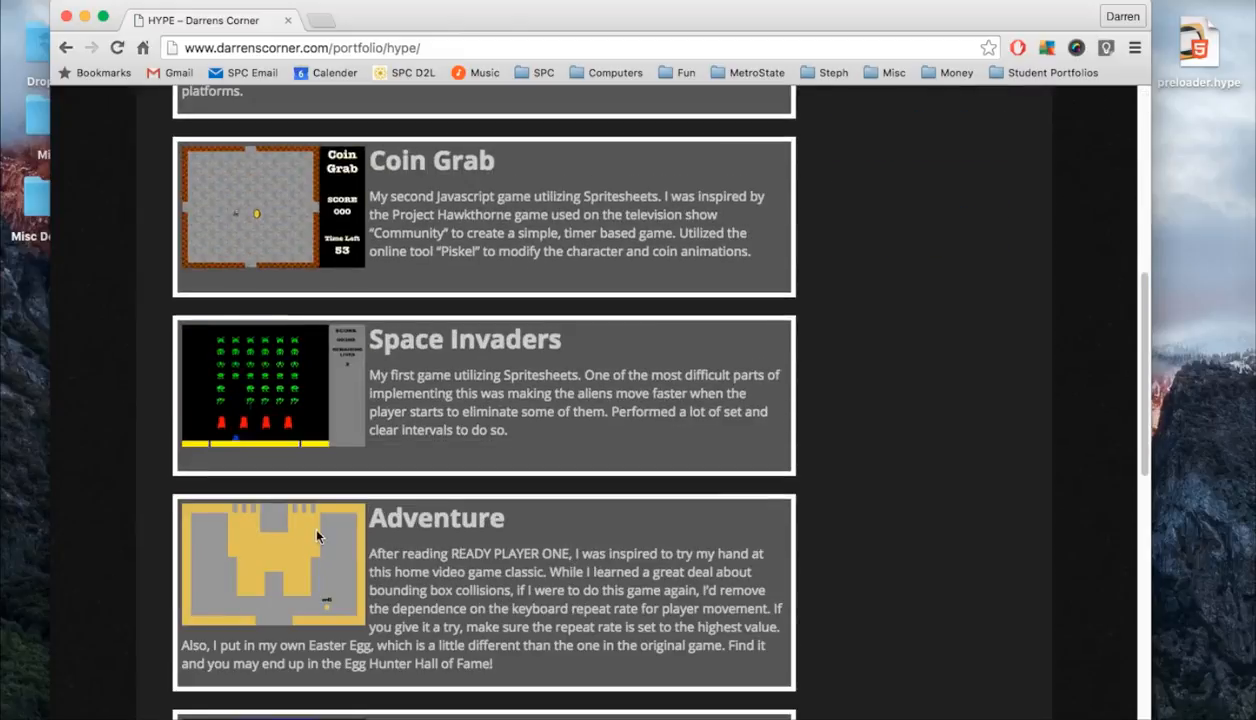
pyautogui.moveTo(342, 560)
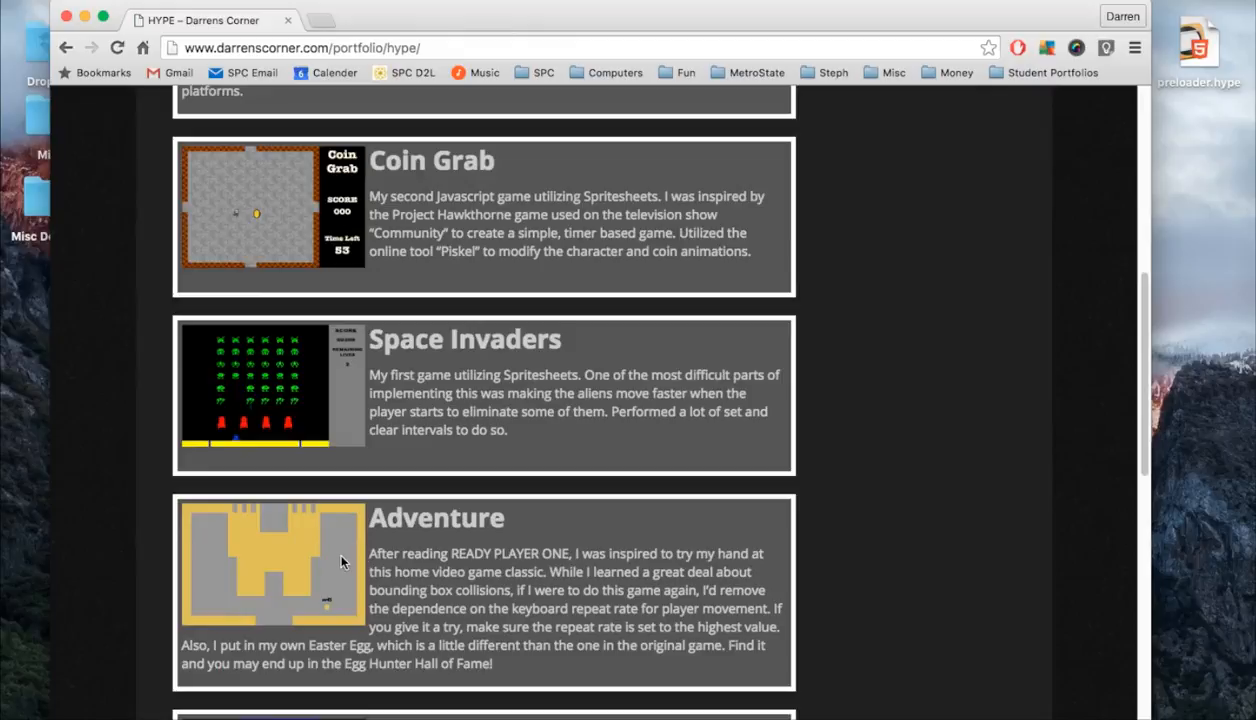